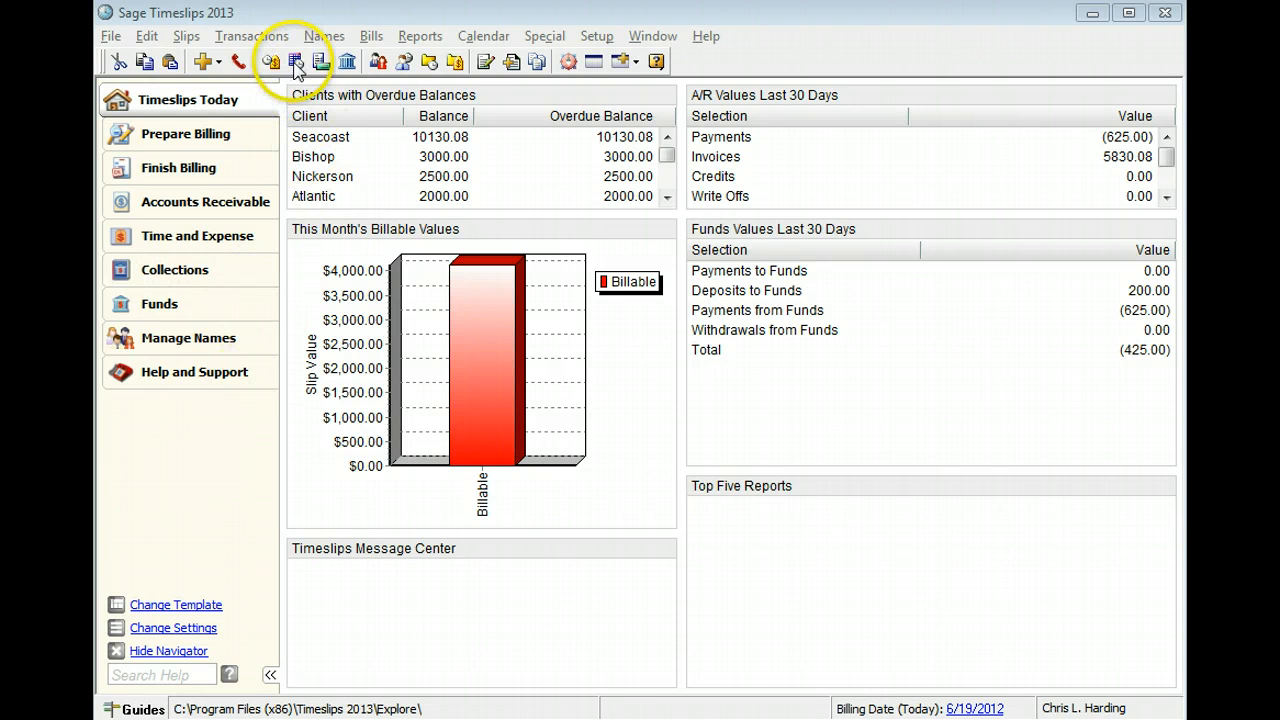
pyautogui.click(296, 61)
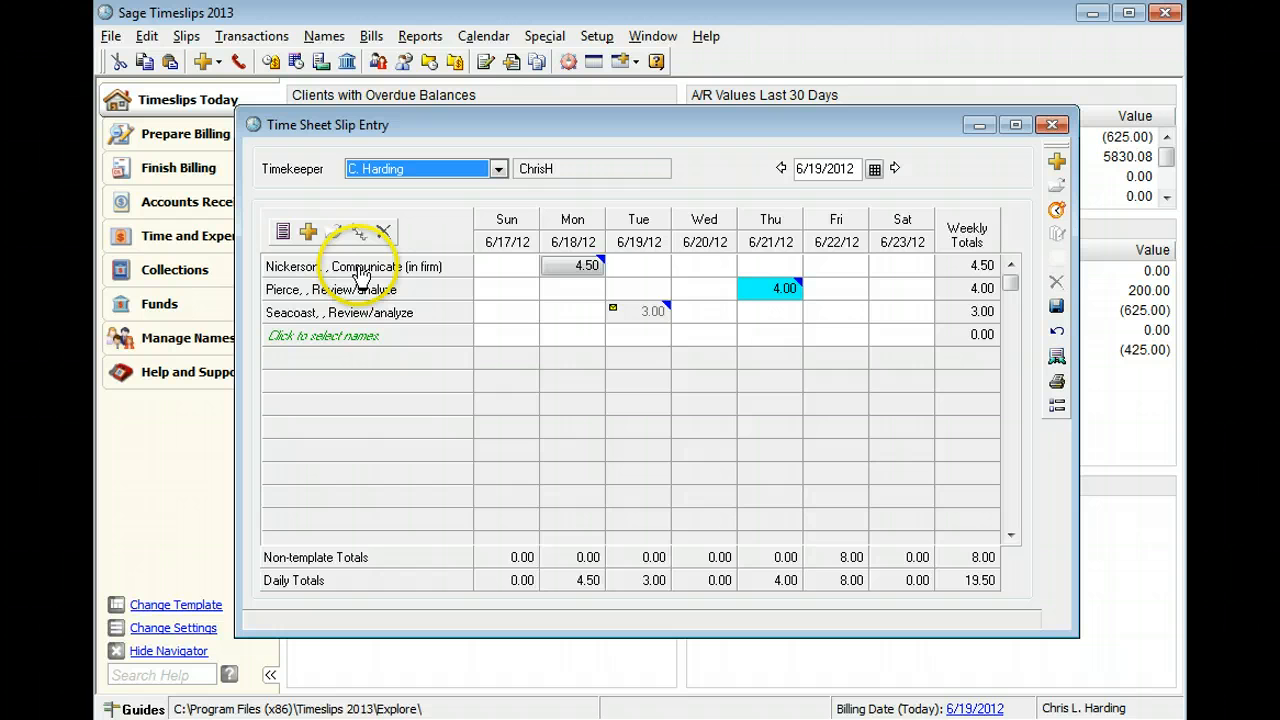
pyautogui.click(497, 168)
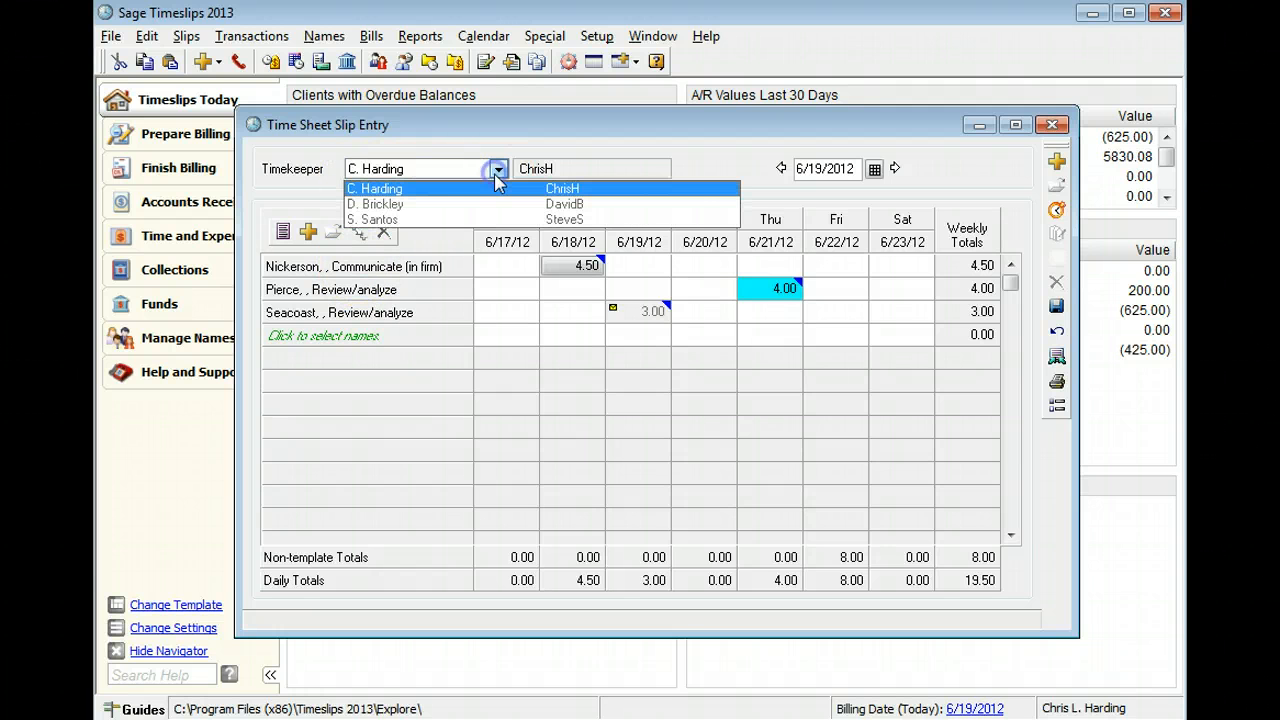
pyautogui.moveTo(490, 205)
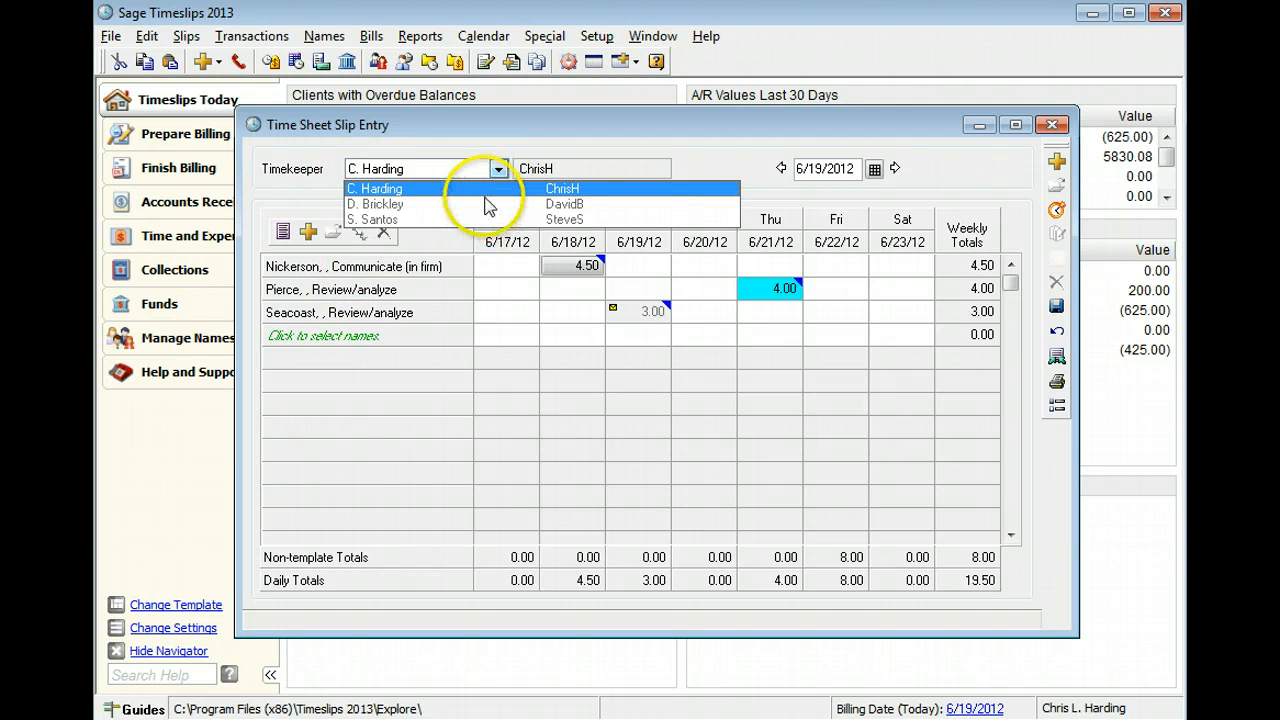
pyautogui.click(374, 188)
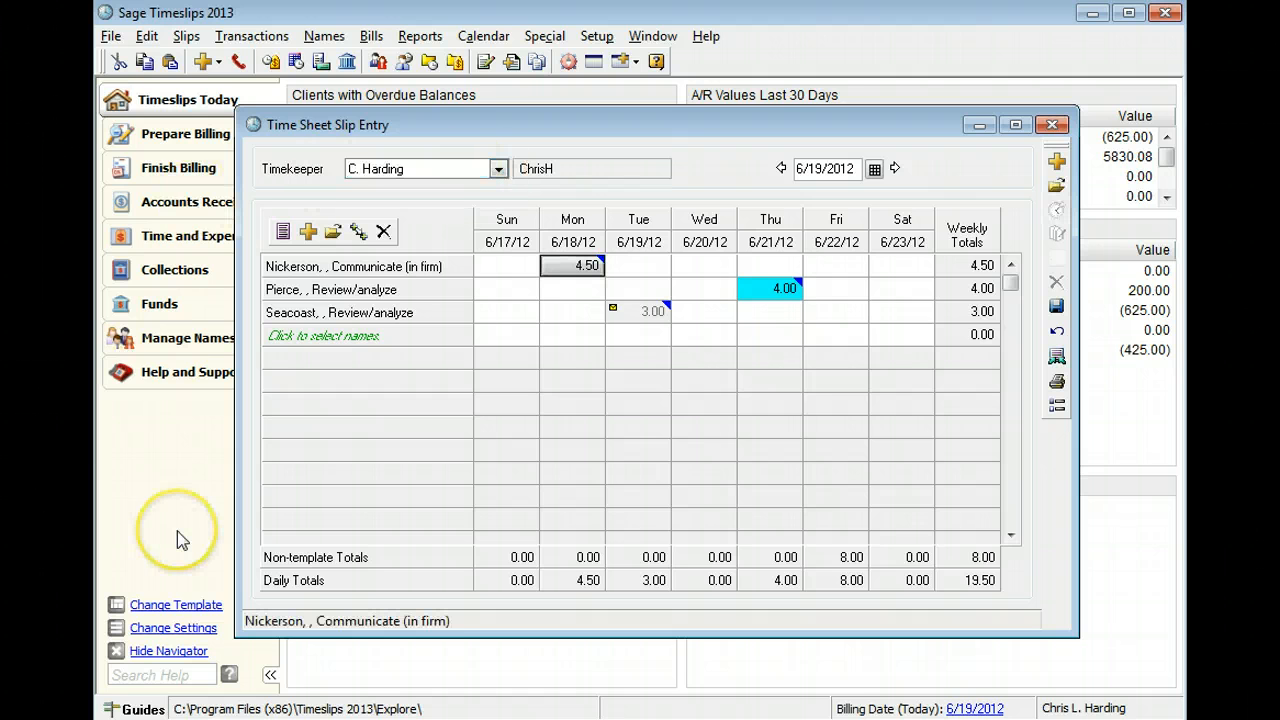
pyautogui.moveTo(180, 535)
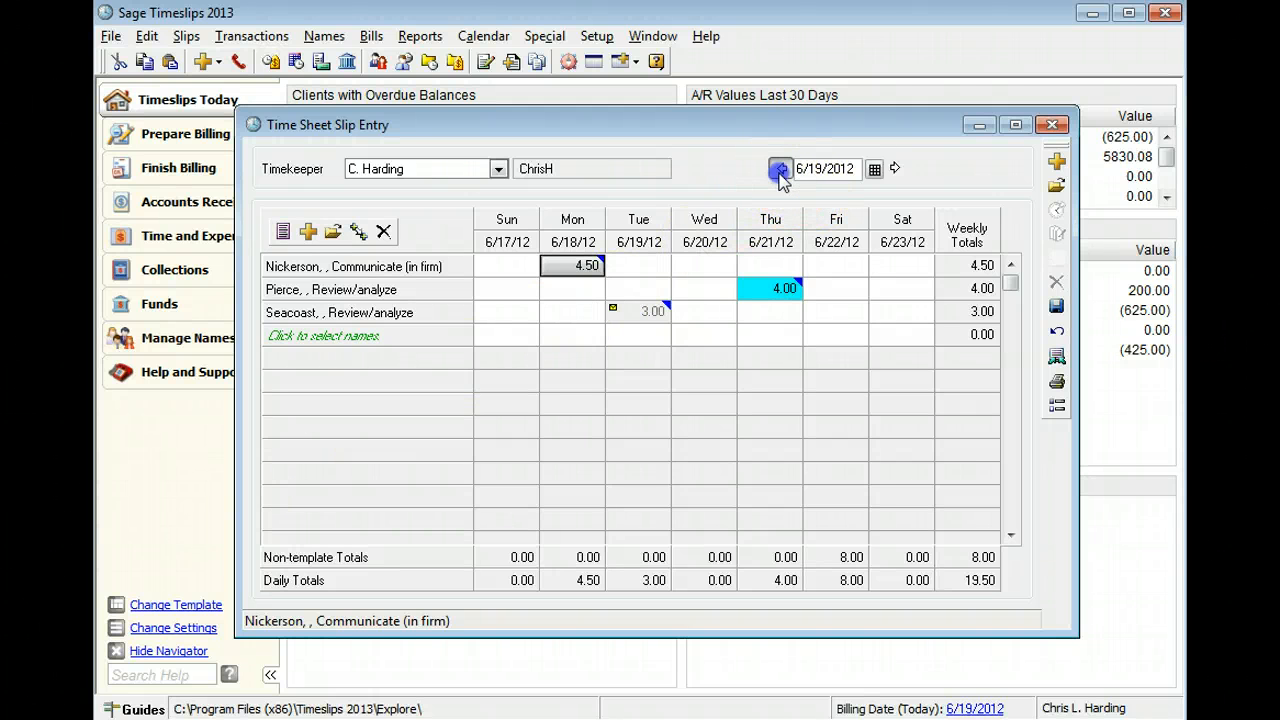
pyautogui.click(782, 168)
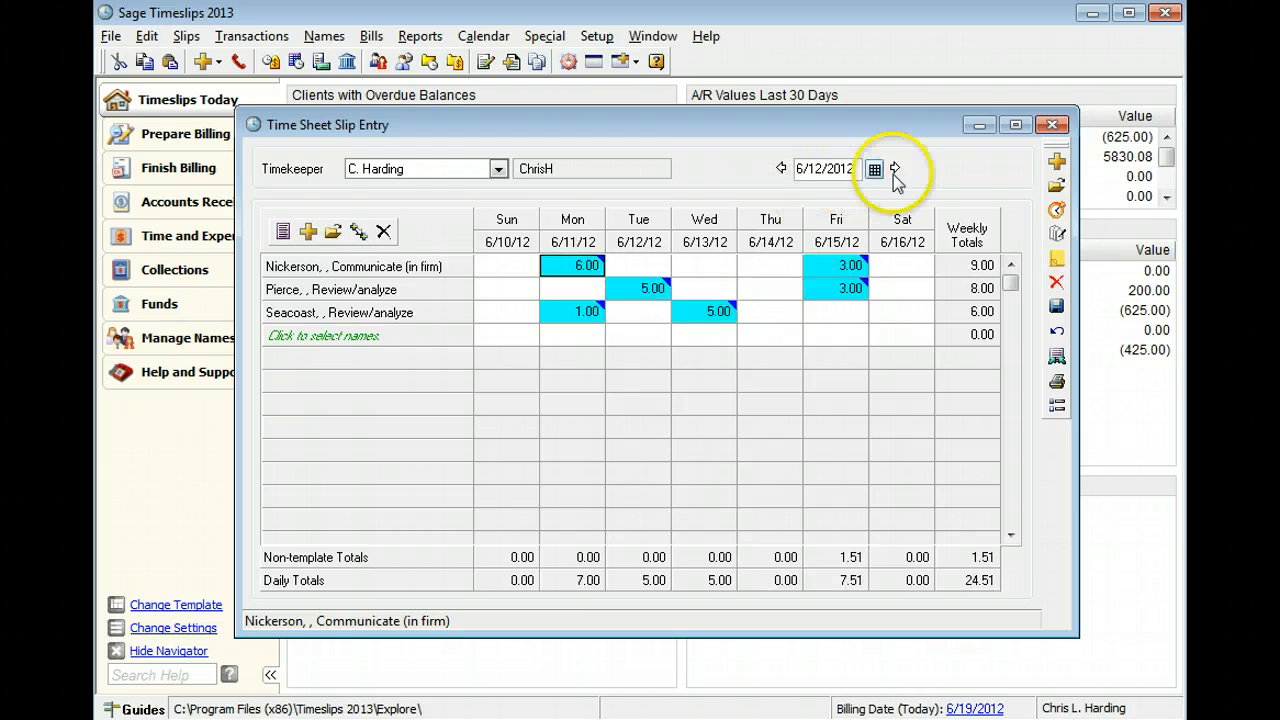
pyautogui.click(894, 168)
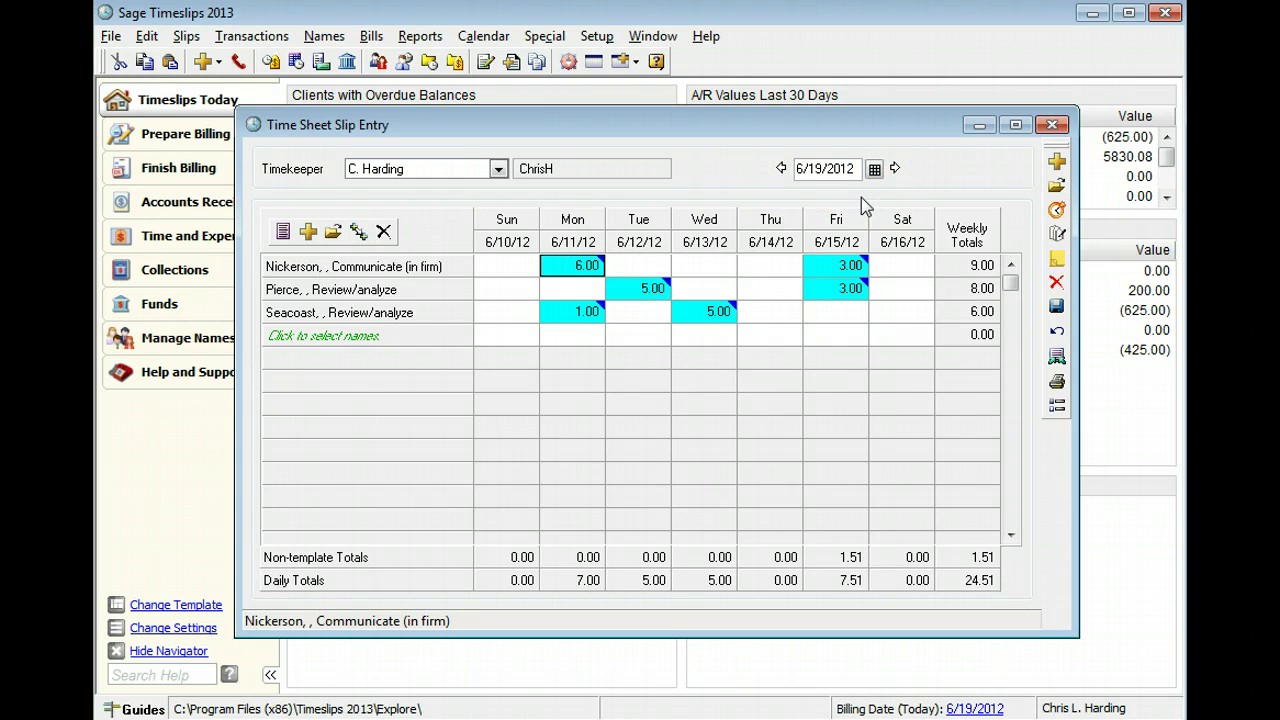
pyautogui.click(874, 168)
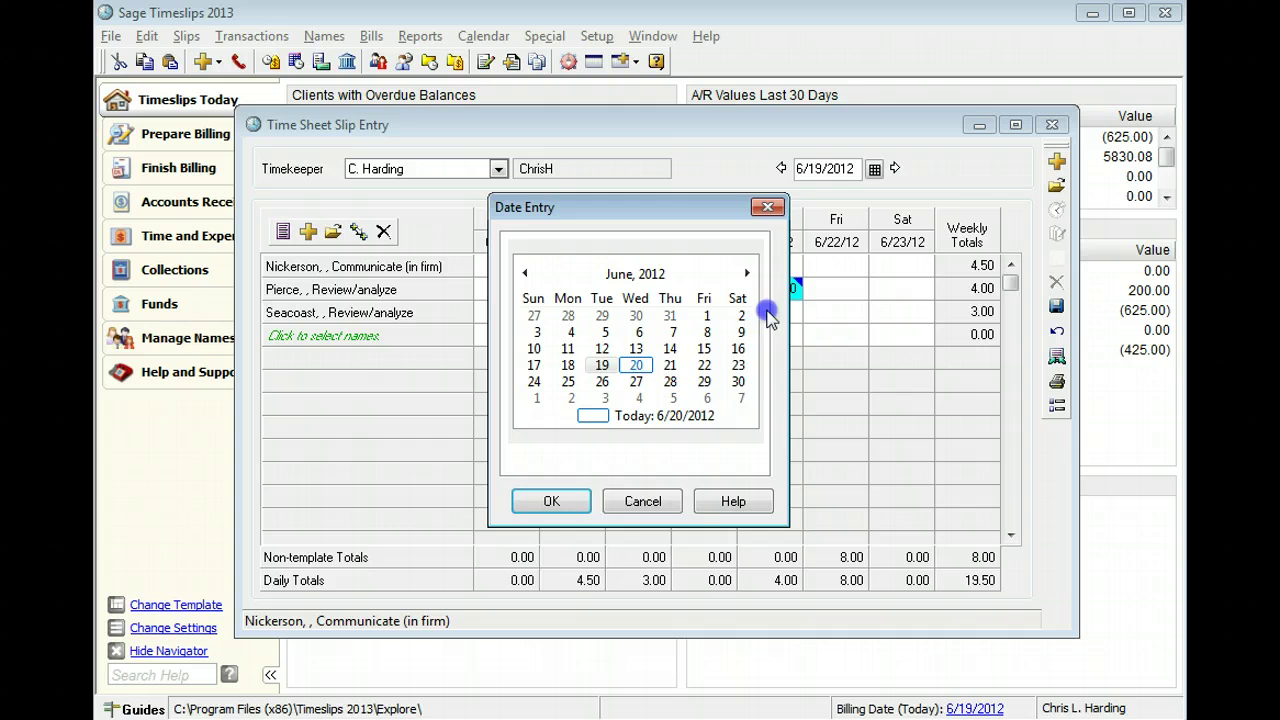
pyautogui.click(551, 501)
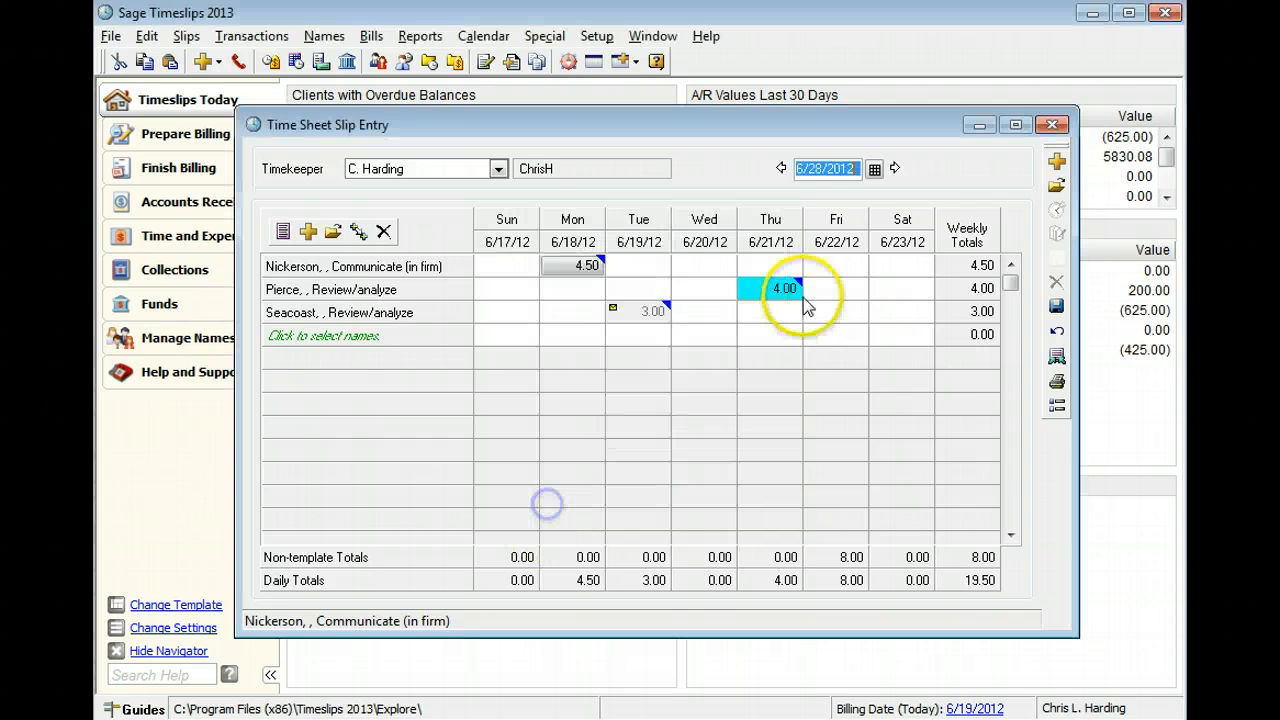
pyautogui.click(894, 168)
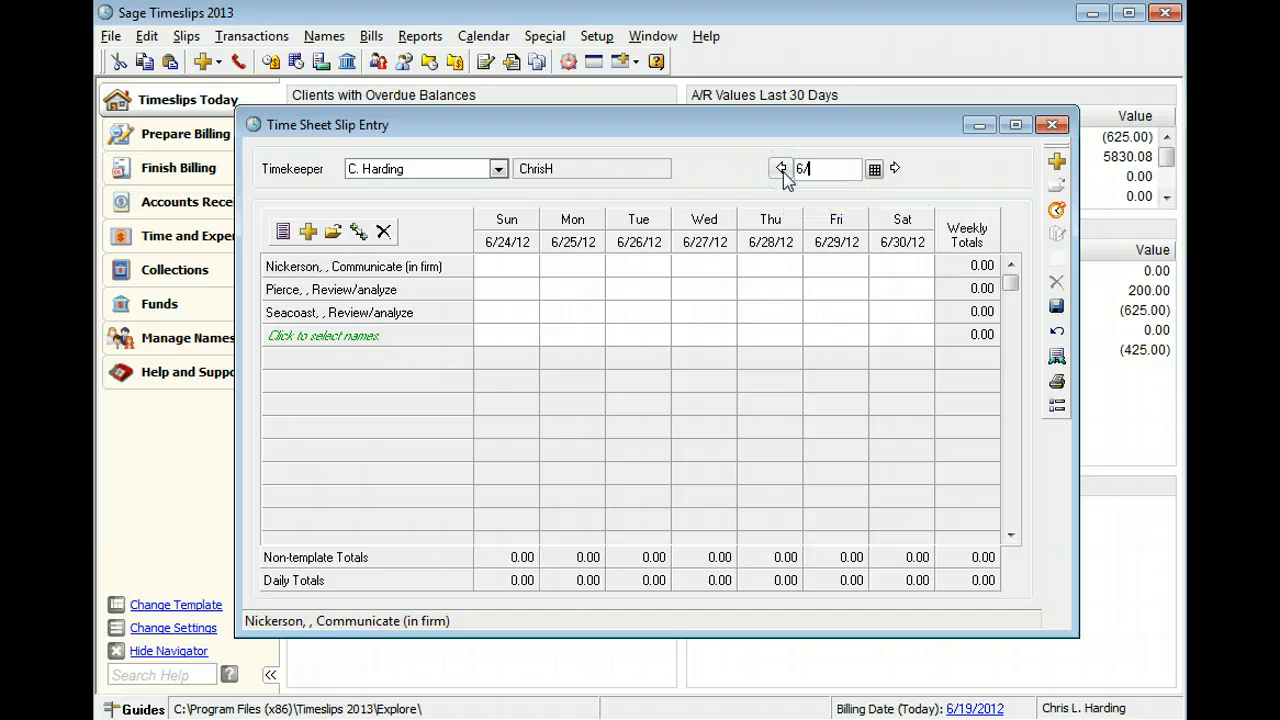
pyautogui.write('6/19/12')
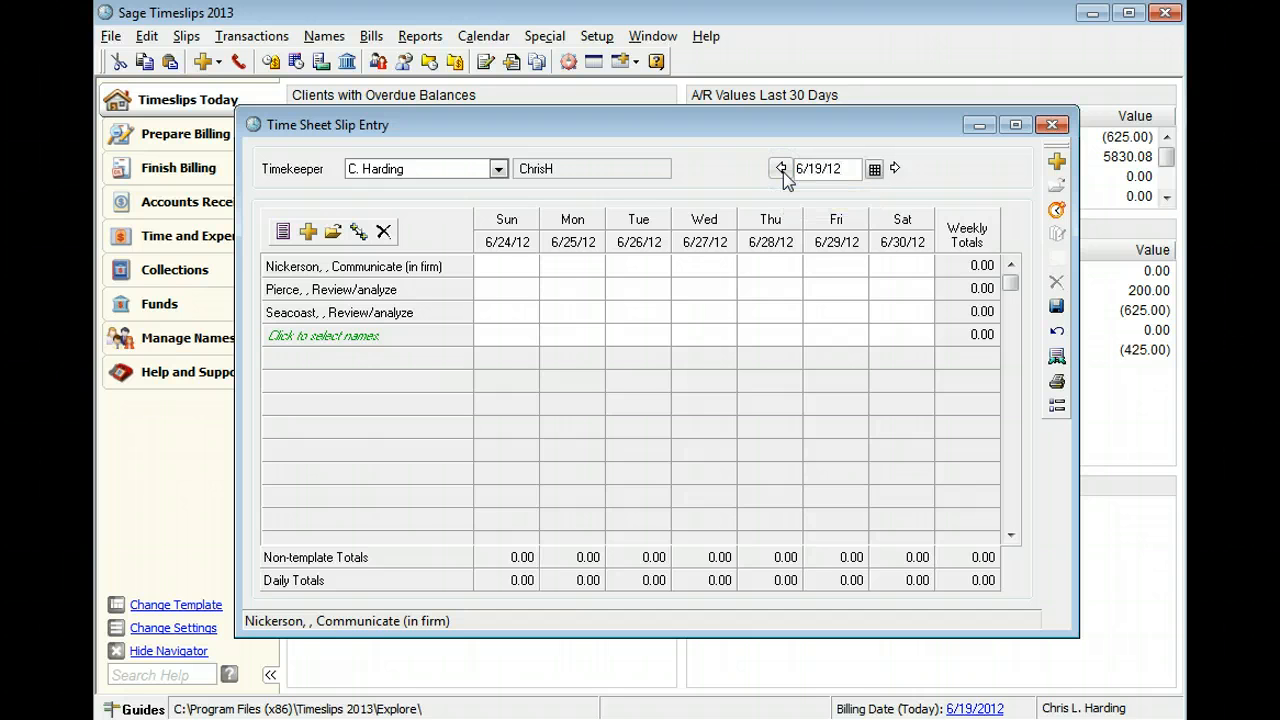
pyautogui.click(781, 168)
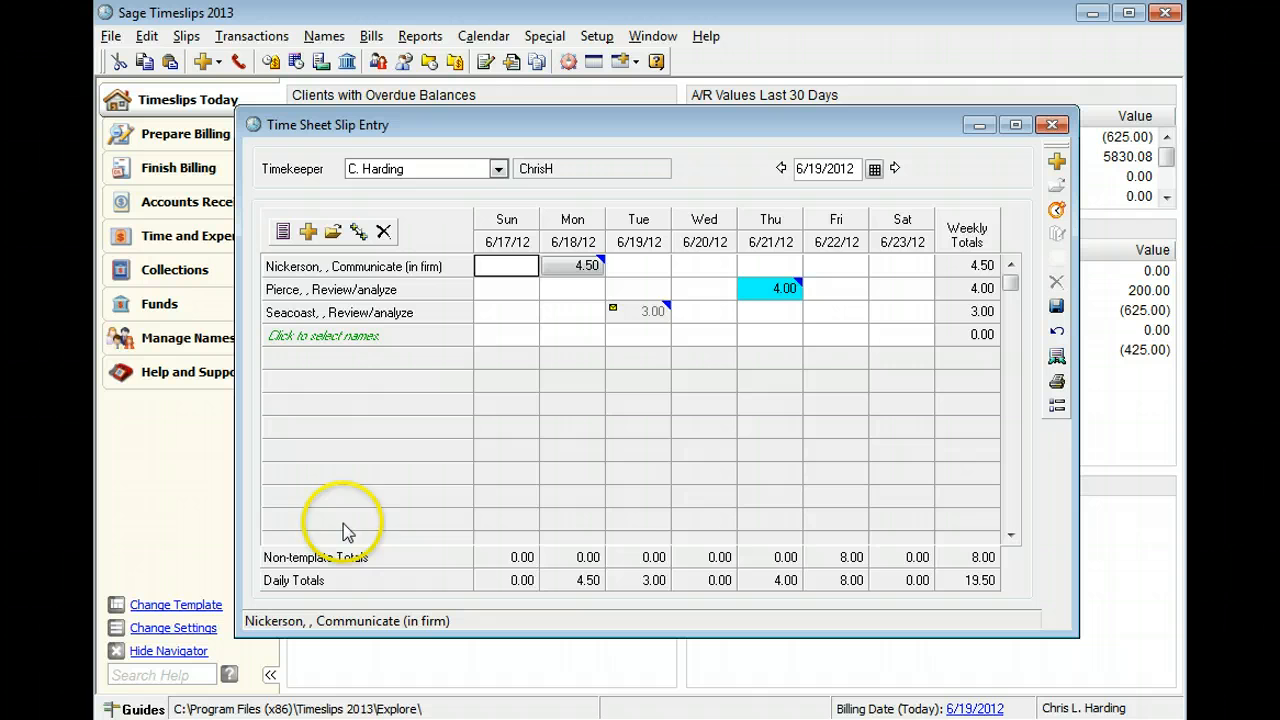
pyautogui.moveTo(168, 520)
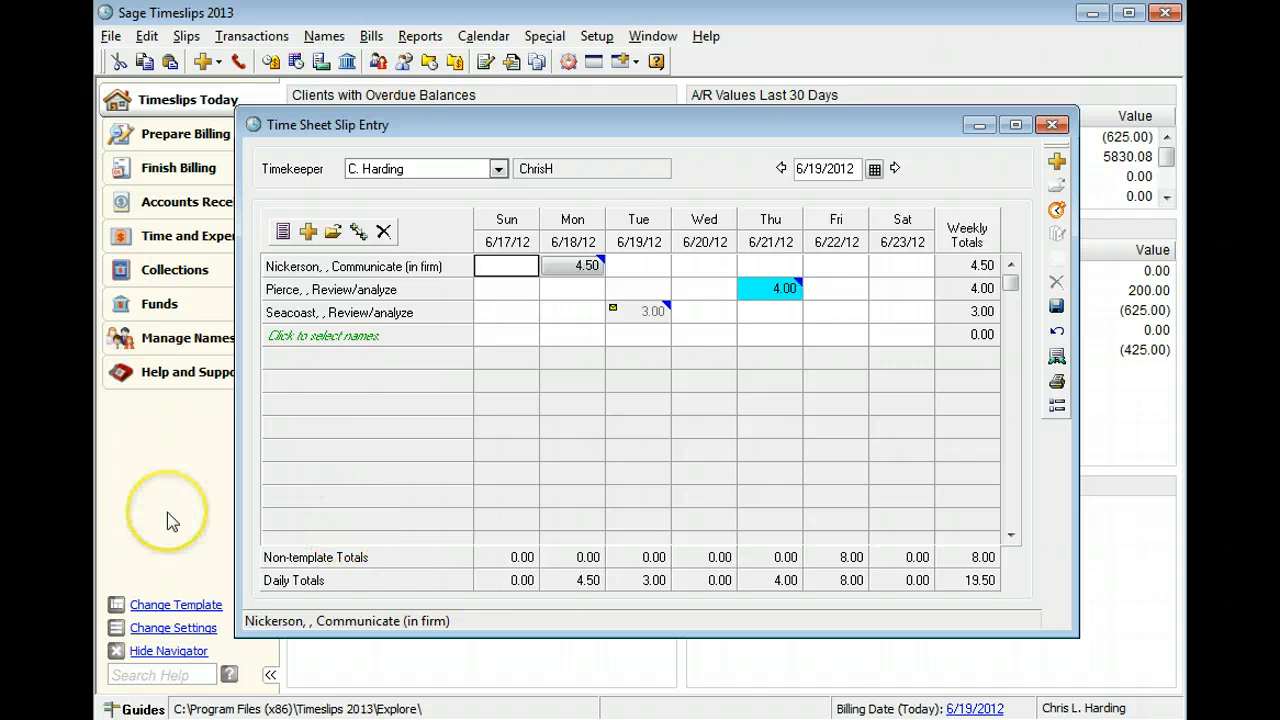
pyautogui.moveTo(170, 520)
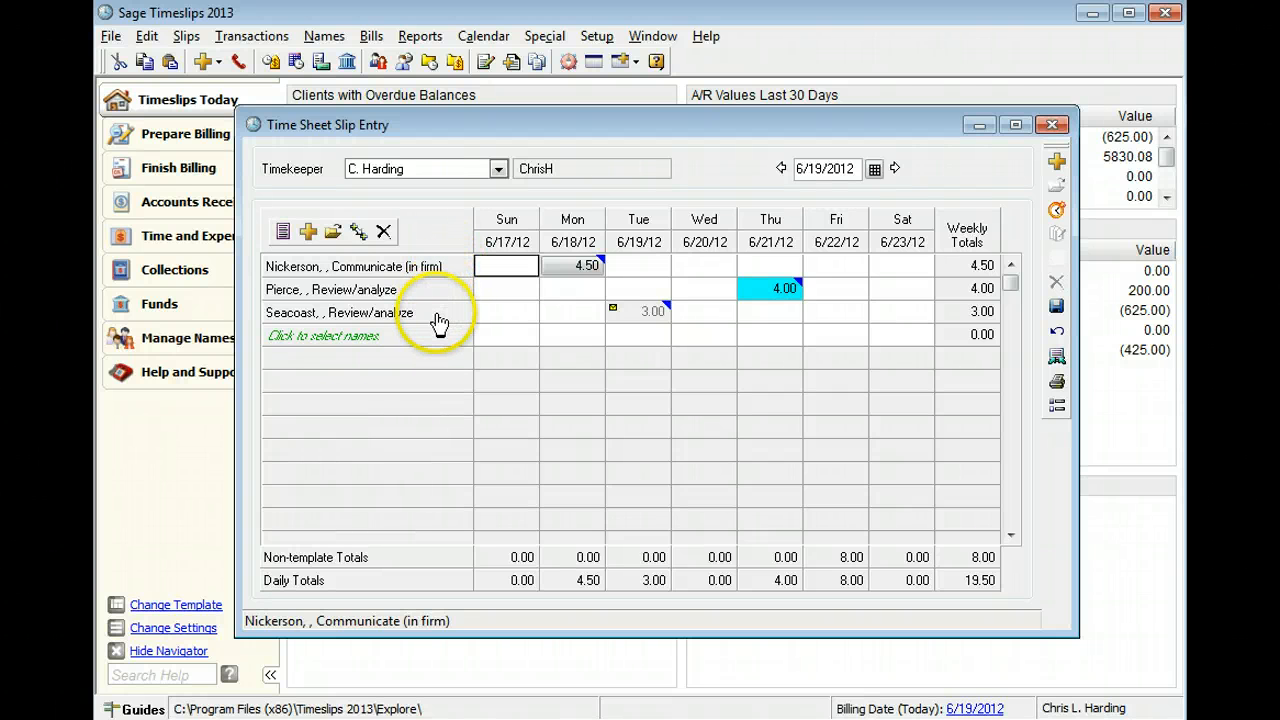
pyautogui.moveTo(420, 297)
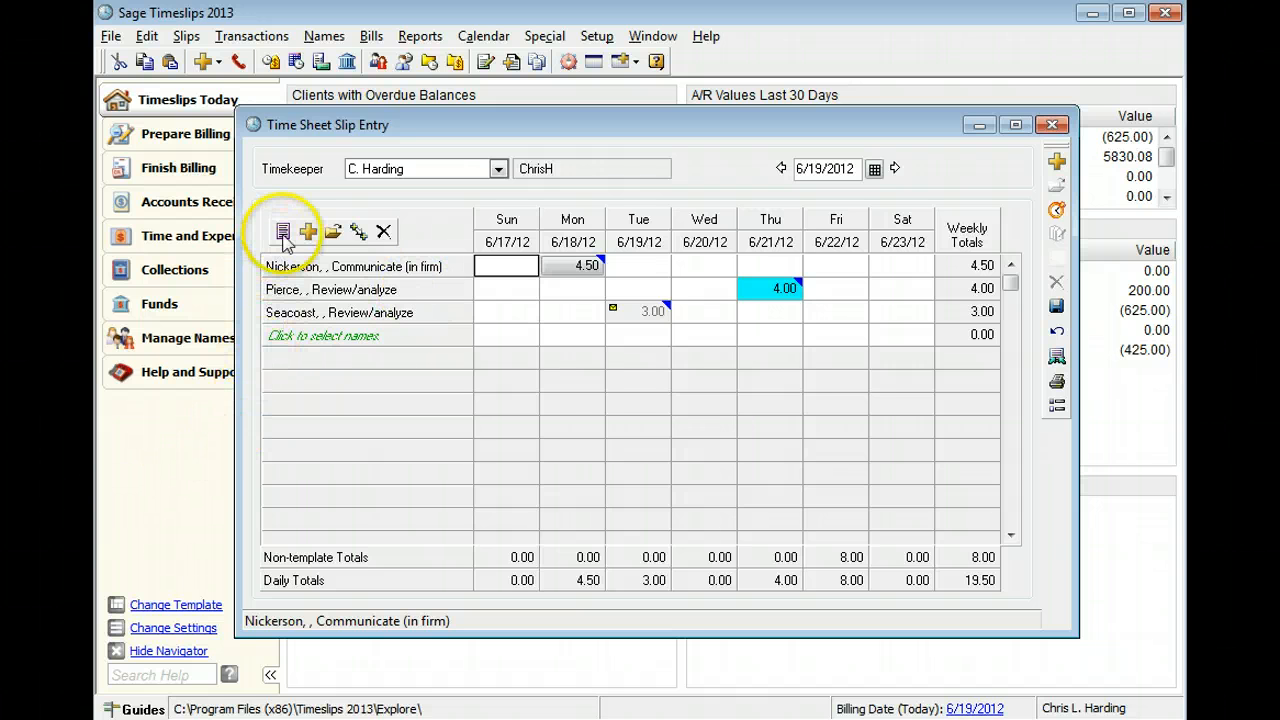
pyautogui.moveTo(308, 231)
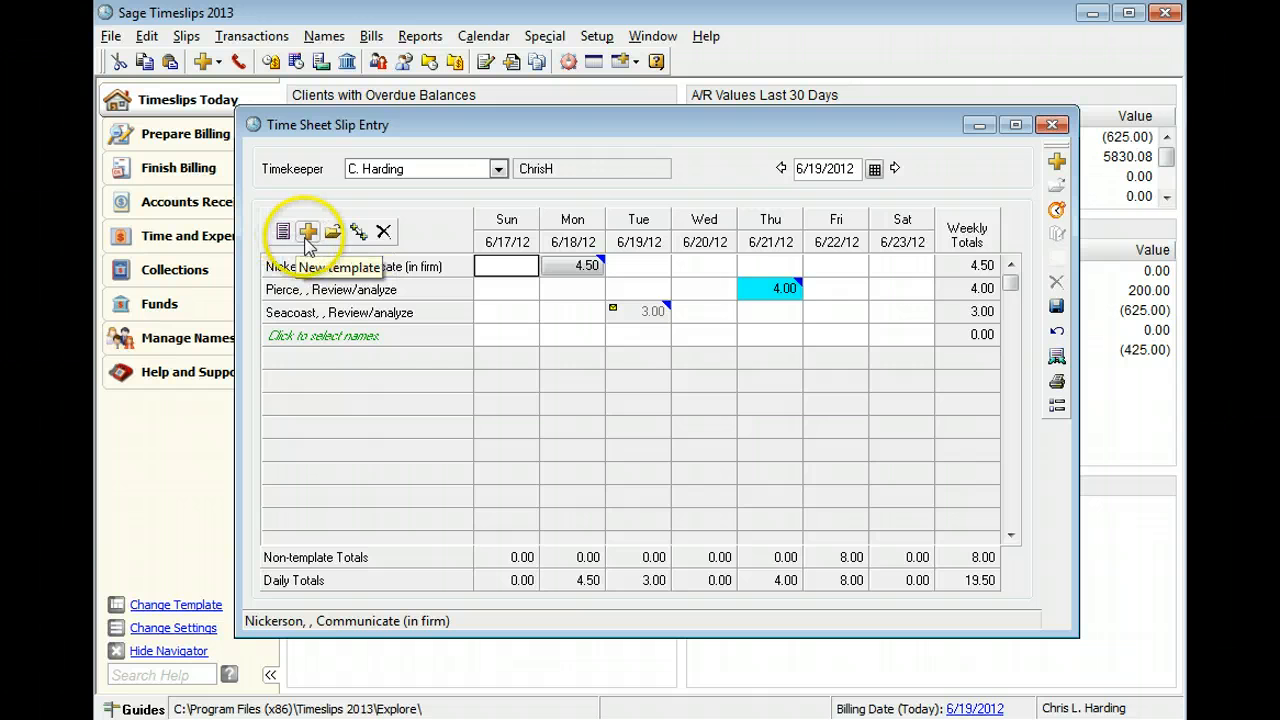
pyautogui.moveTo(357, 231)
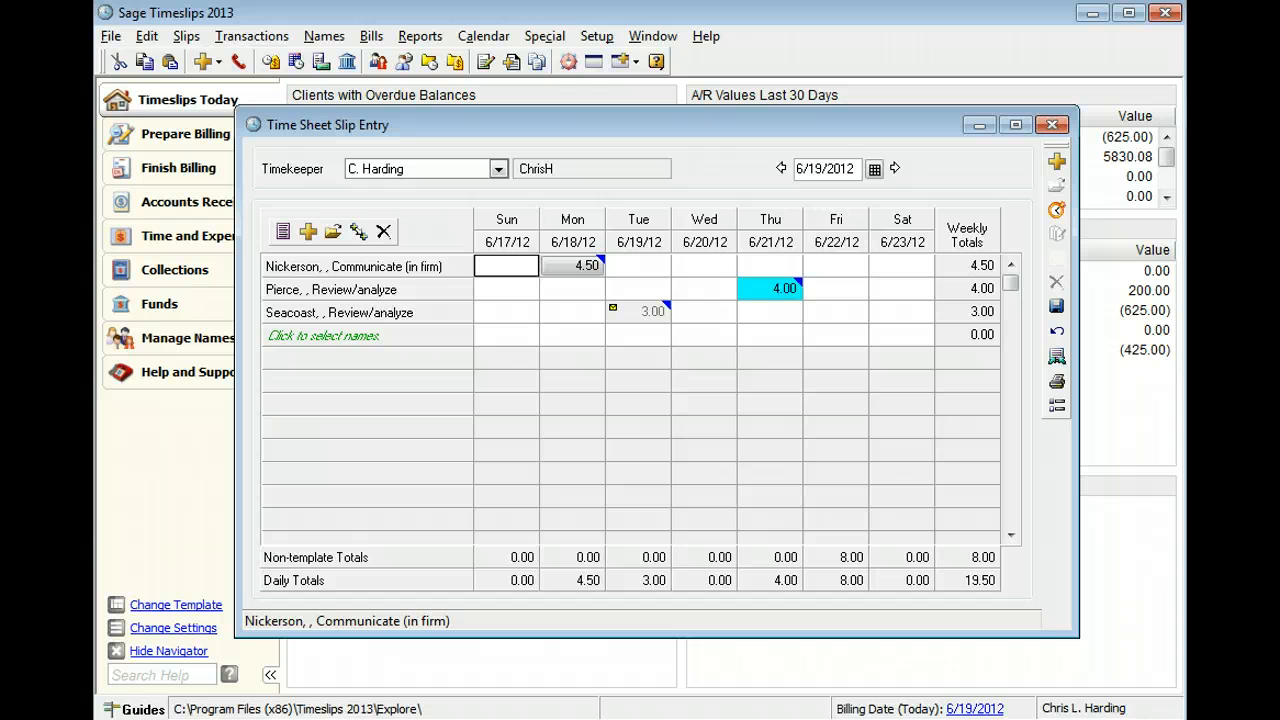
pyautogui.moveTo(180, 513)
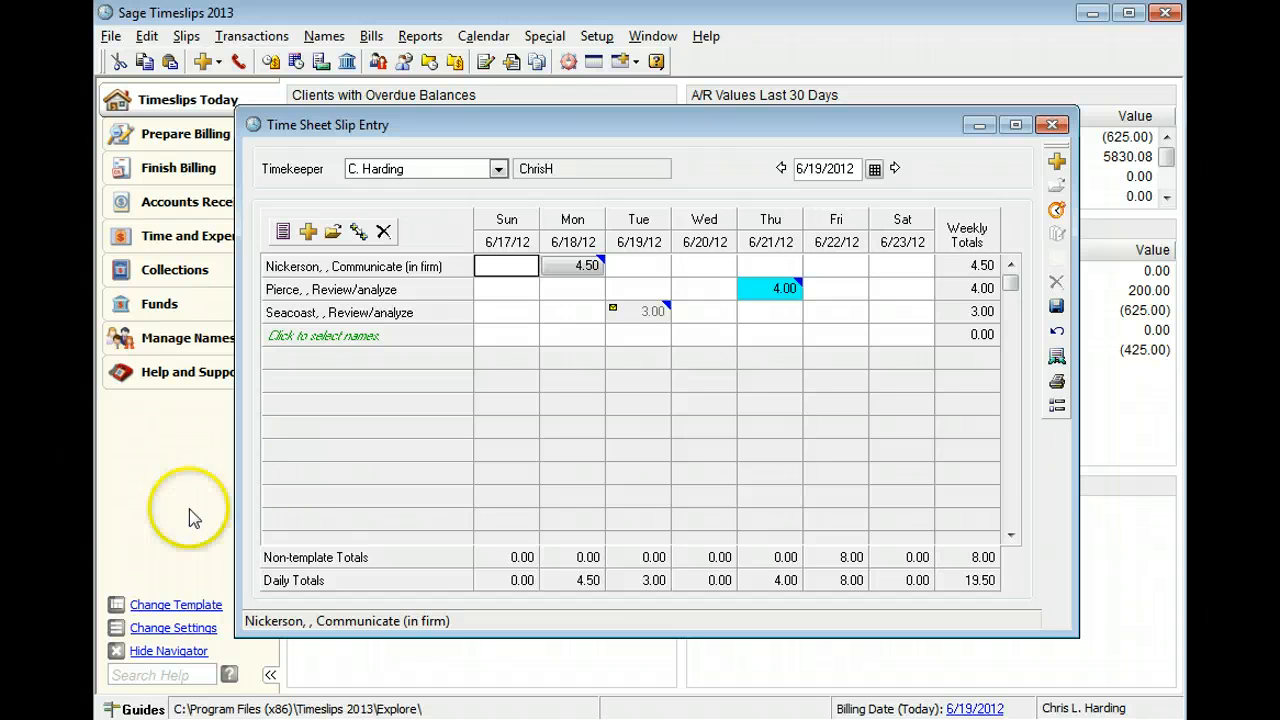
pyautogui.moveTo(490, 328)
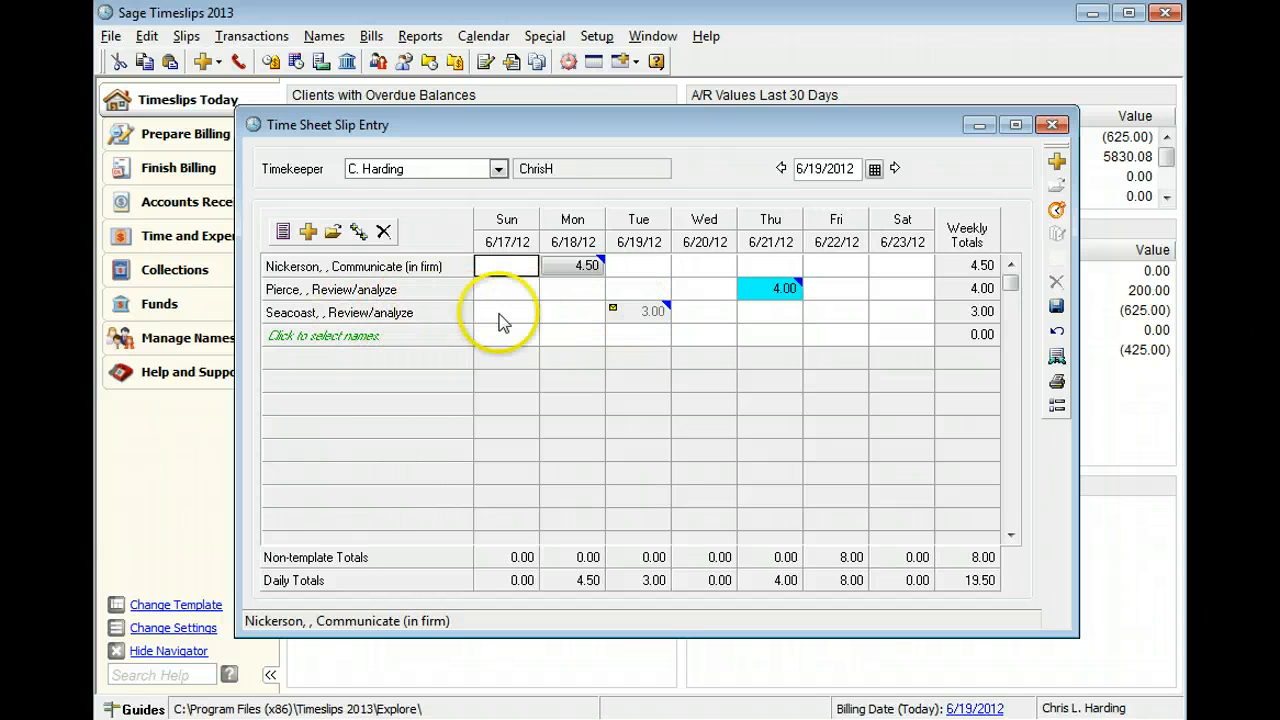
pyautogui.moveTo(638, 235)
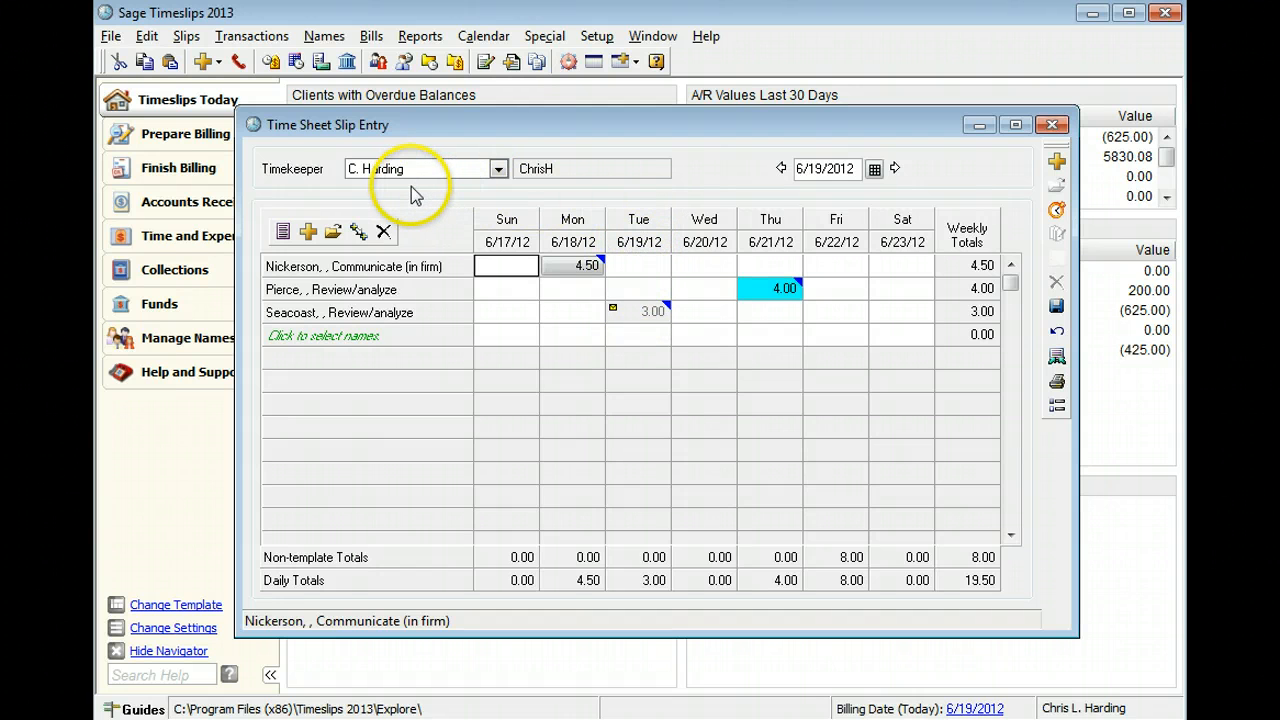
pyautogui.moveTo(417, 192)
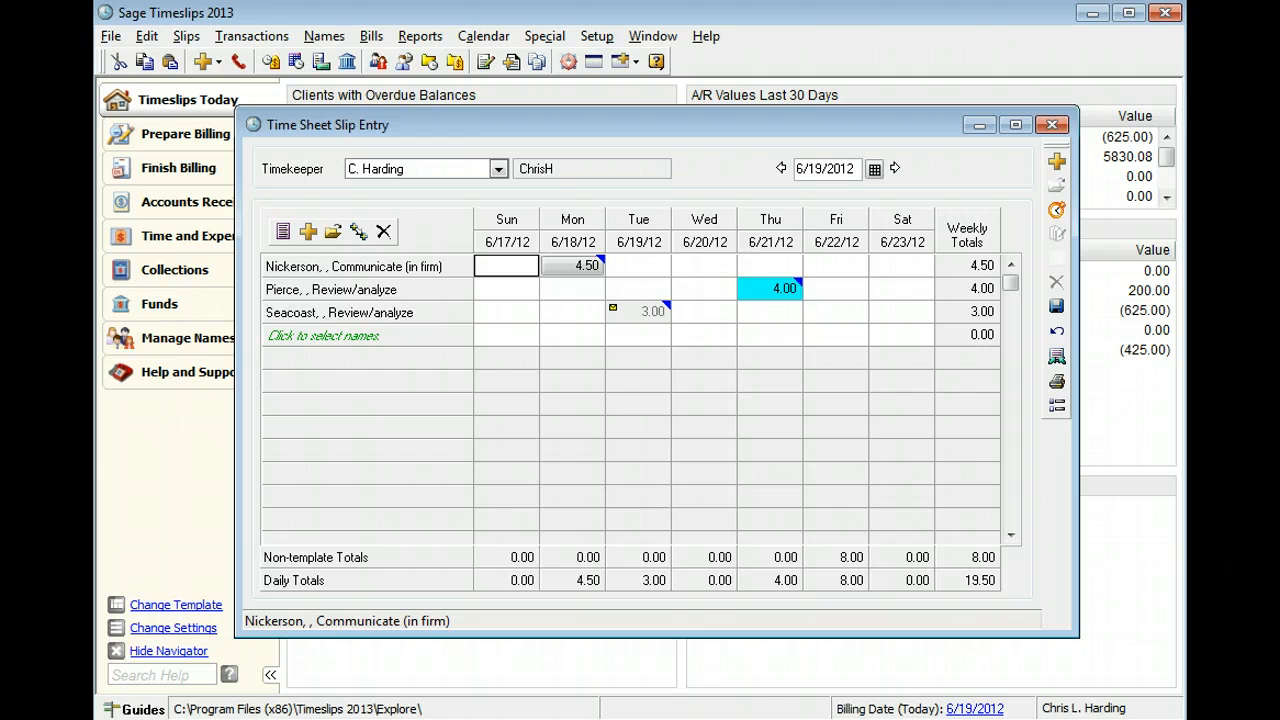
pyautogui.moveTo(217, 545)
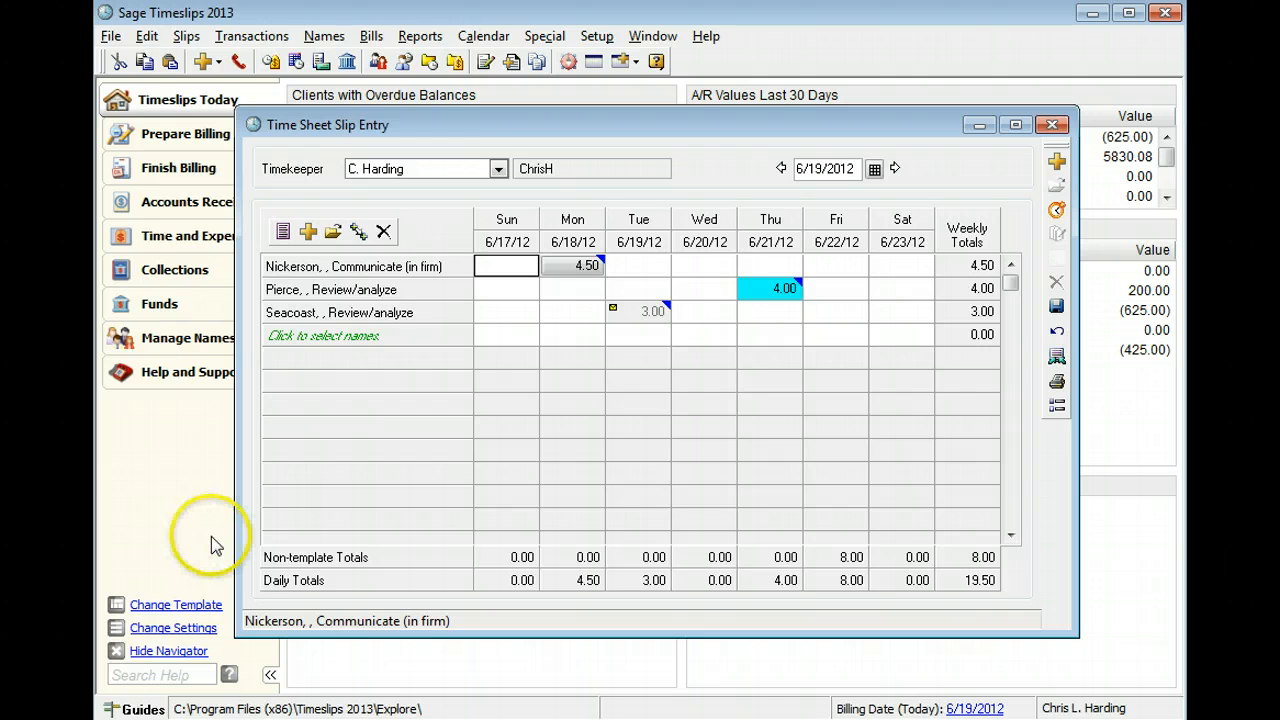
pyautogui.moveTo(1050, 443)
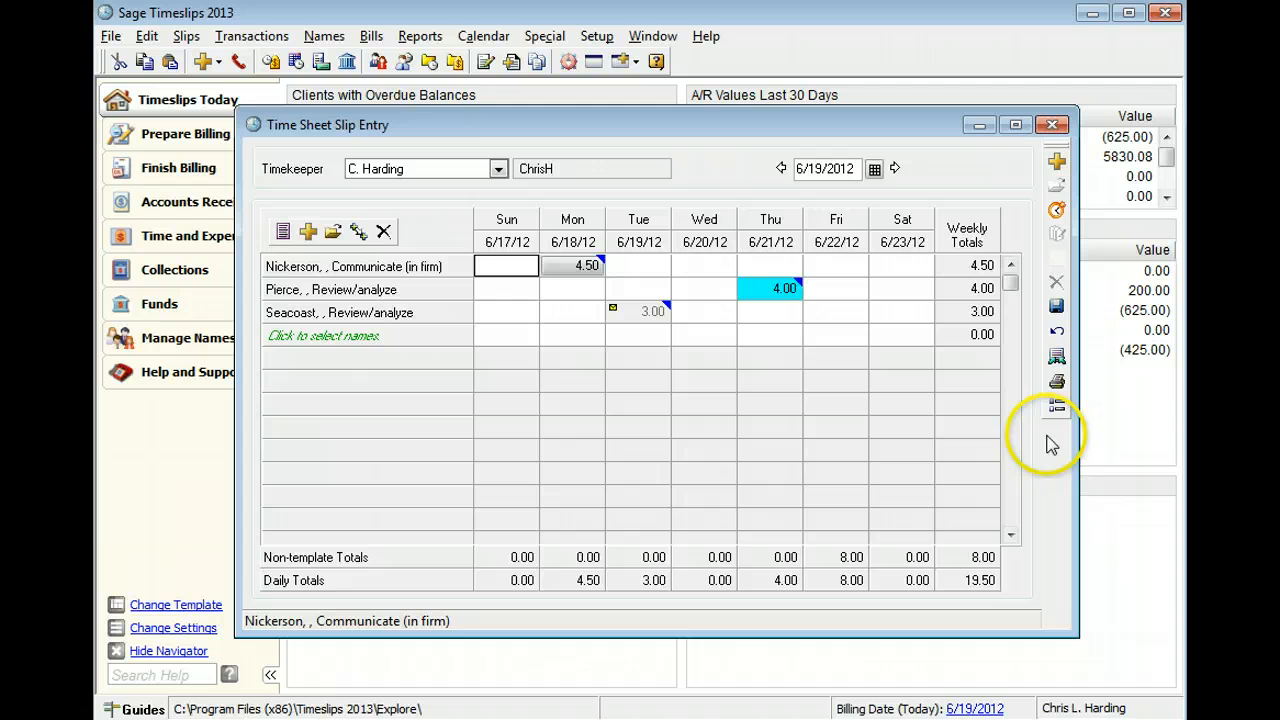
pyautogui.moveTo(1057, 162)
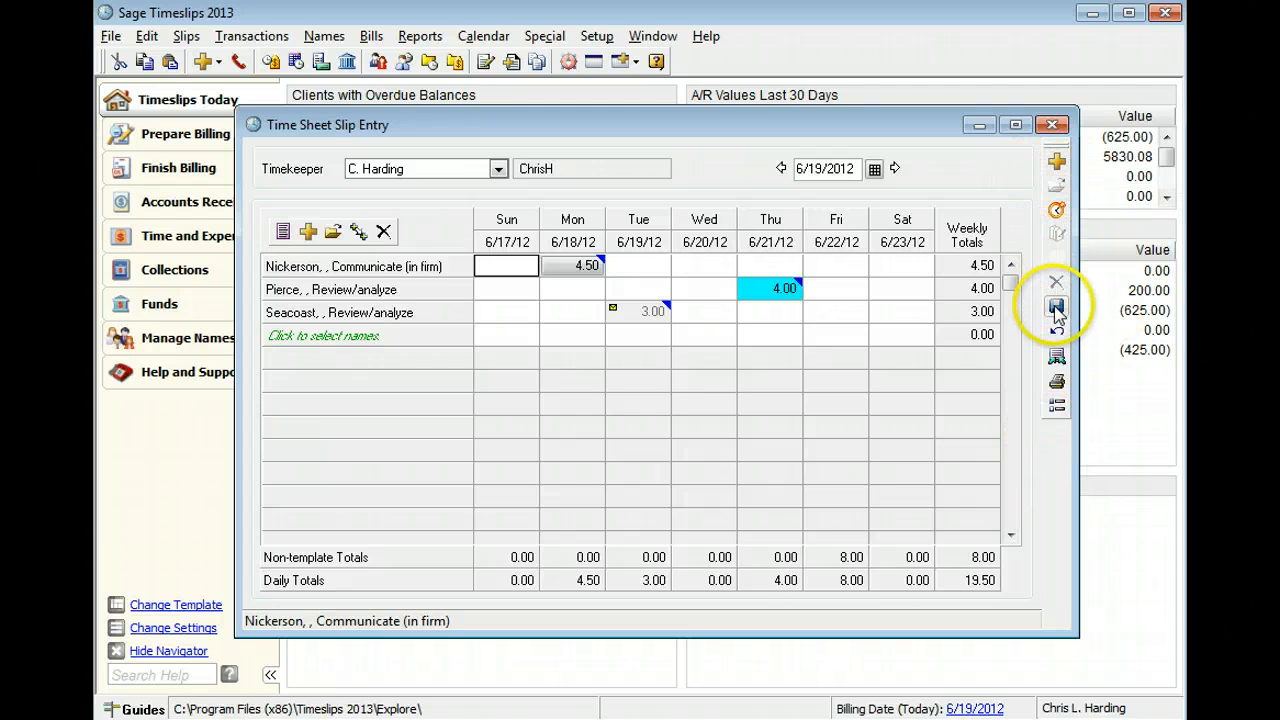
pyautogui.moveTo(1057, 355)
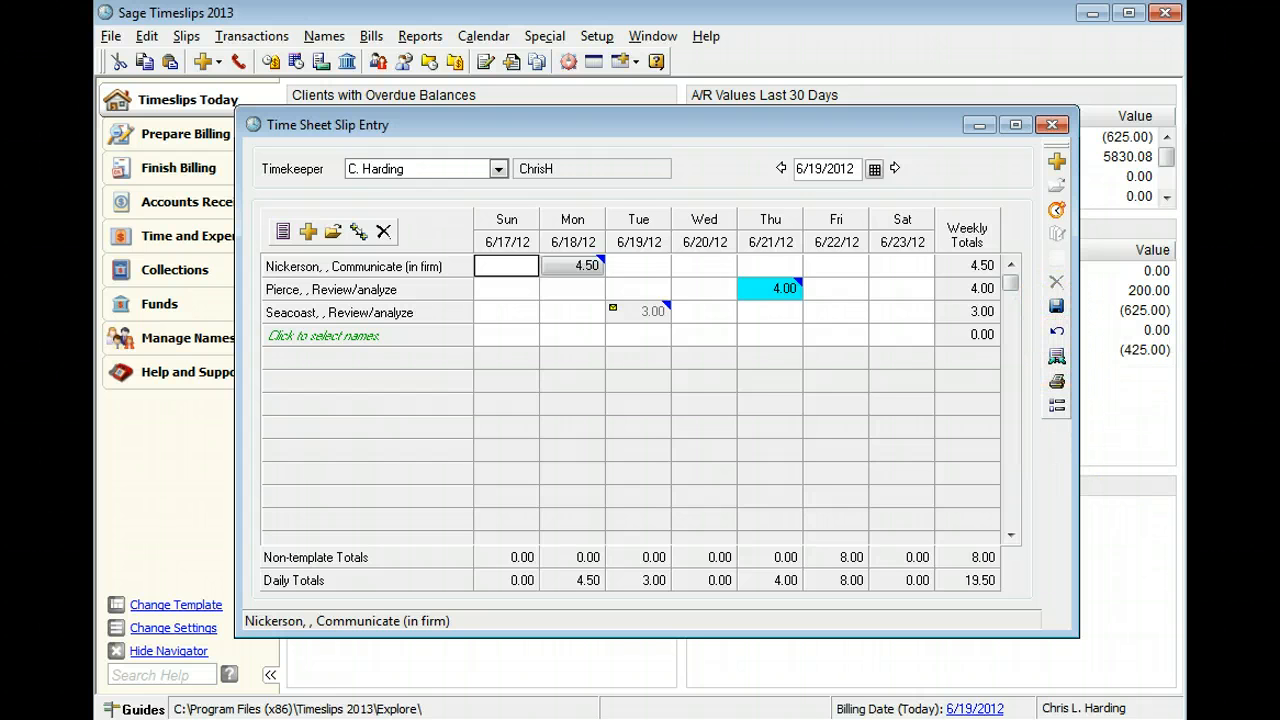
pyautogui.moveTo(170, 528)
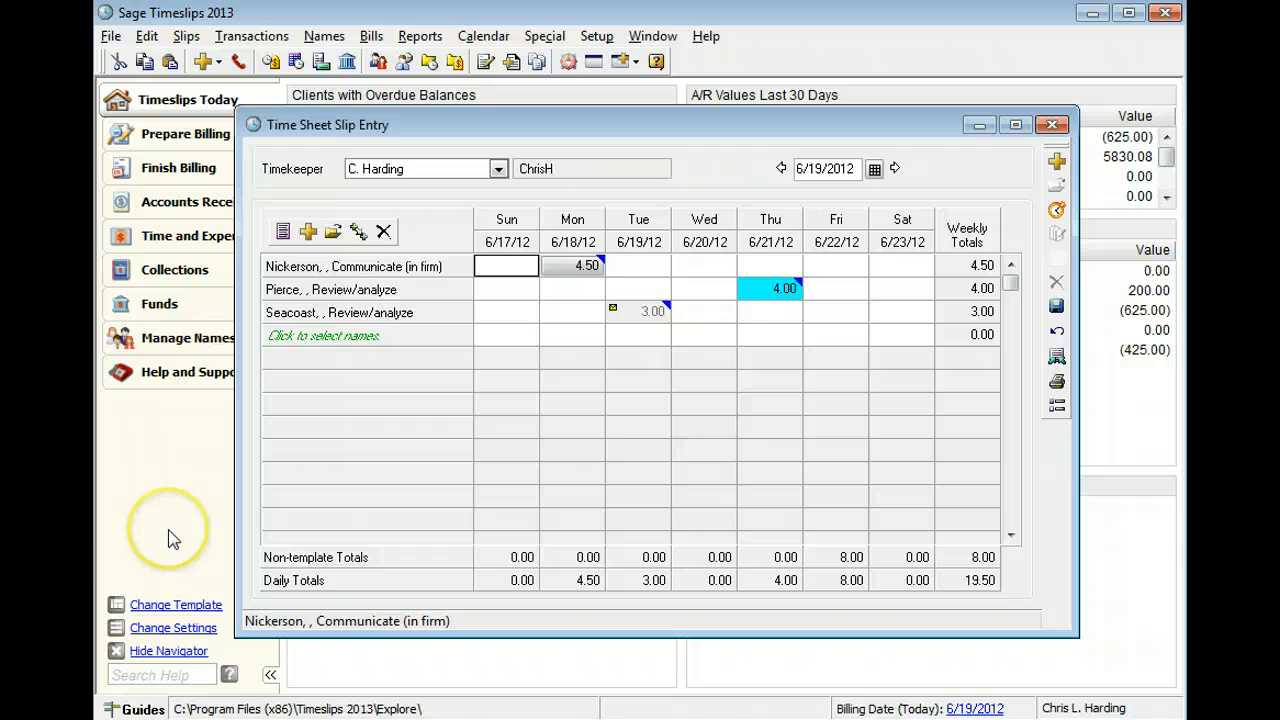
pyautogui.moveTo(330, 595)
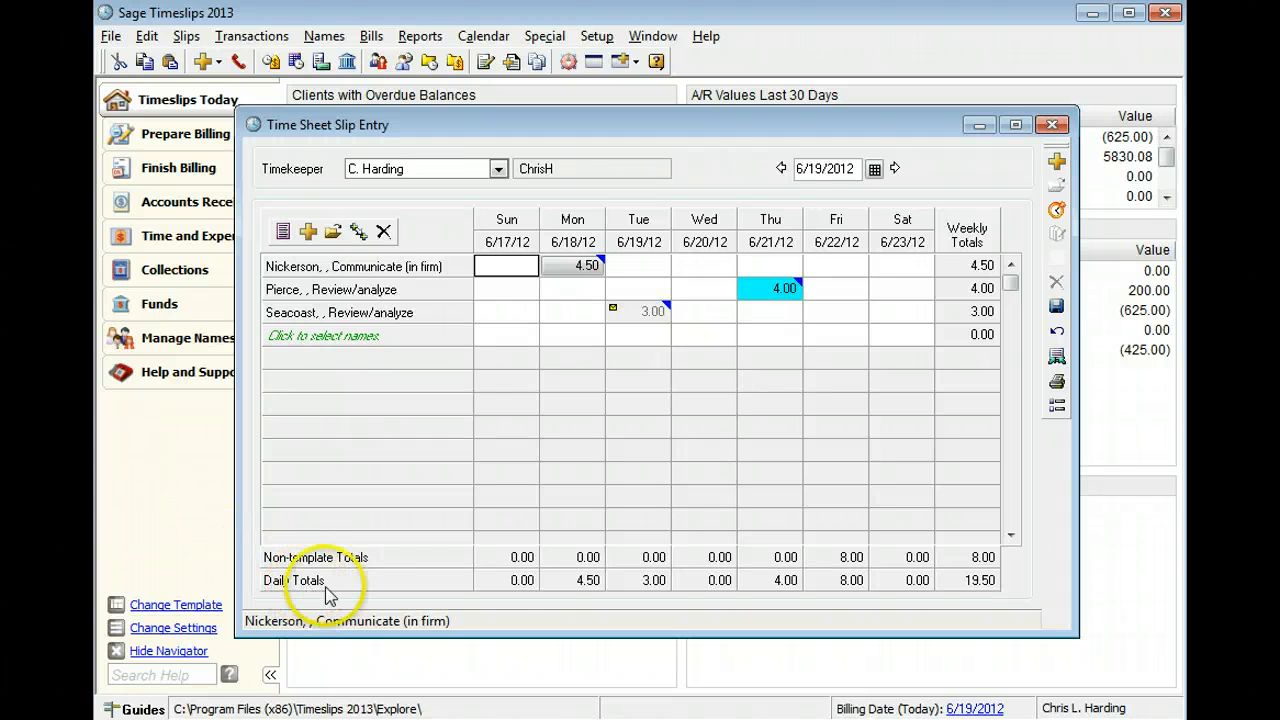
pyautogui.moveTo(745, 595)
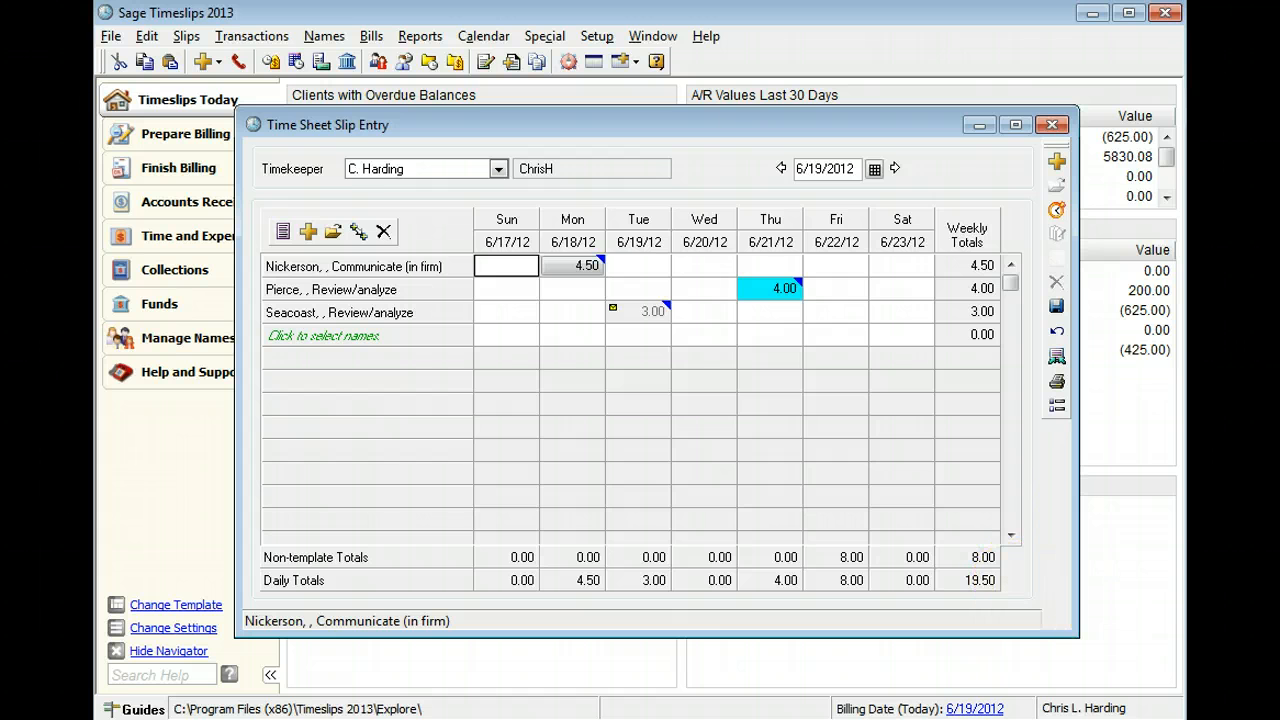
pyautogui.moveTo(175, 500)
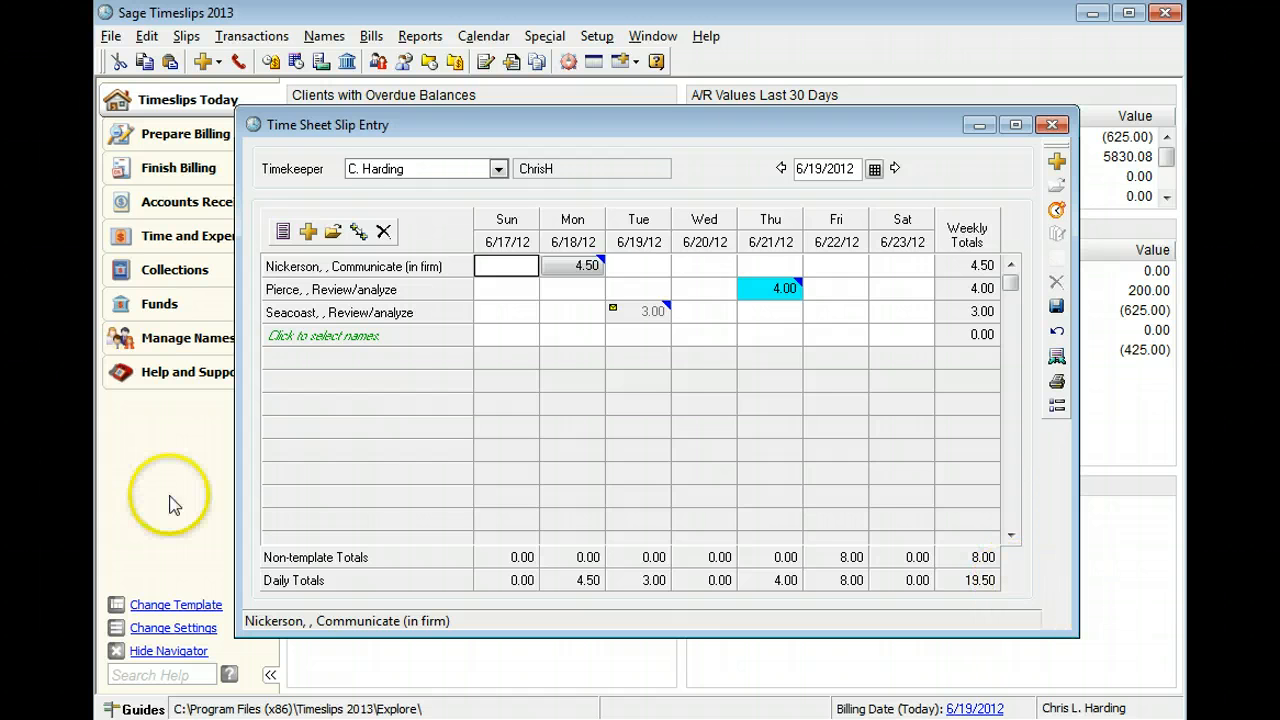
pyautogui.moveTo(965, 258)
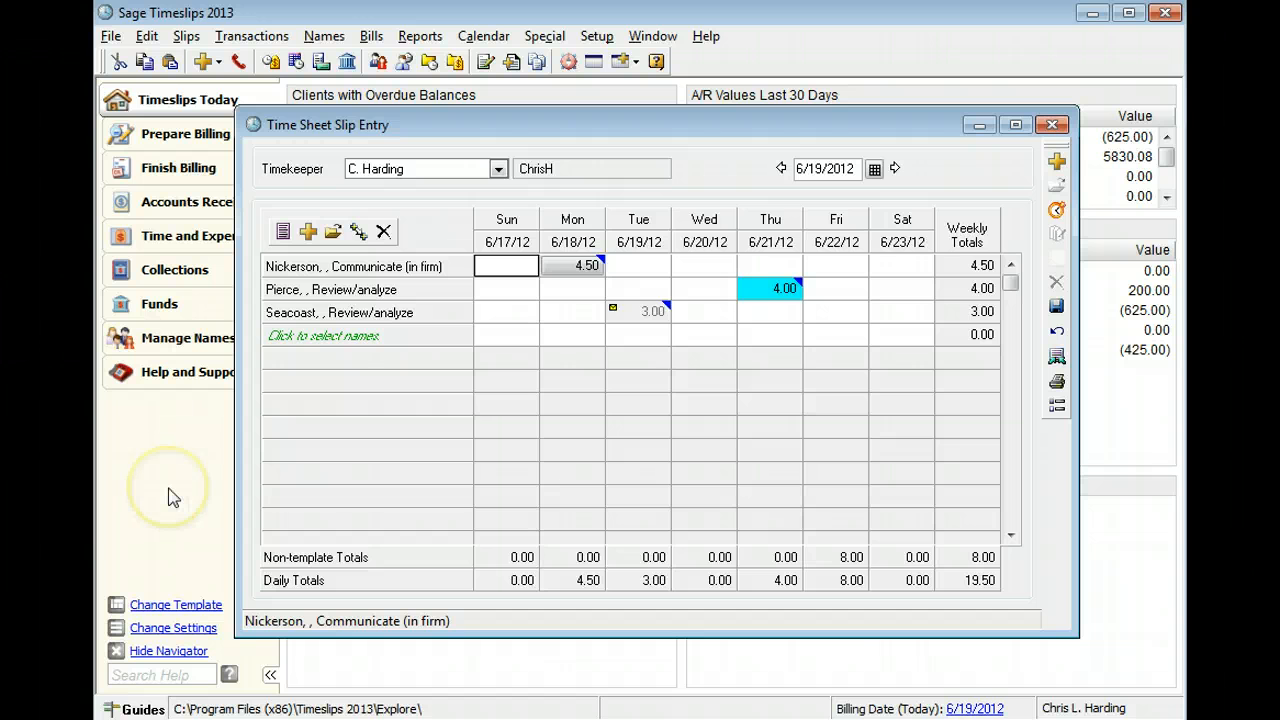
pyautogui.moveTo(170, 490)
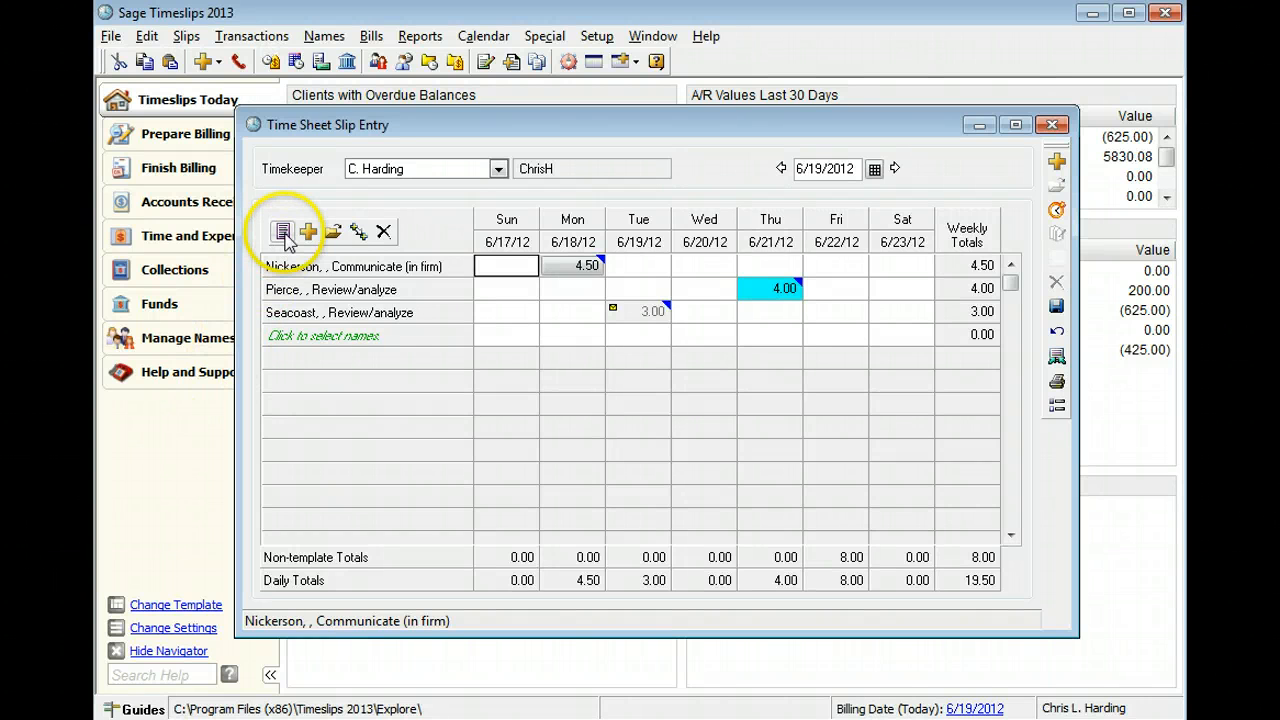
# Review the Time Sheet Slip Template List for the Trial Bishop template, then close it
pyautogui.click(283, 231)
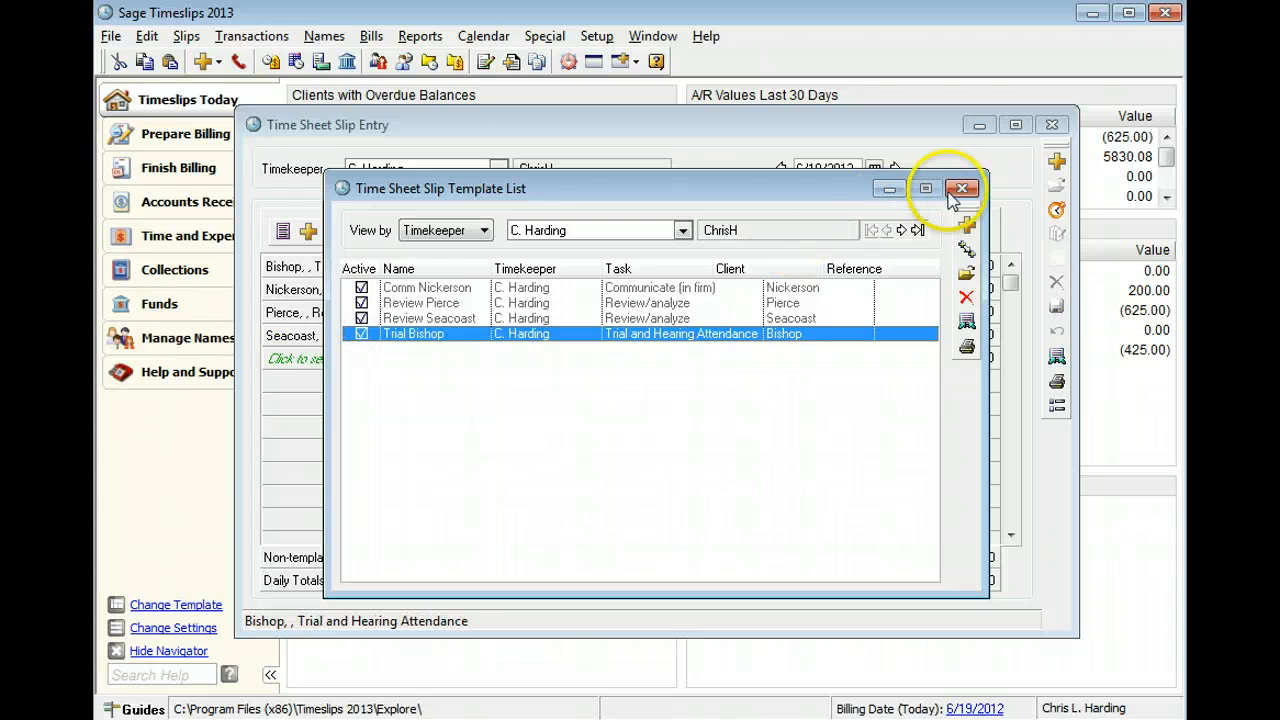
pyautogui.click(961, 188)
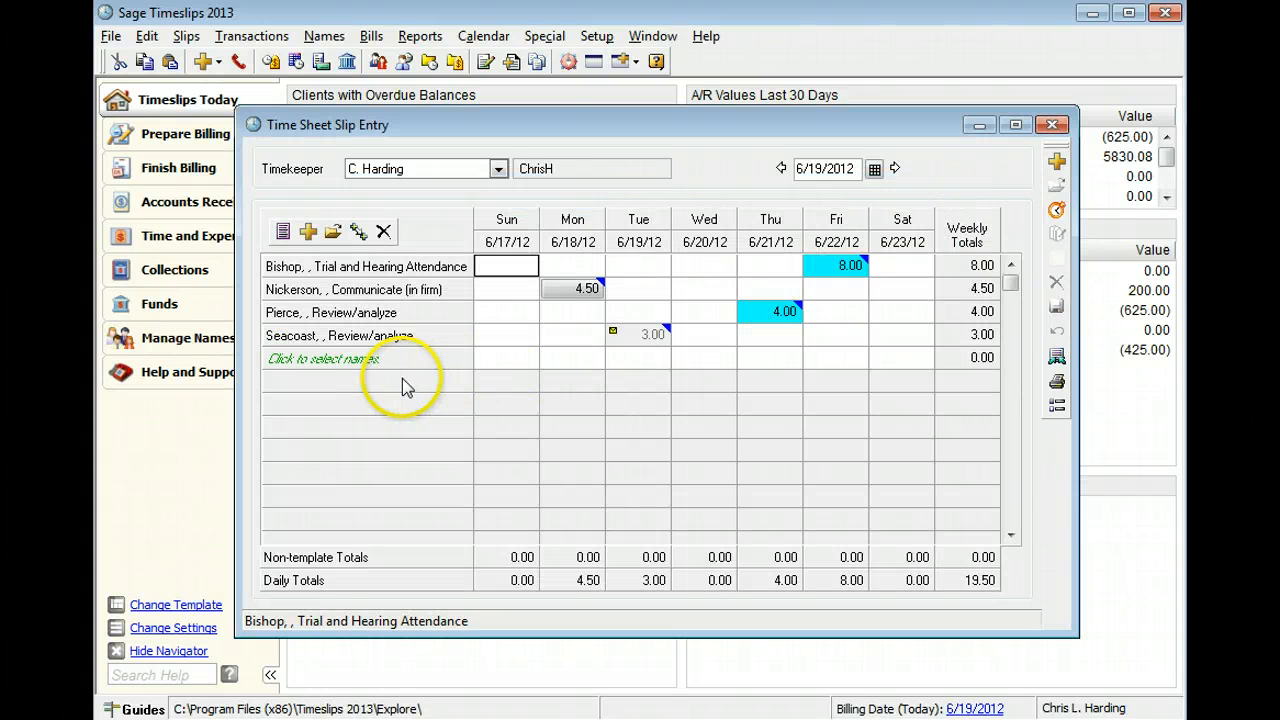
pyautogui.moveTo(410, 277)
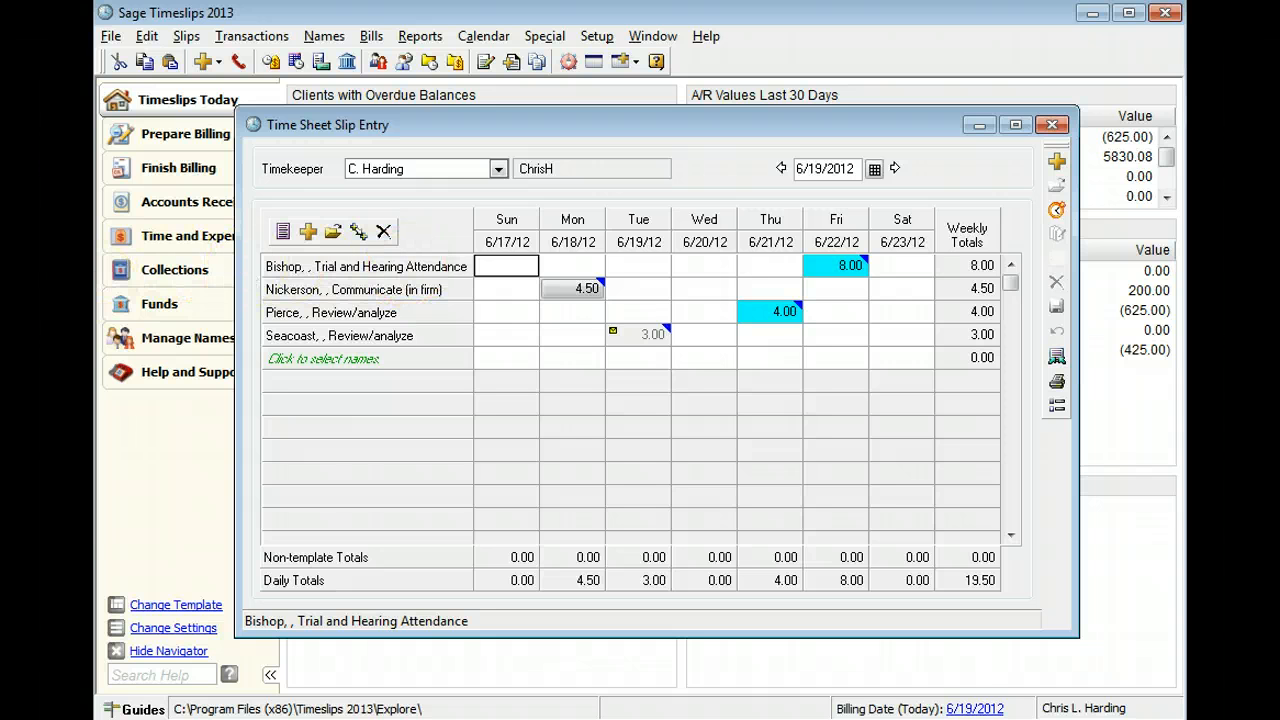
pyautogui.moveTo(173, 498)
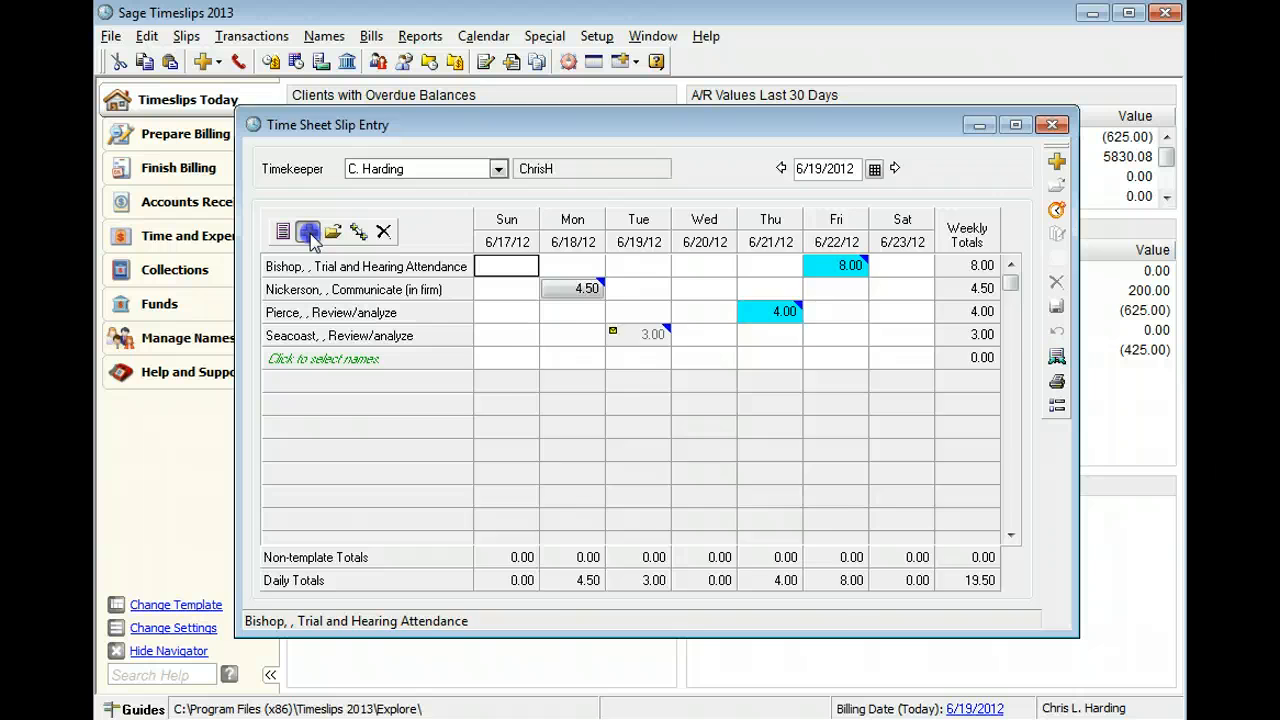
# Create a new template named 'Pierce Meetings' with Meeting as its task
pyautogui.click(308, 231)
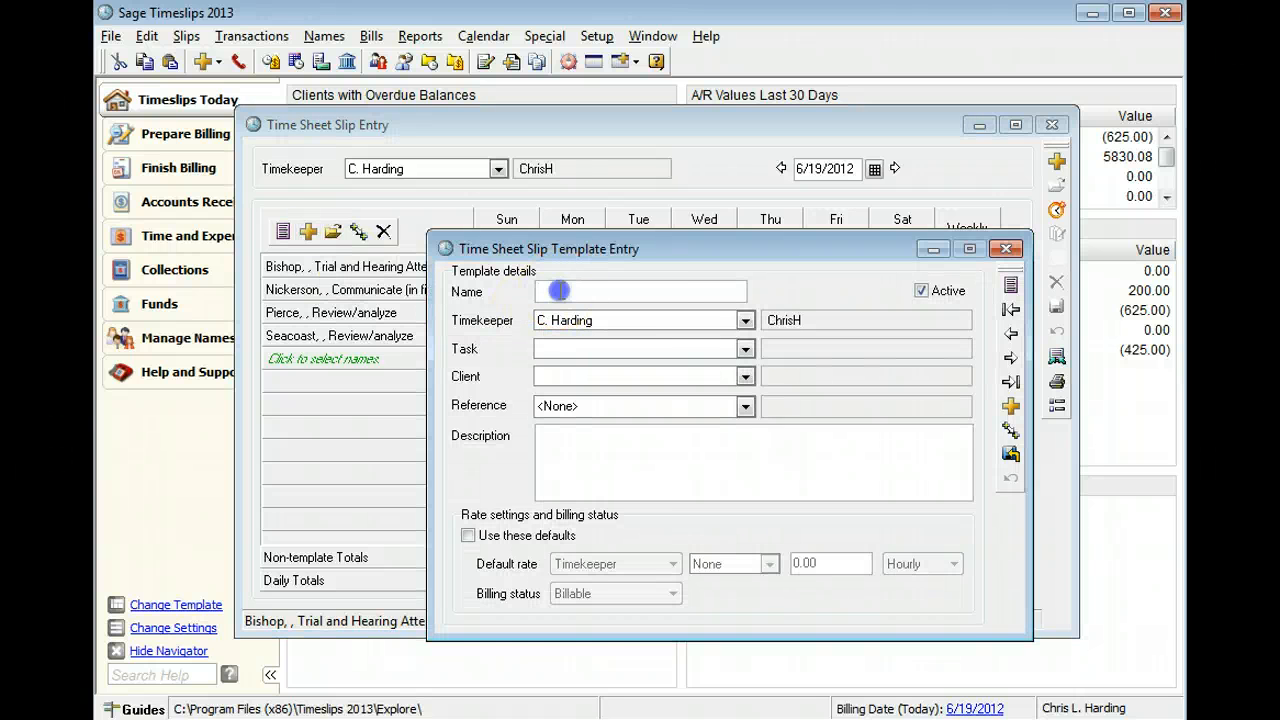
pyautogui.write('P')
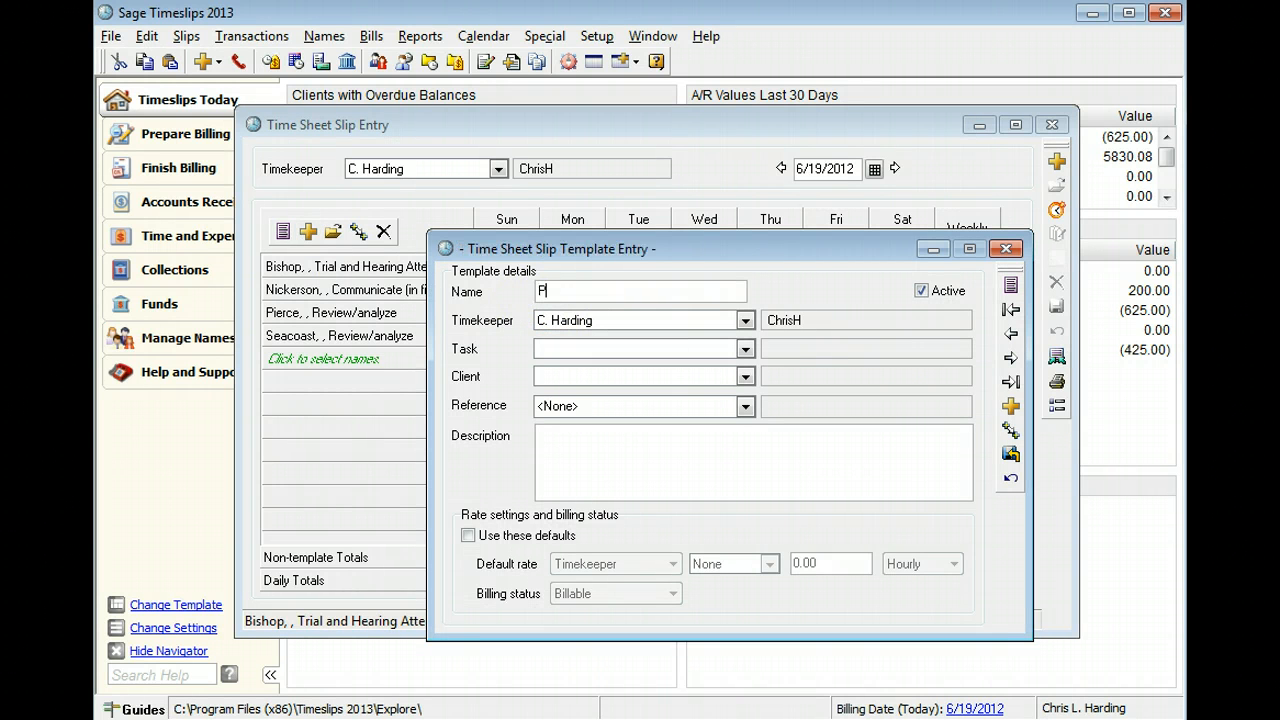
pyautogui.write('ierce Me')
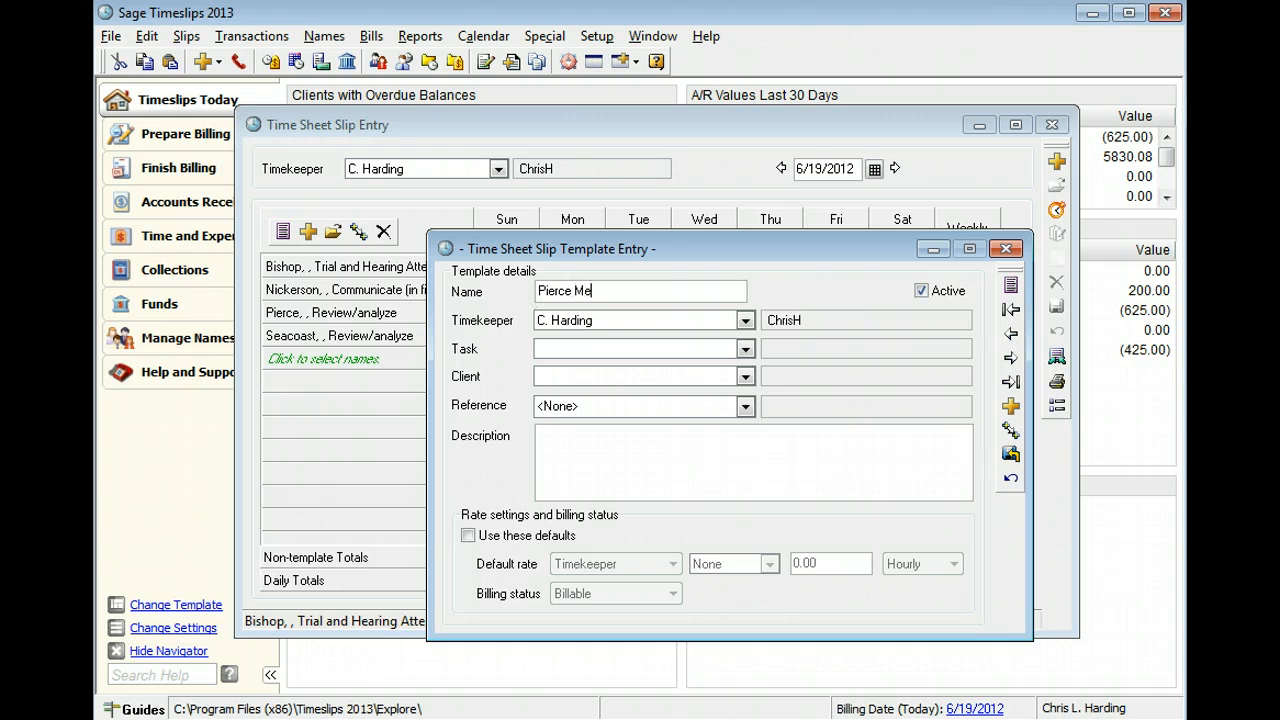
pyautogui.write('etings')
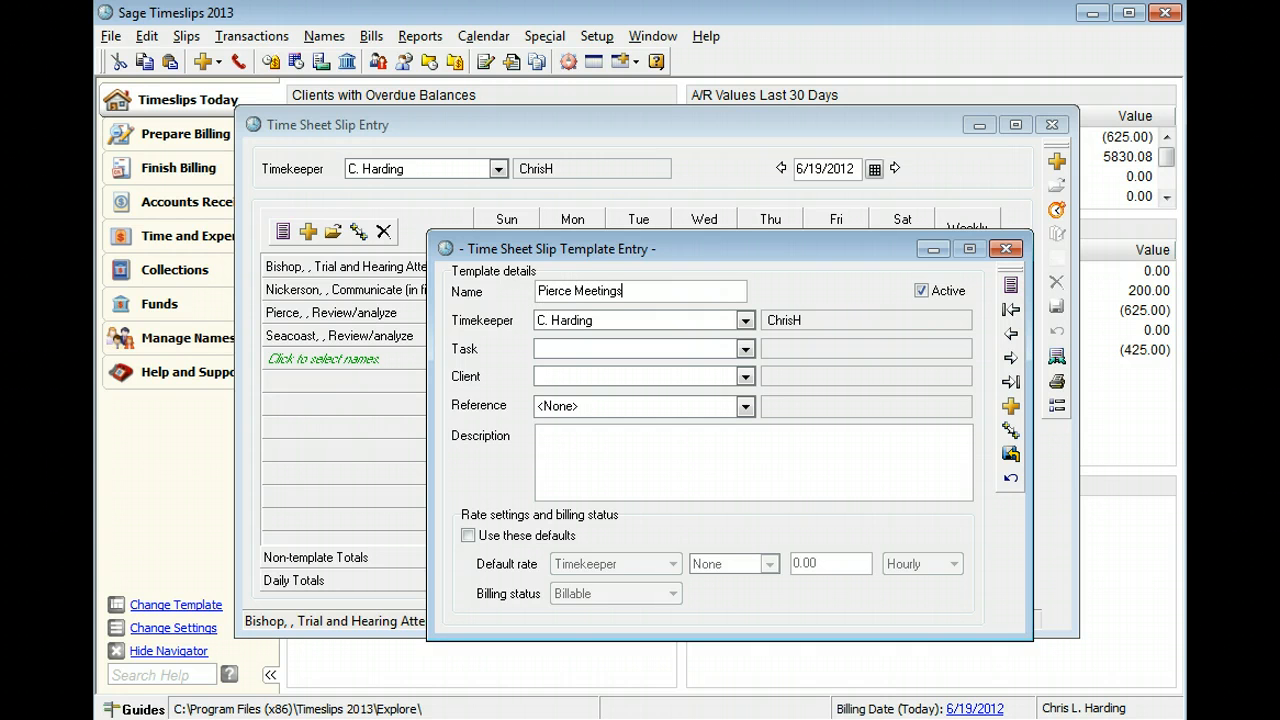
pyautogui.click(745, 348)
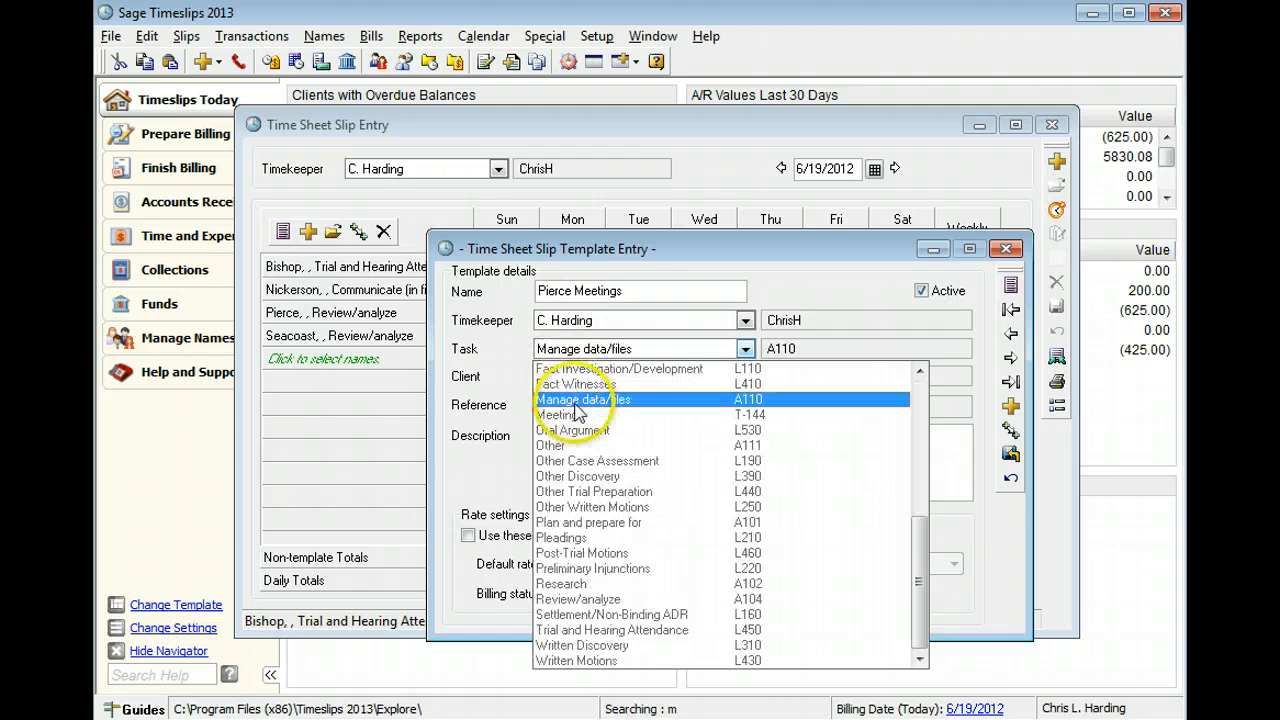
pyautogui.click(568, 414)
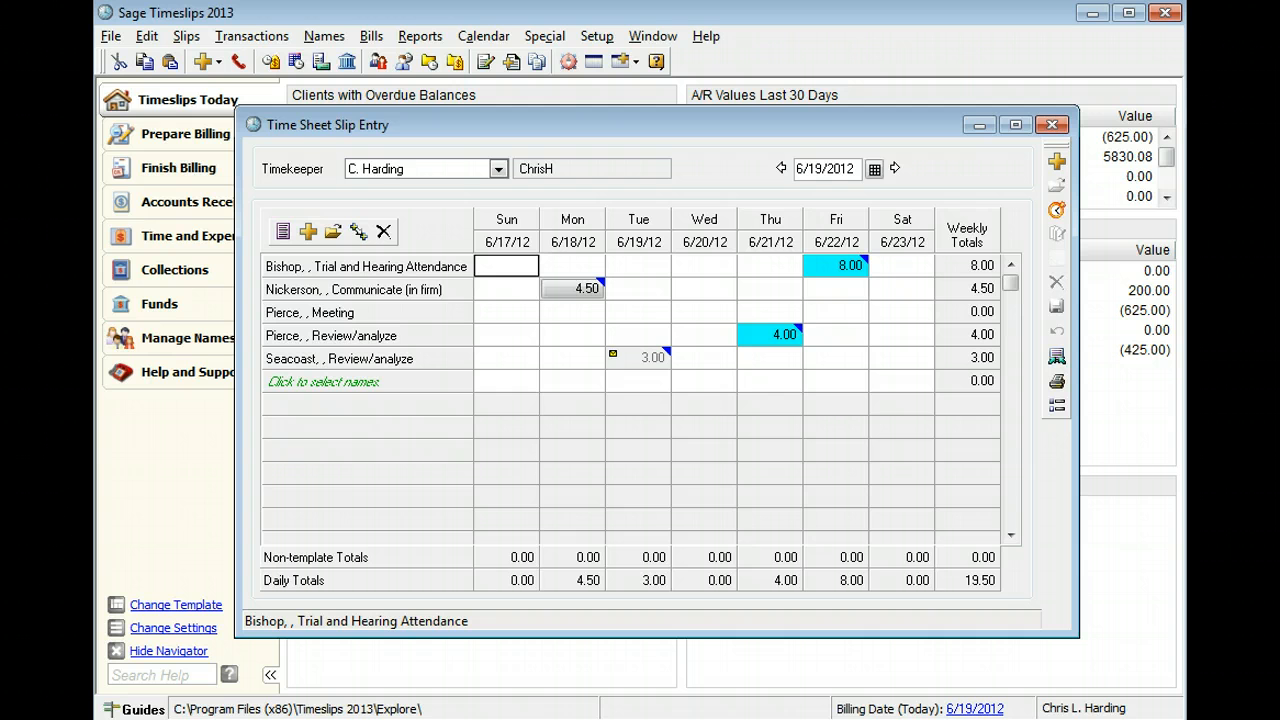
pyautogui.moveTo(172, 535)
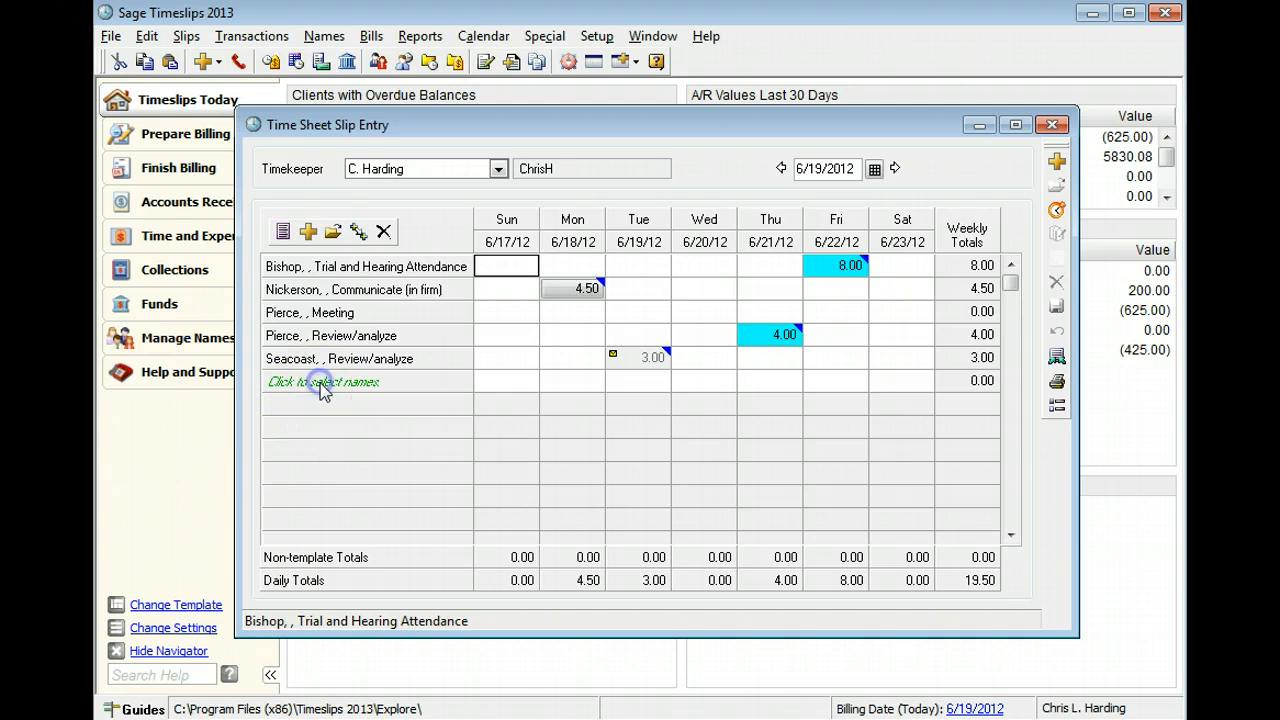
# Add a time sheet row with client Nickerson and task Counsel
pyautogui.click(322, 382)
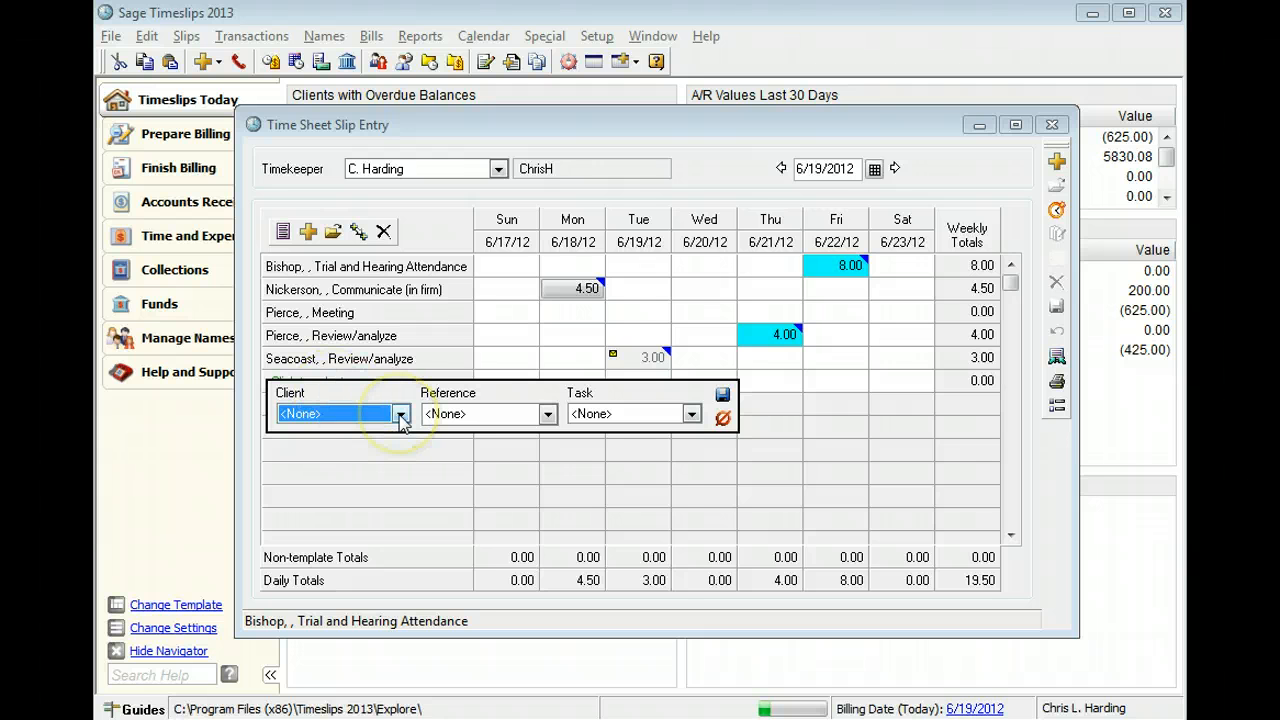
pyautogui.click(401, 414)
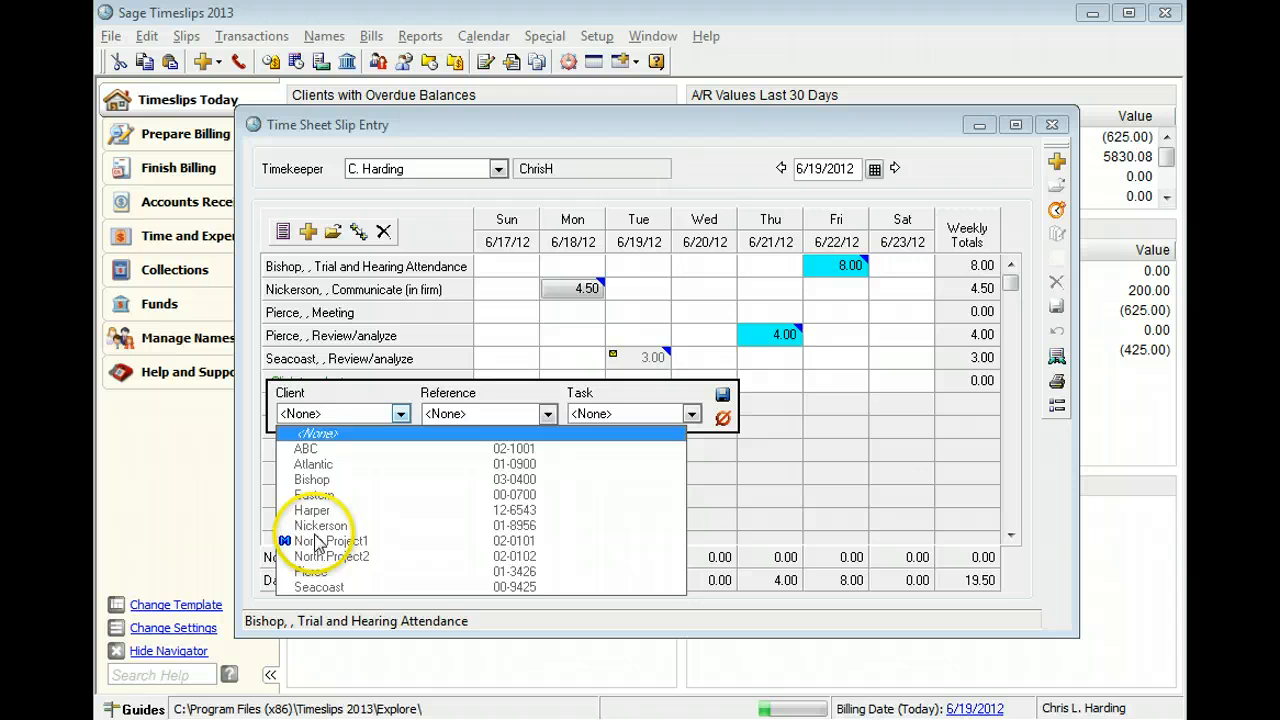
pyautogui.click(691, 413)
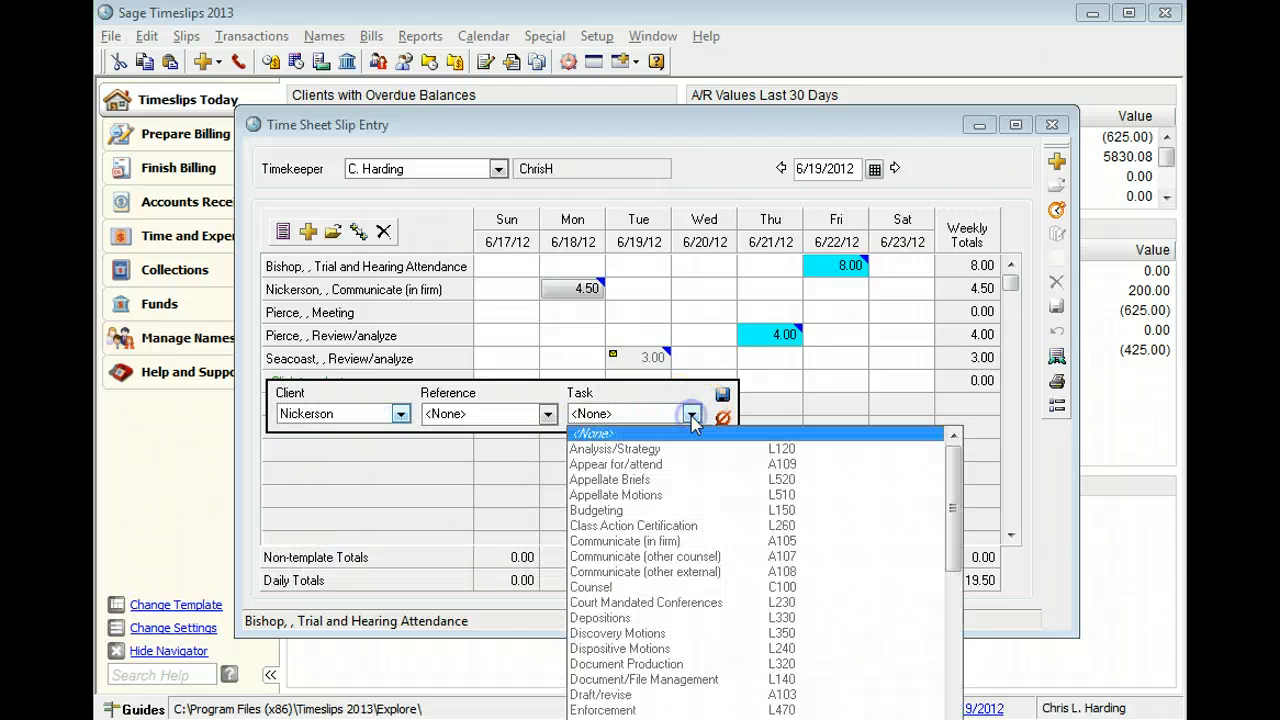
pyautogui.click(590, 587)
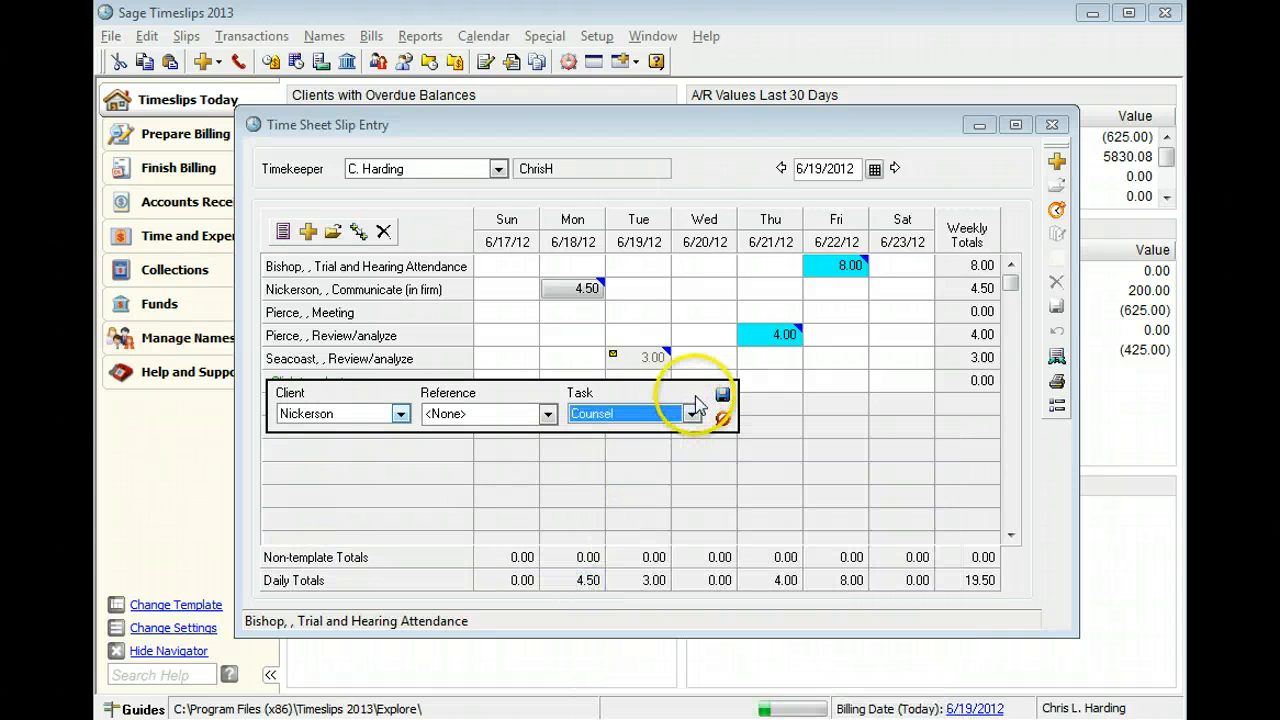
pyautogui.click(721, 393)
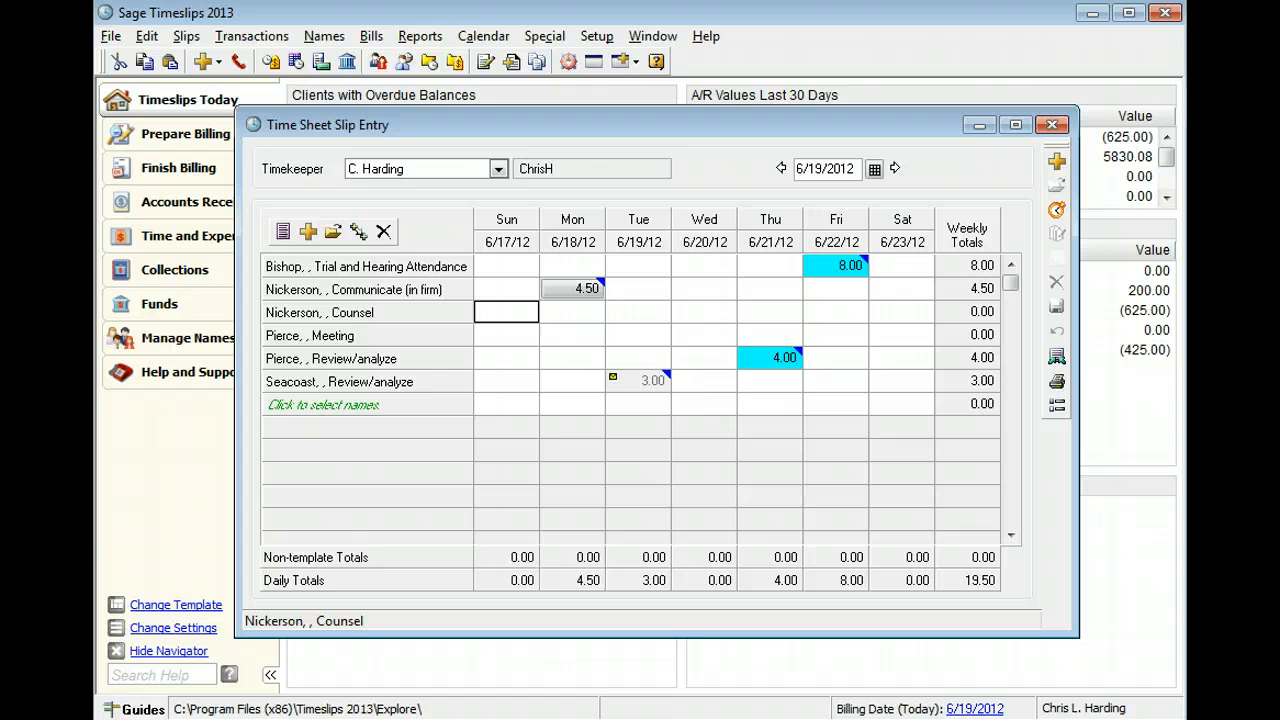
pyautogui.moveTo(185, 515)
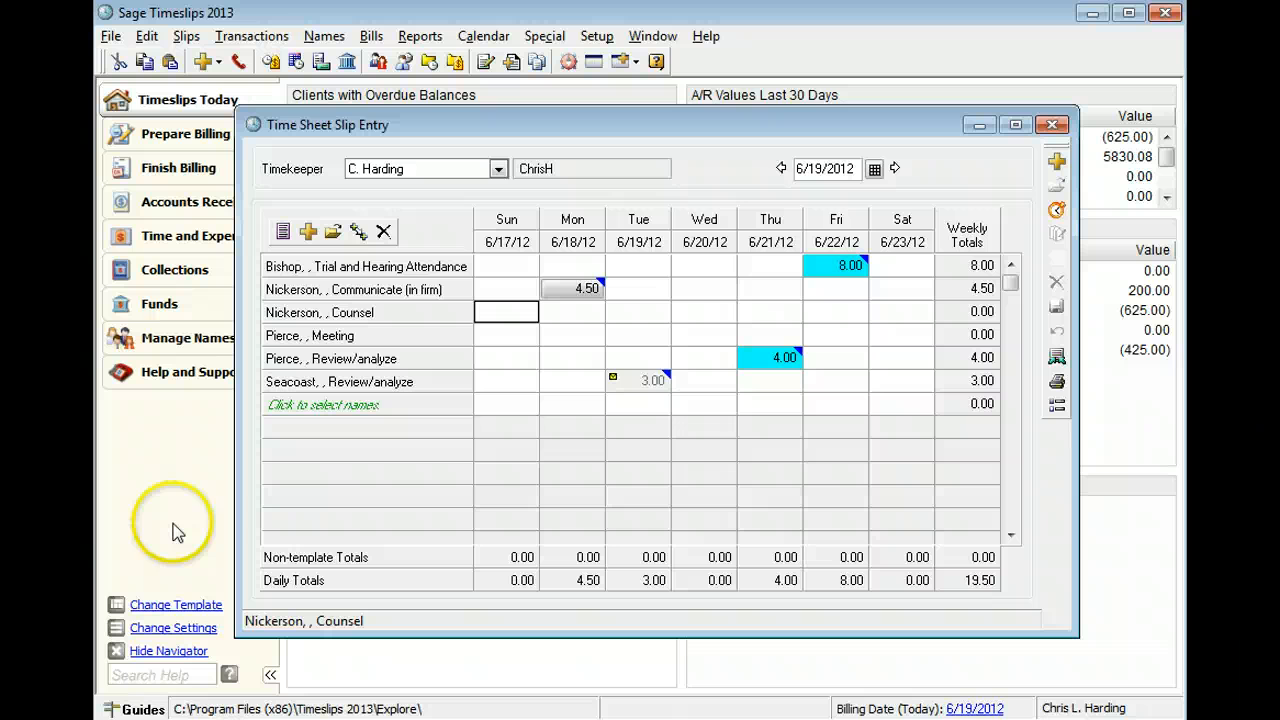
pyautogui.moveTo(175, 530)
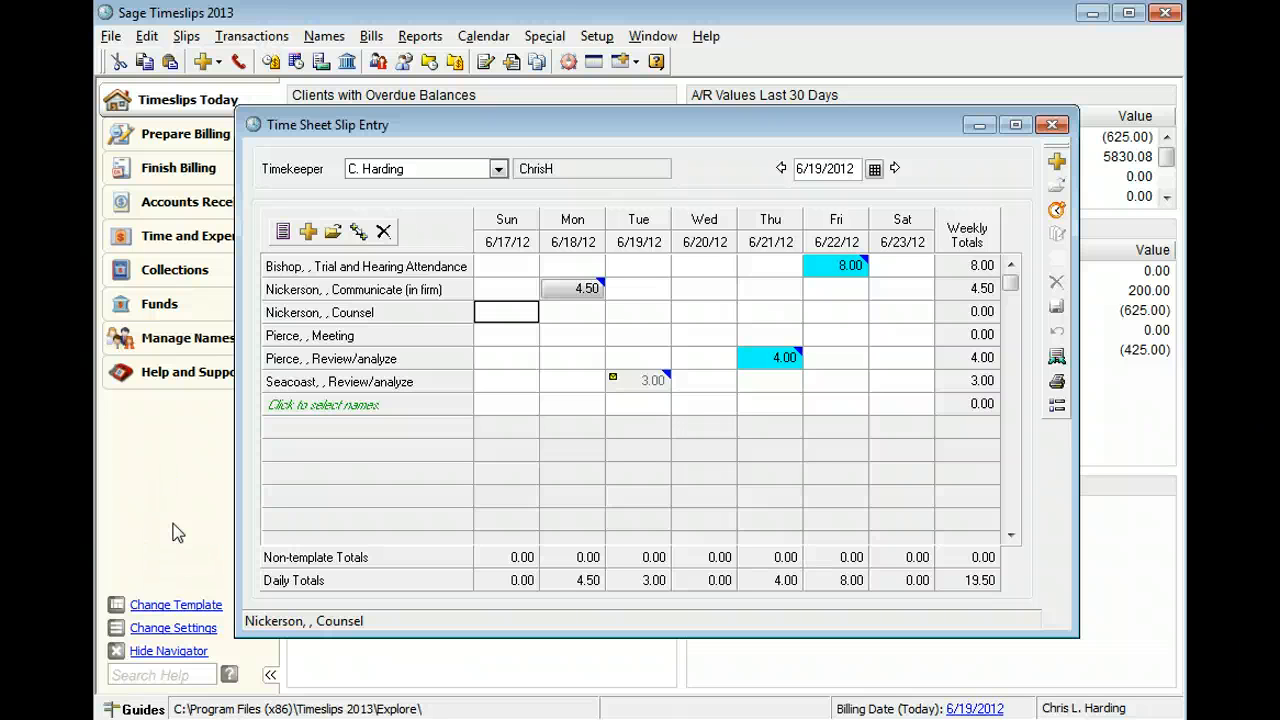
pyautogui.moveTo(605, 395)
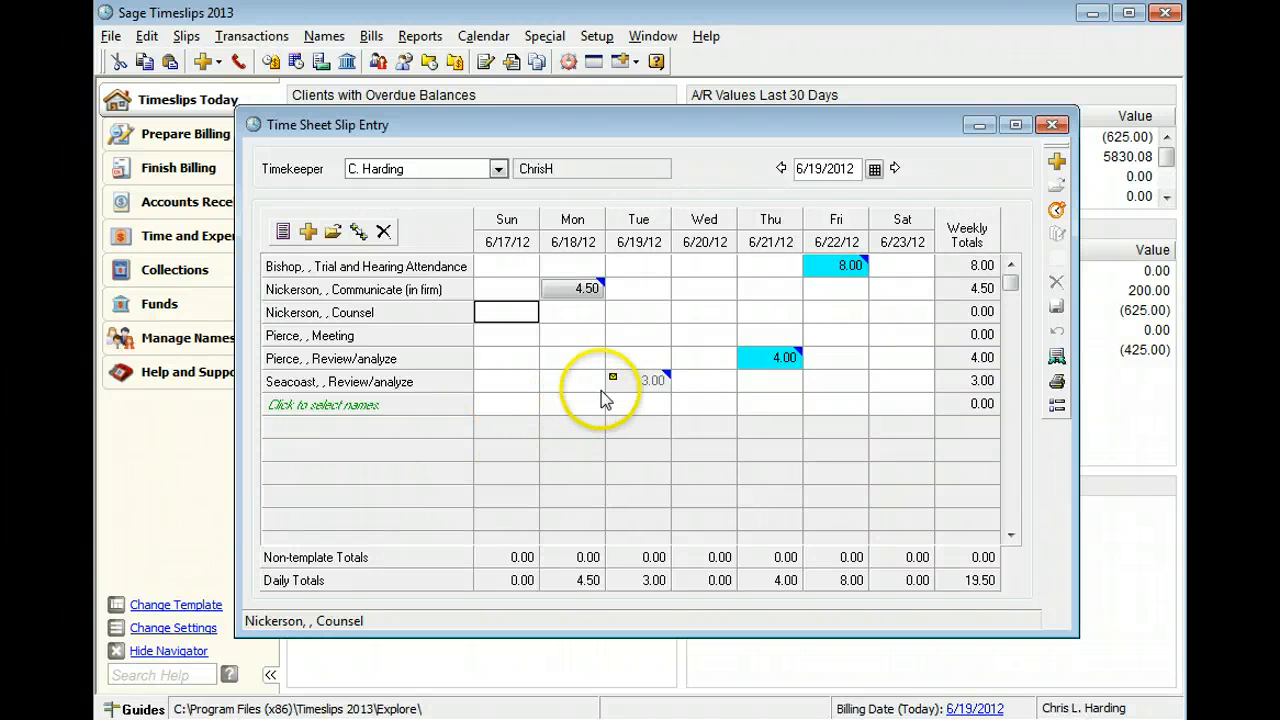
pyautogui.moveTo(615, 395)
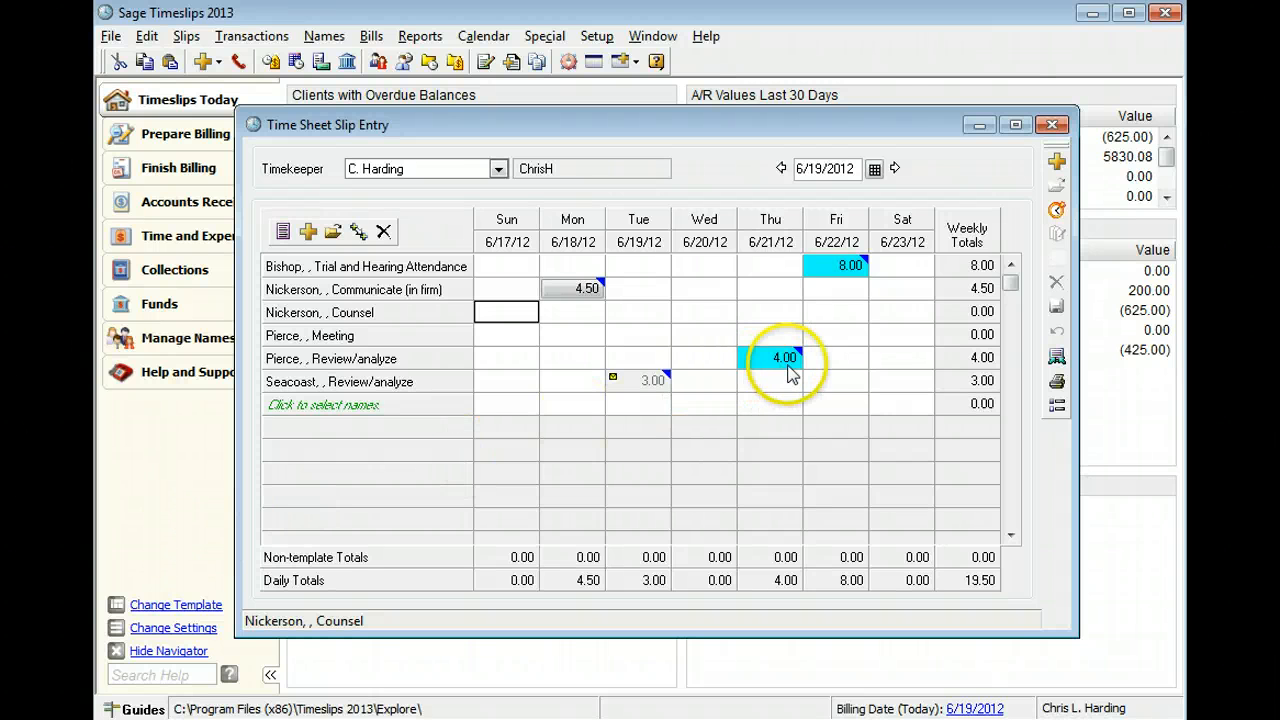
# Select Pierce's Thursday 4.00-hour Review/analyze entry to see its description
pyautogui.click(783, 357)
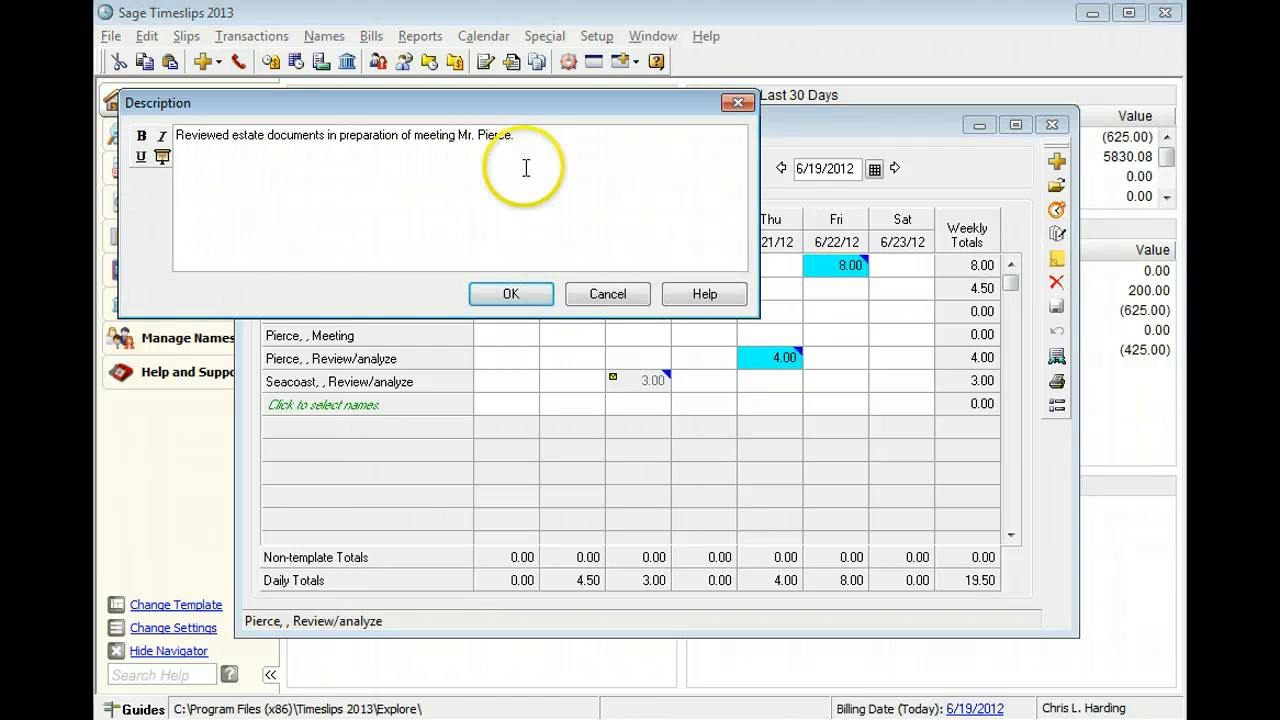
# Close the description and select Nickerson's Monday 4.50-hour cell
pyautogui.click(510, 293)
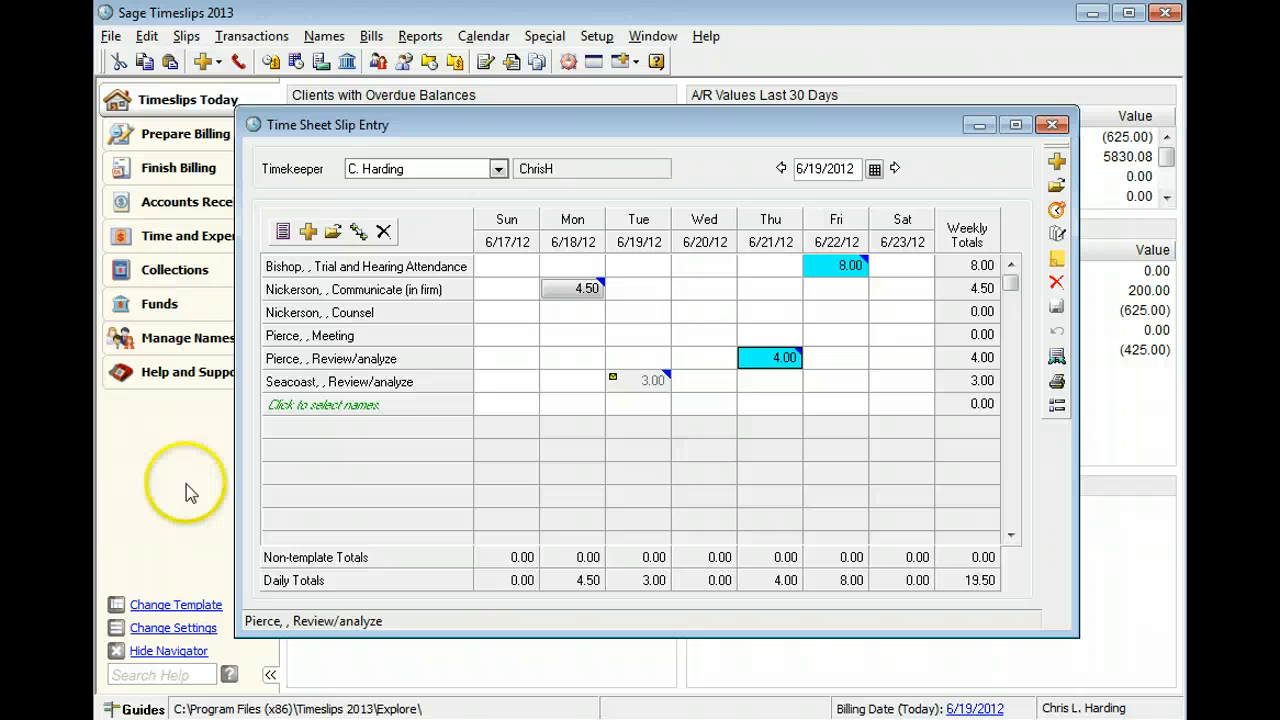
pyautogui.click(573, 289)
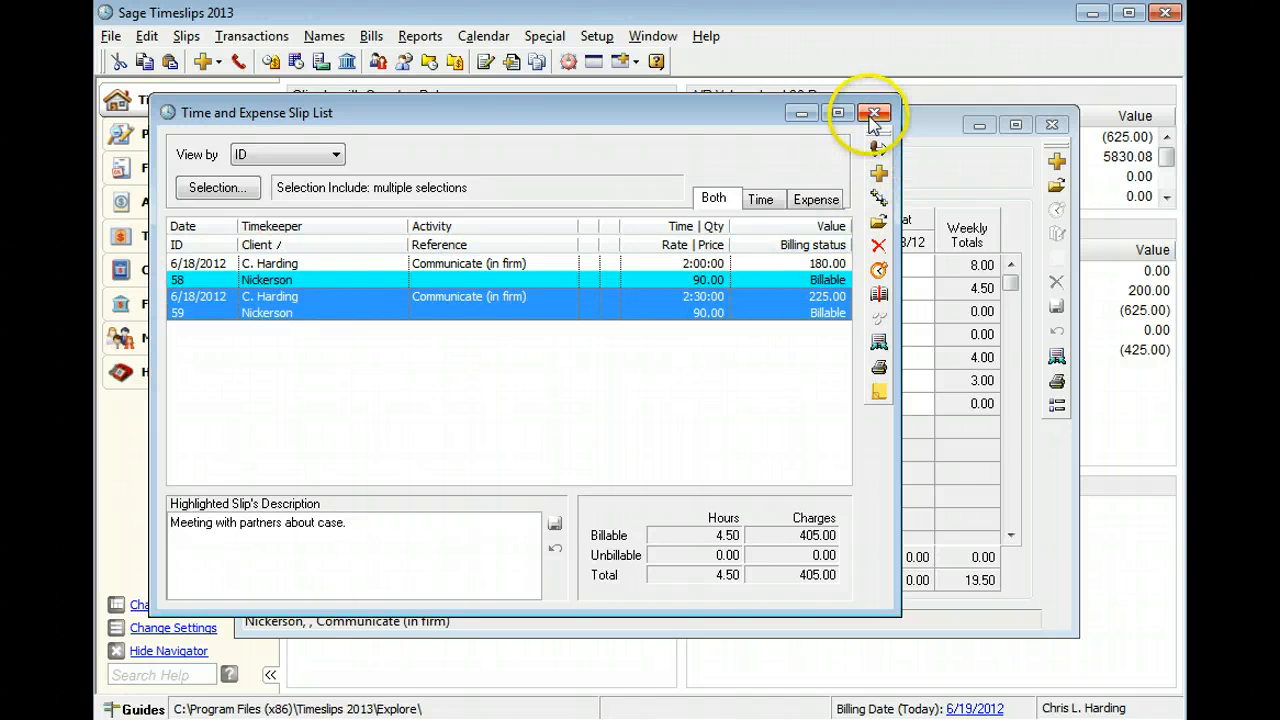
pyautogui.click(874, 112)
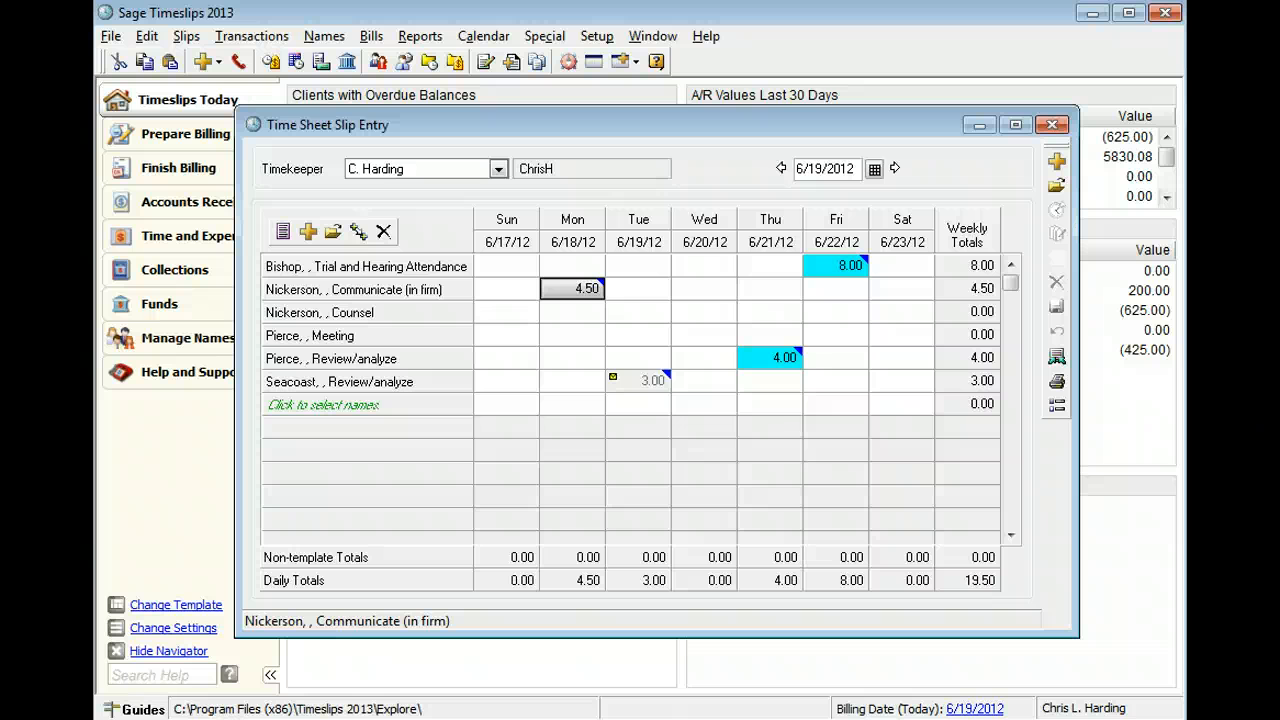
pyautogui.moveTo(239, 522)
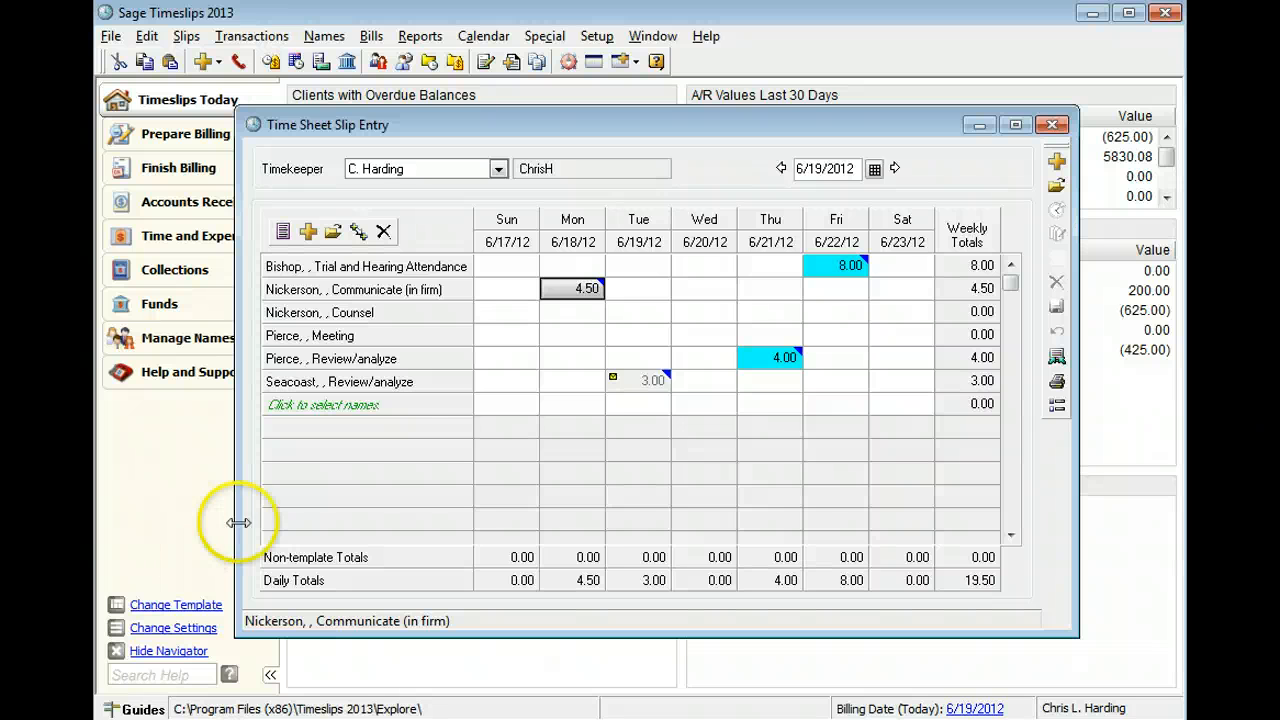
pyautogui.moveTo(658, 298)
pyautogui.write('2')
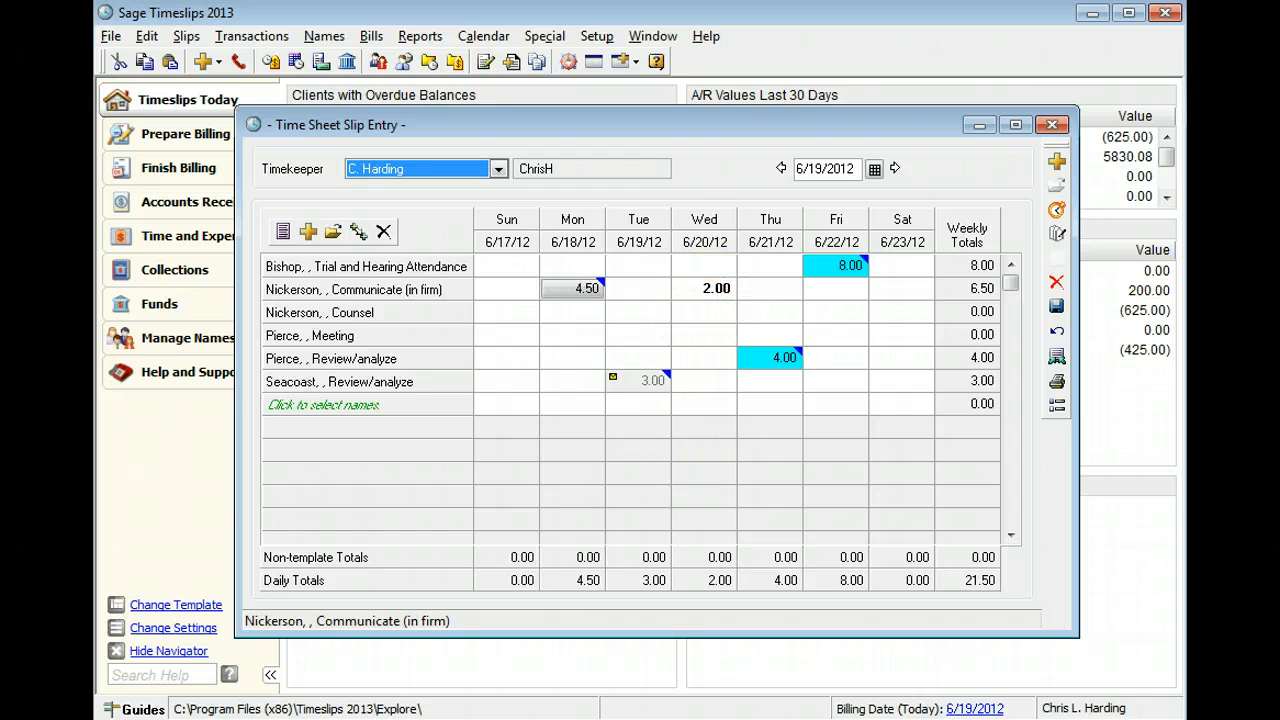
pyautogui.moveTo(628, 350)
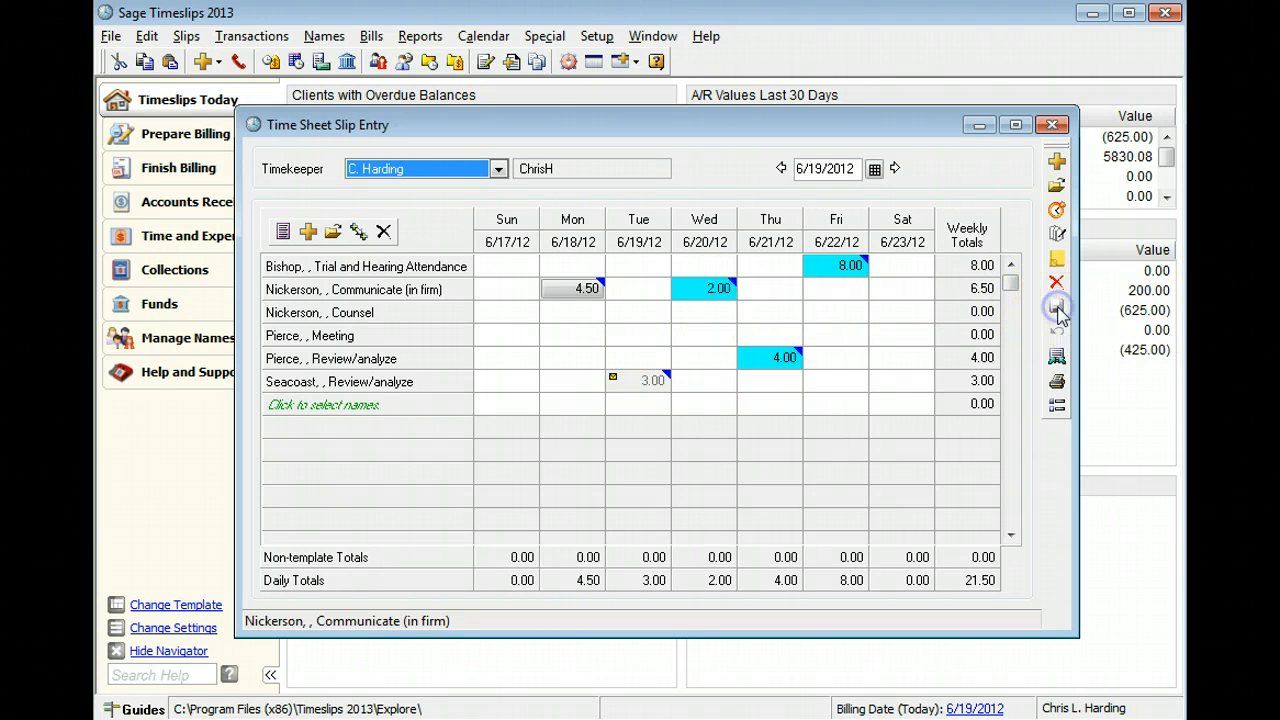
pyautogui.moveTo(718, 289)
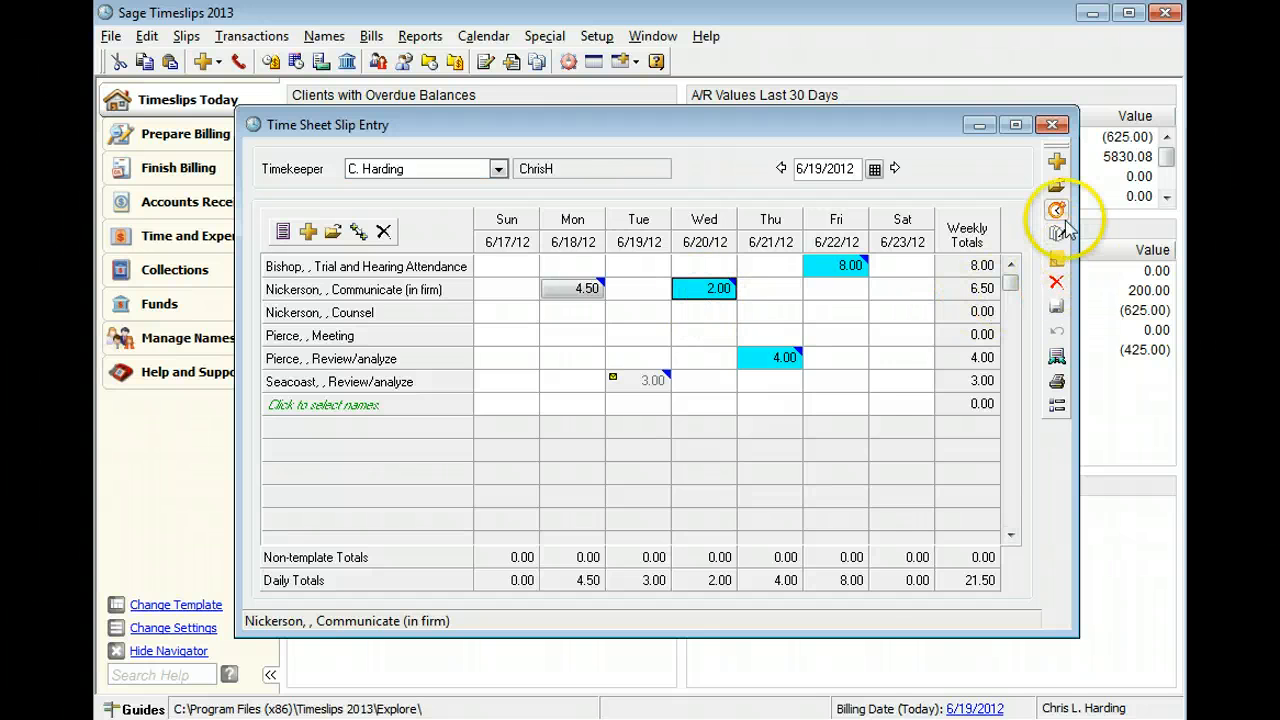
pyautogui.doubleClick(704, 288)
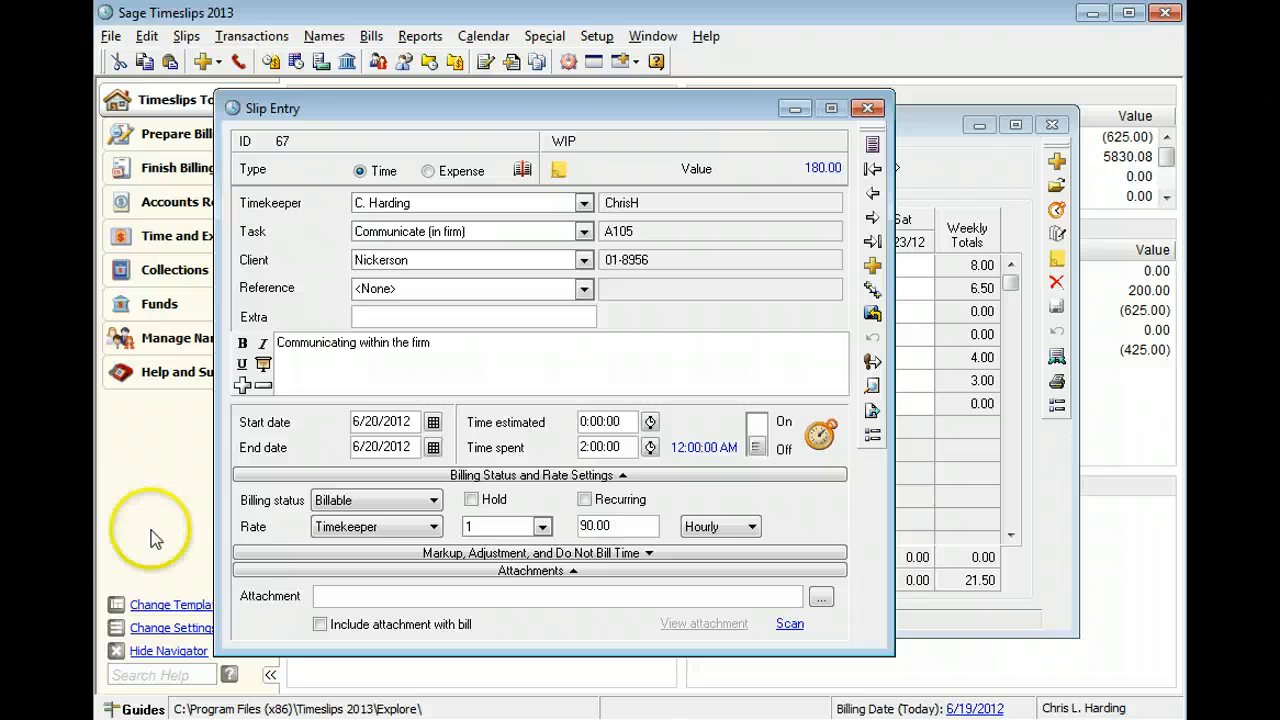
pyautogui.moveTo(198, 498)
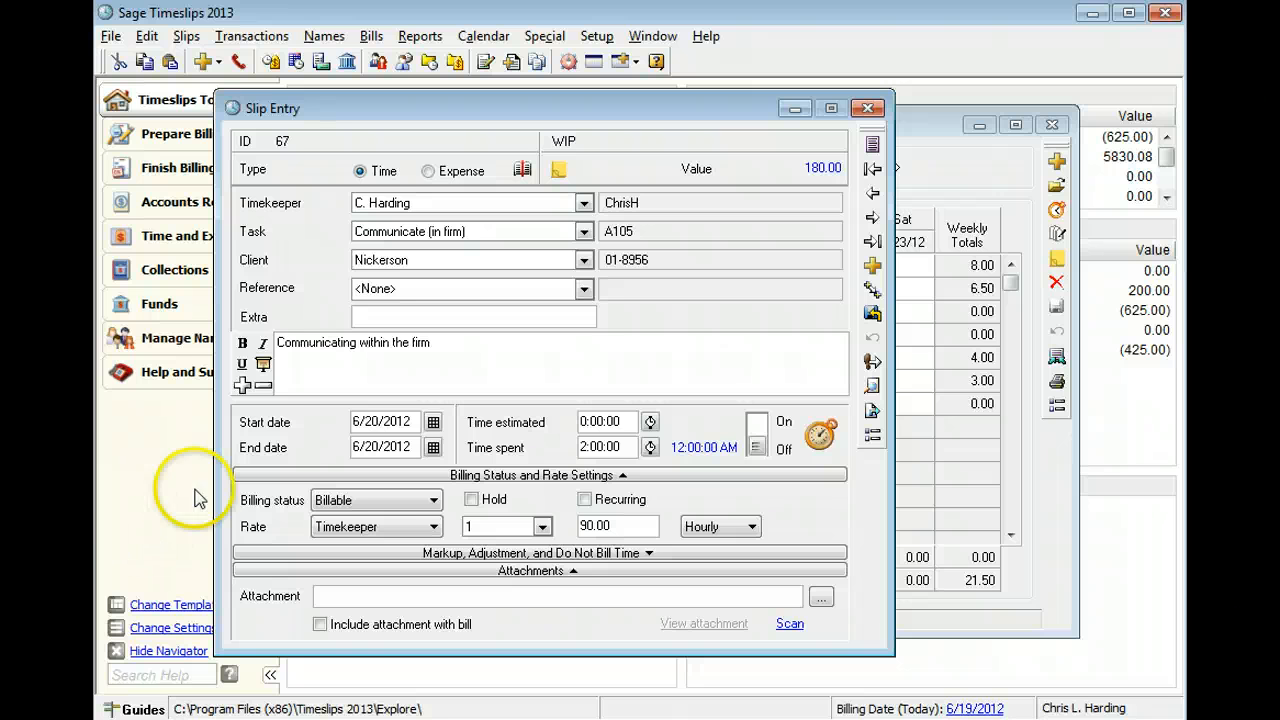
pyautogui.moveTo(505, 240)
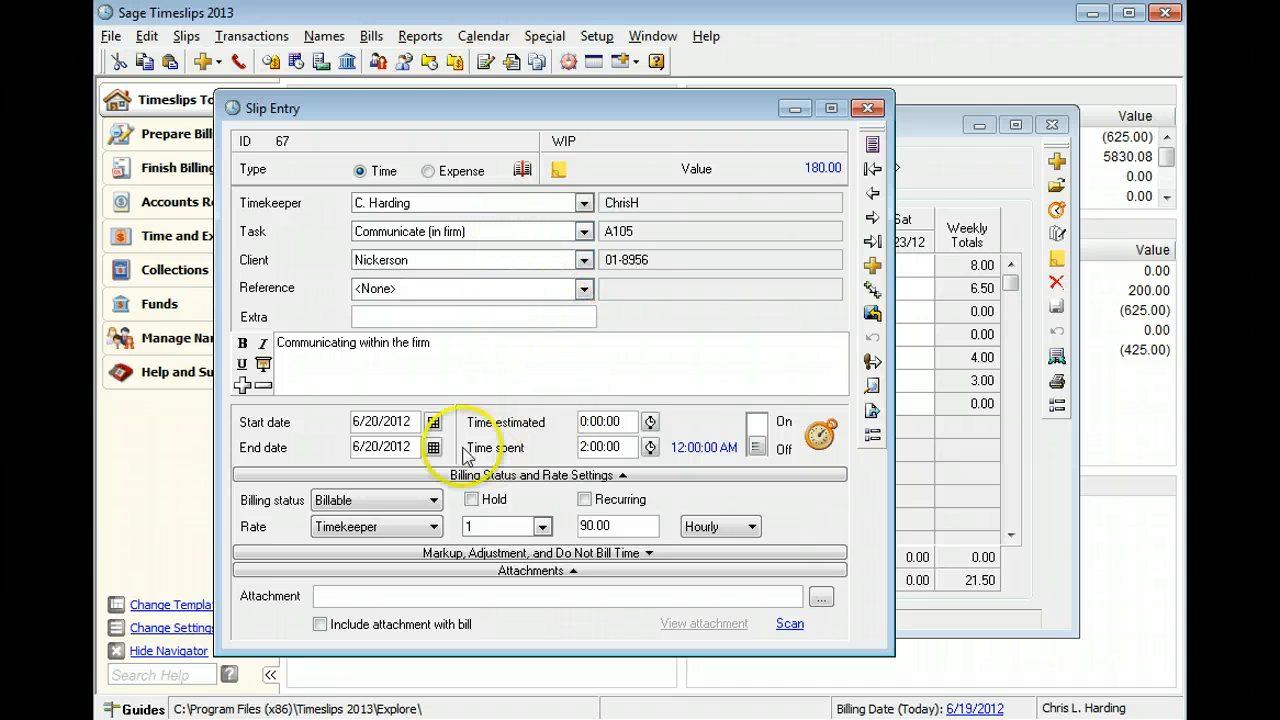
pyautogui.moveTo(455, 458)
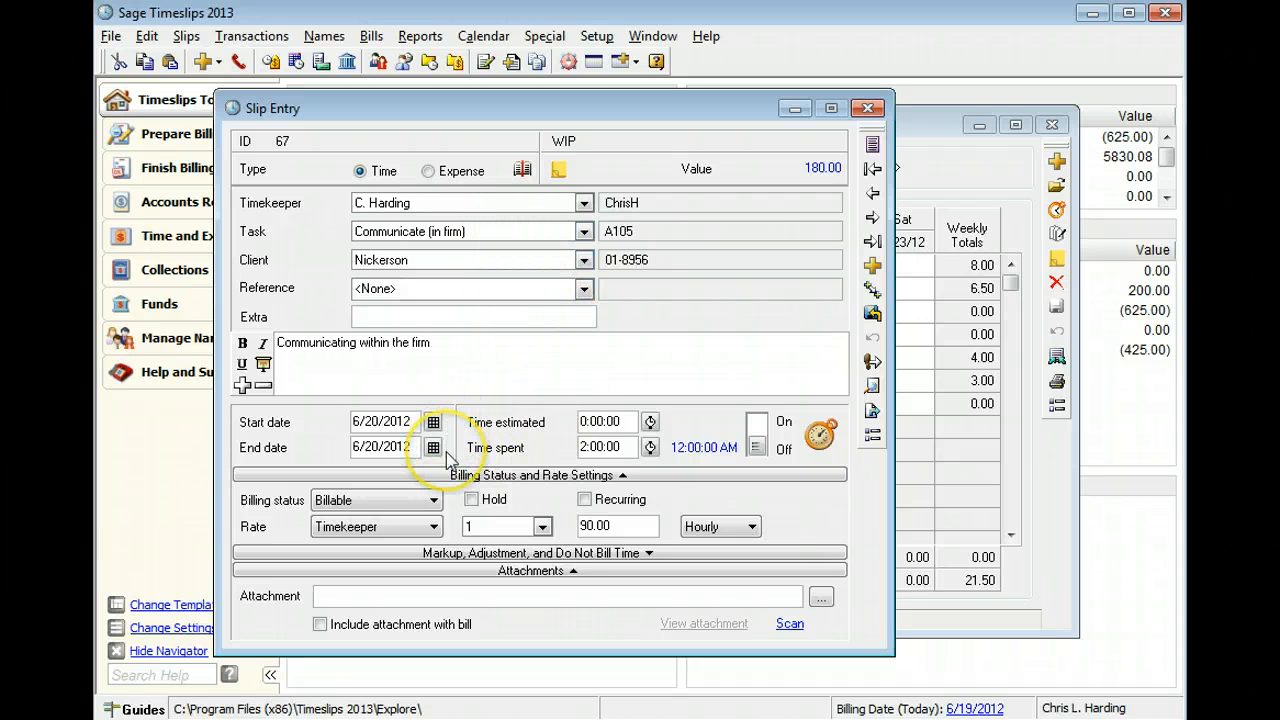
pyautogui.moveTo(615, 470)
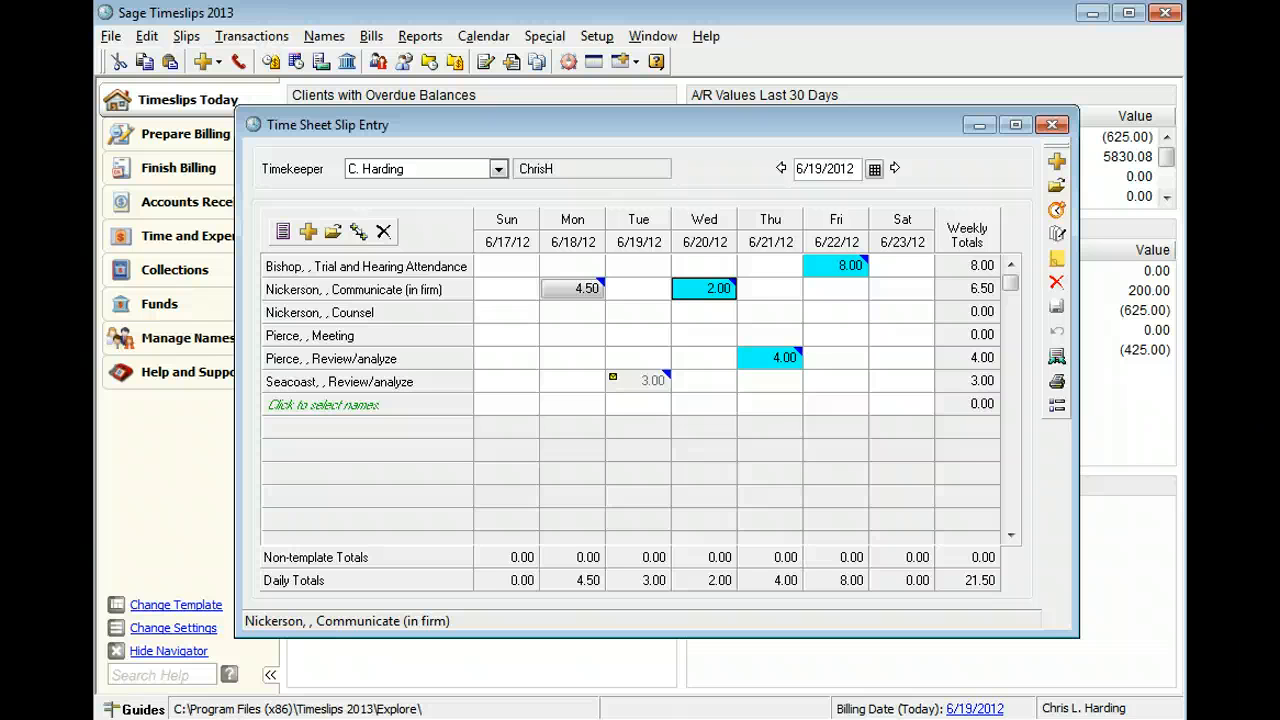
pyautogui.moveTo(195, 531)
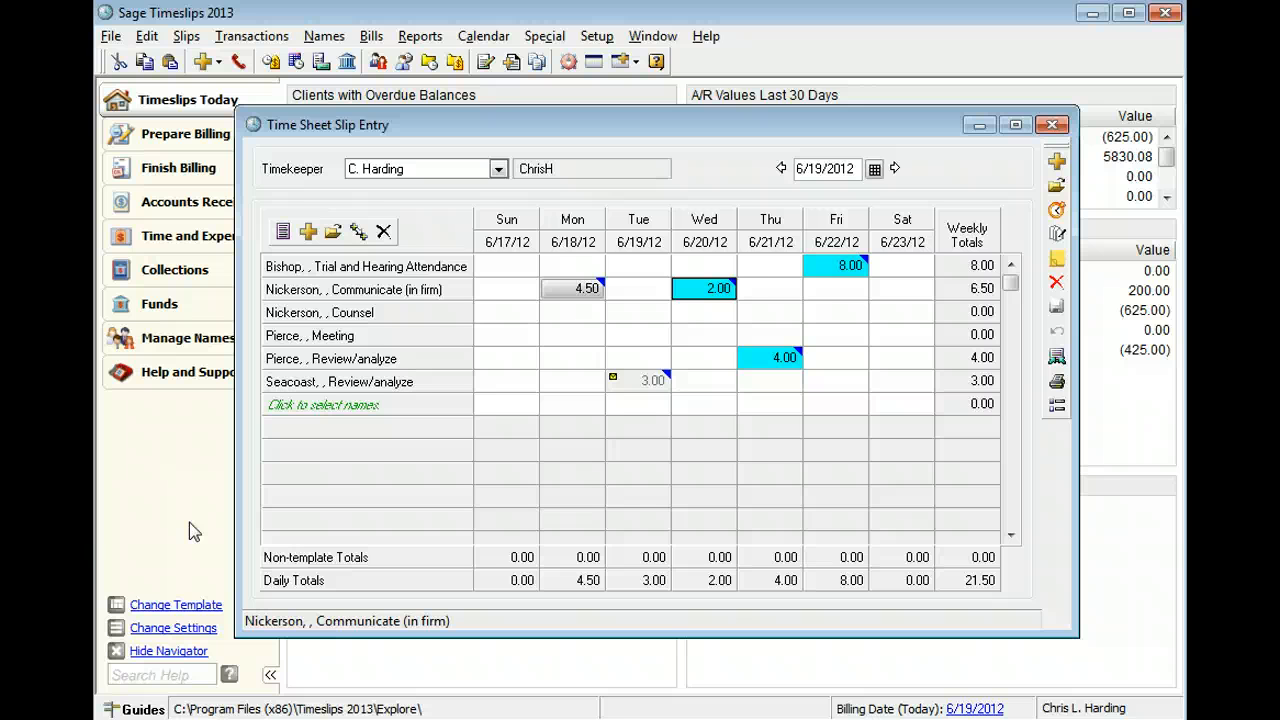
pyautogui.moveTo(243, 457)
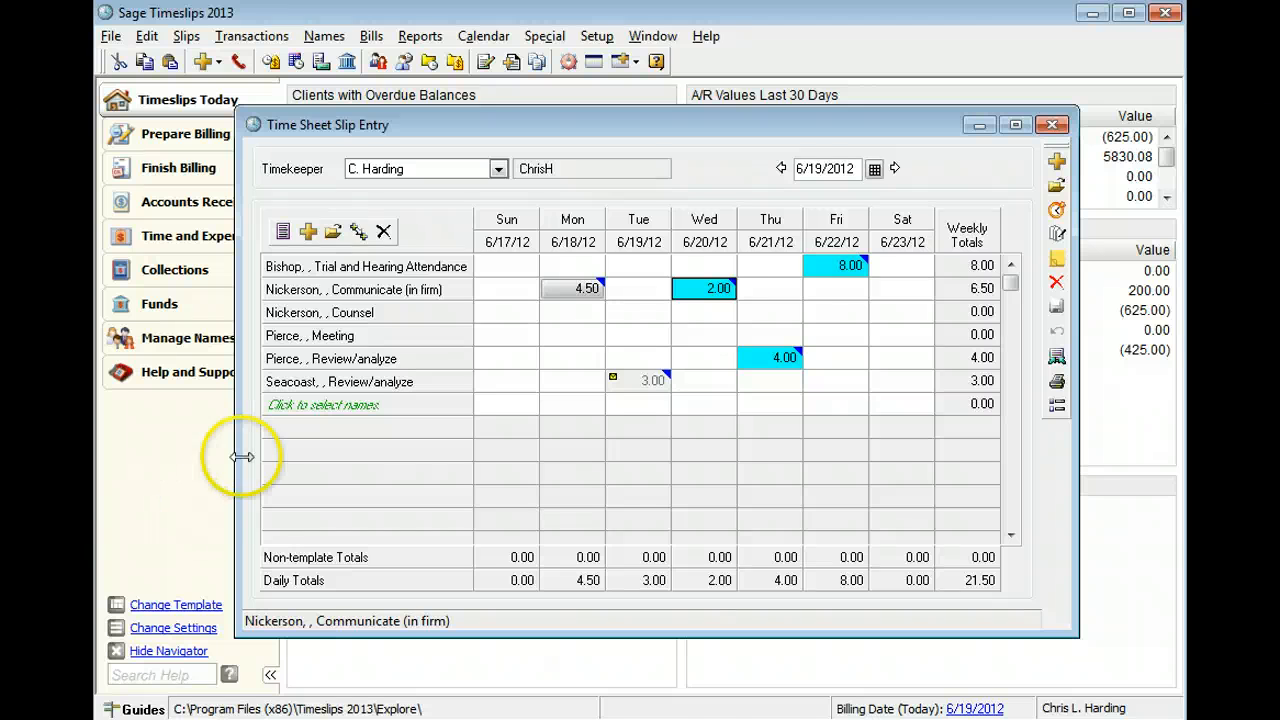
pyautogui.moveTo(445, 318)
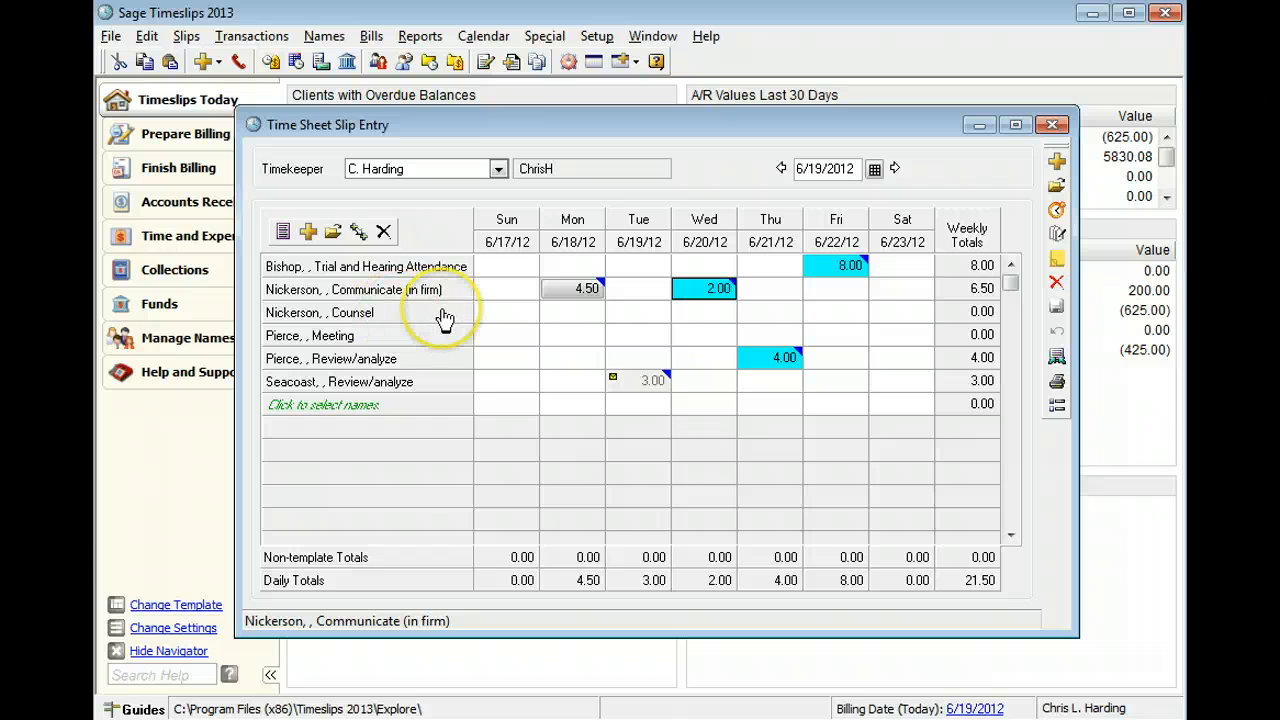
pyautogui.moveTo(730, 320)
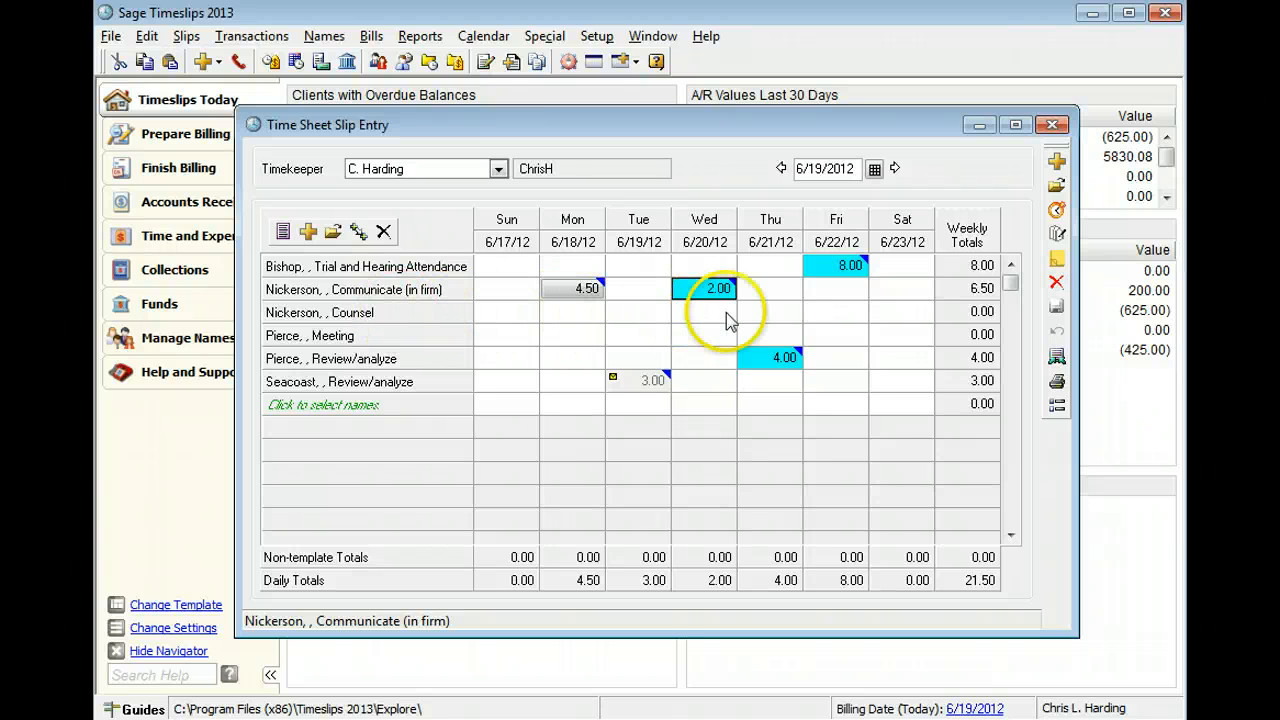
# Select the Thursday cell of the Nickerson, Counsel row to log 0.01 hours
pyautogui.click(770, 311)
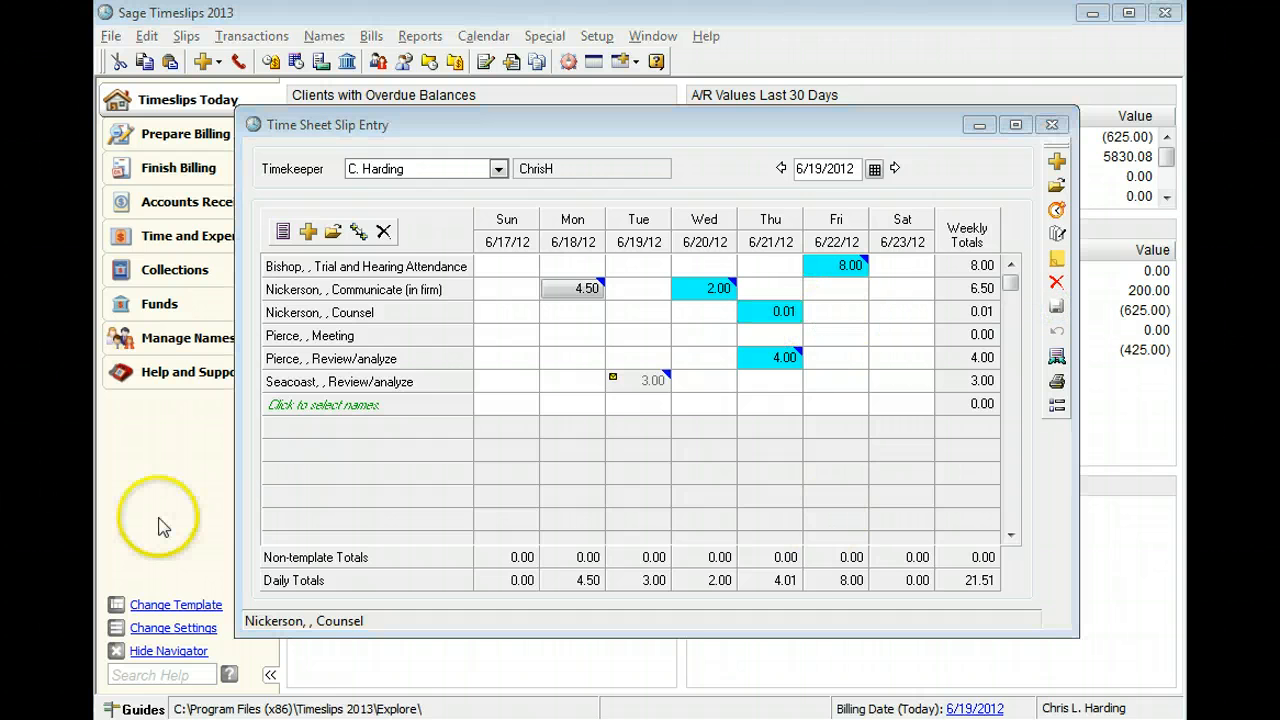
pyautogui.moveTo(1040, 390)
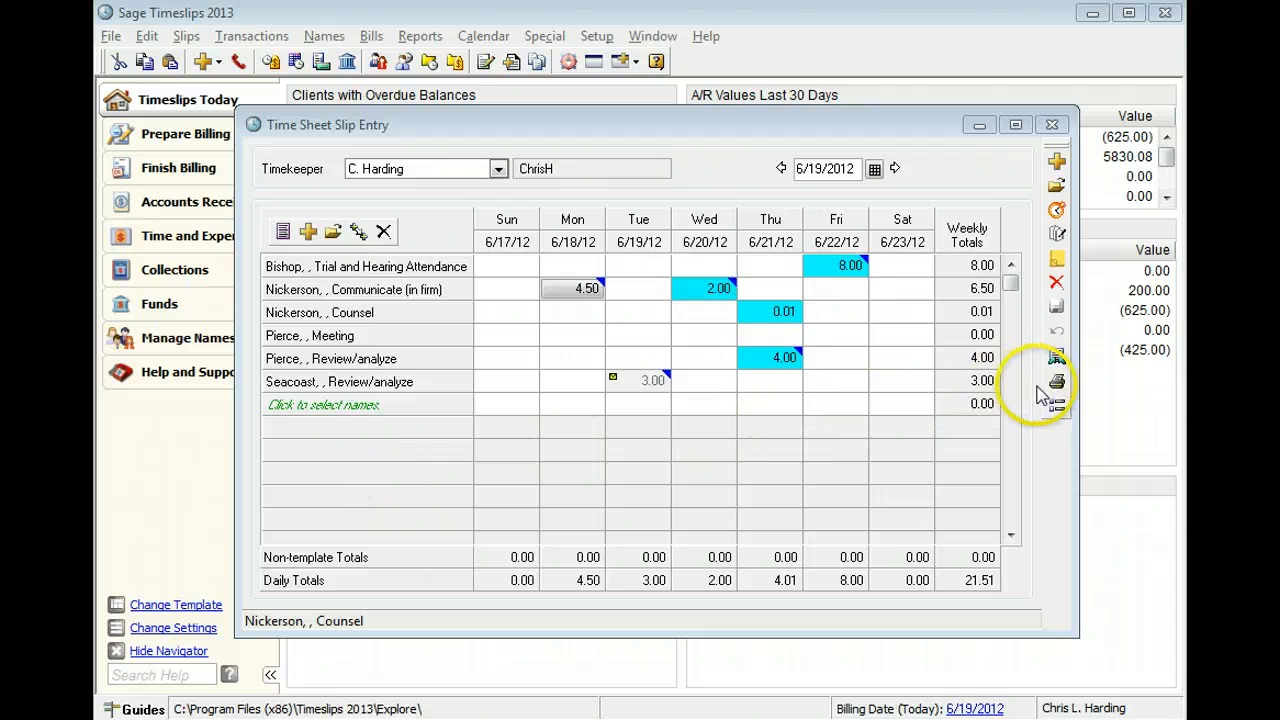
pyautogui.moveTo(1057, 383)
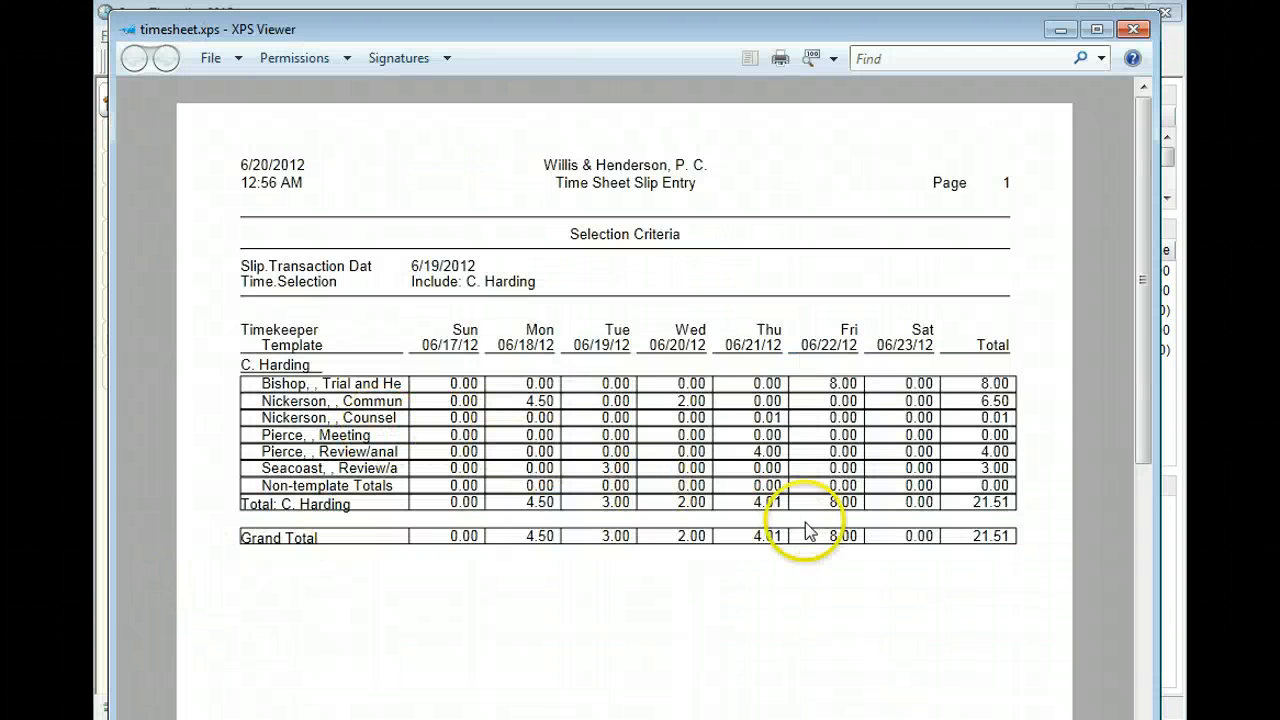
pyautogui.moveTo(1113, 105)
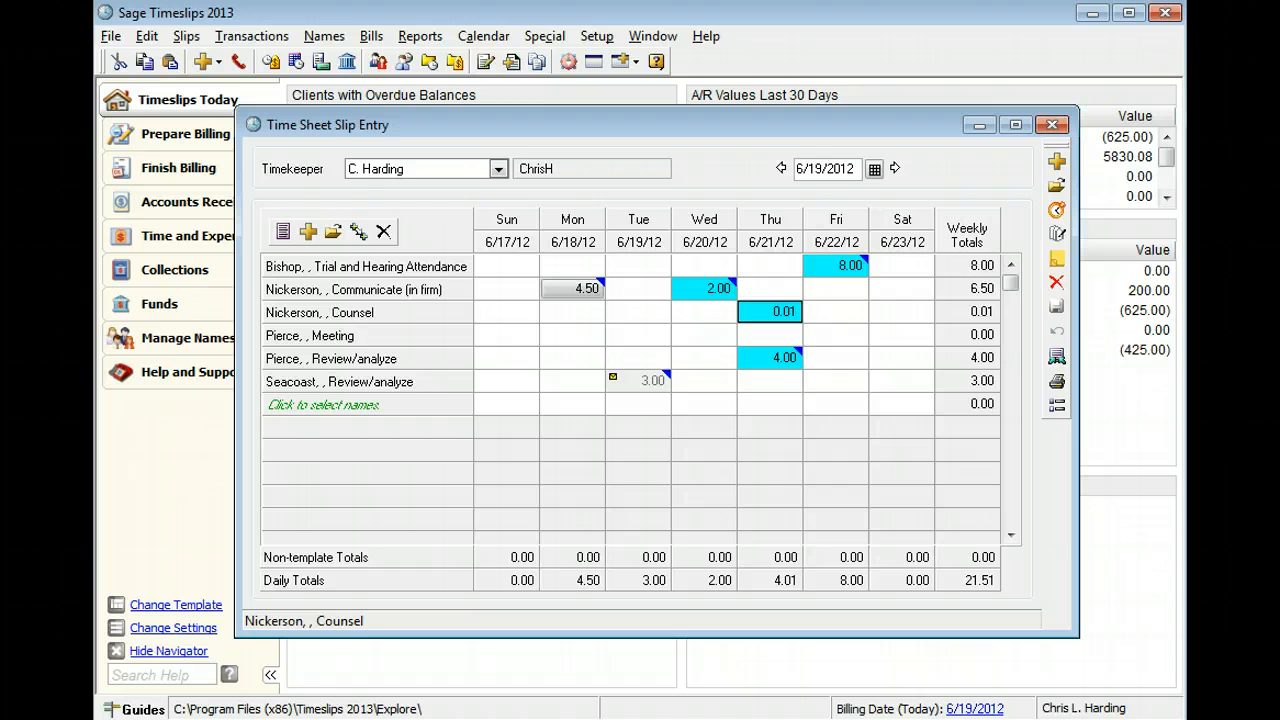
pyautogui.moveTo(198, 540)
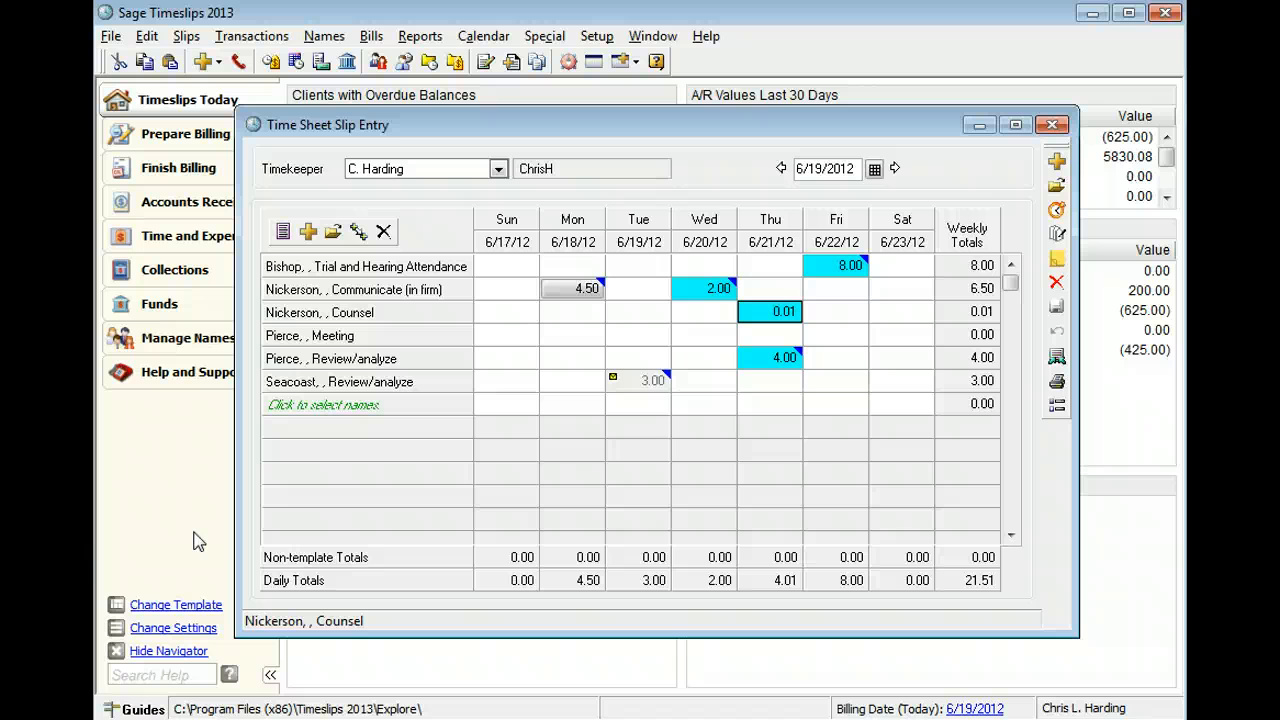
pyautogui.moveTo(1010, 432)
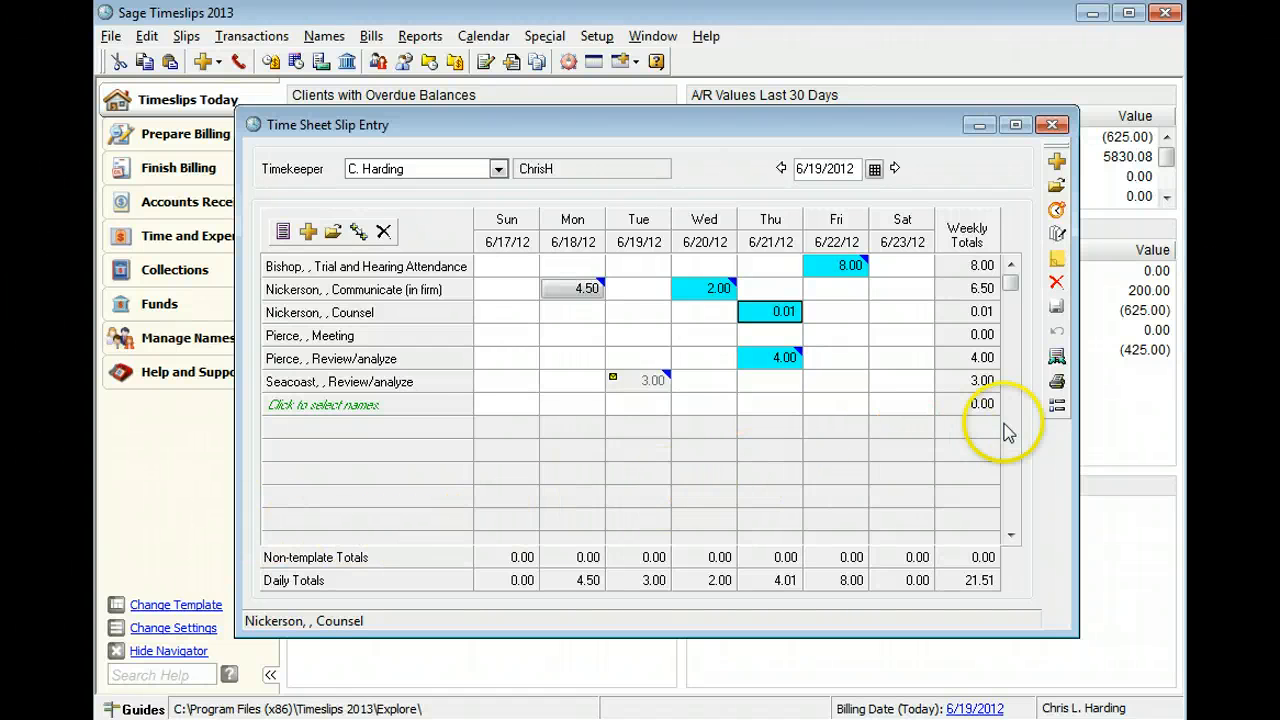
# In time sheet Options, uncheck Reference, choose Monday week start and hh:mm:ss format
pyautogui.click(1057, 405)
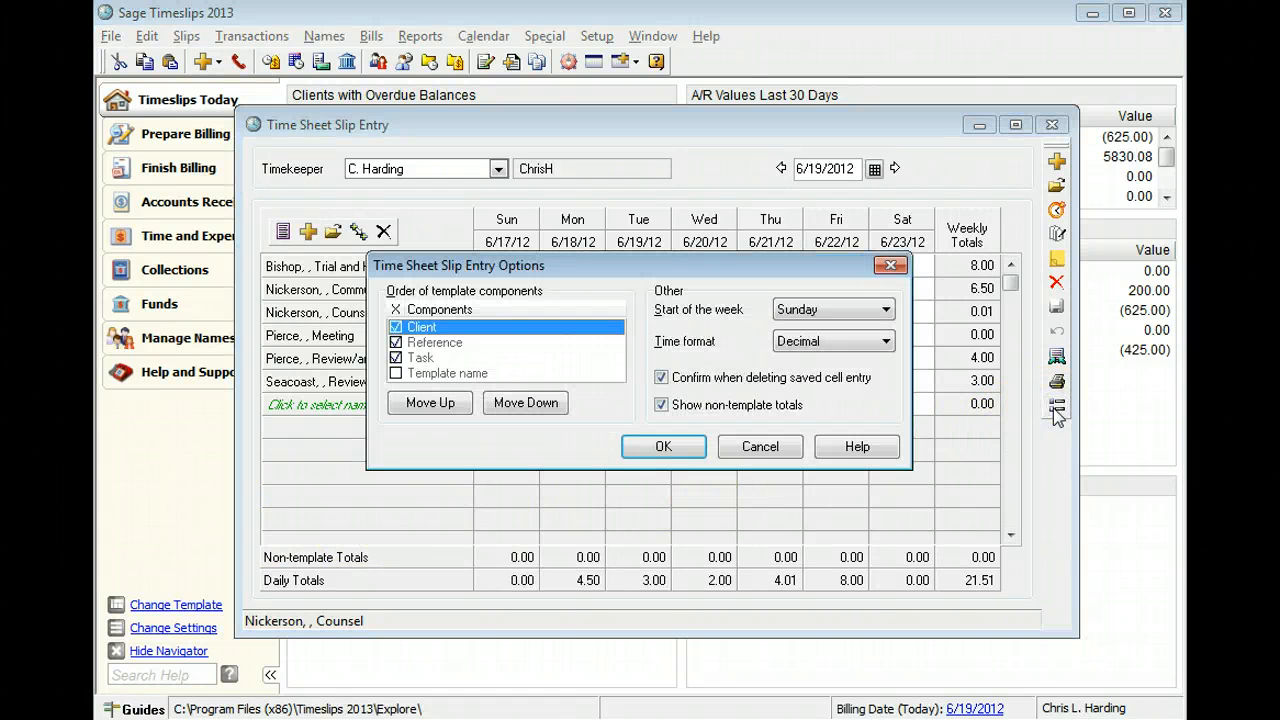
pyautogui.moveTo(1030, 418)
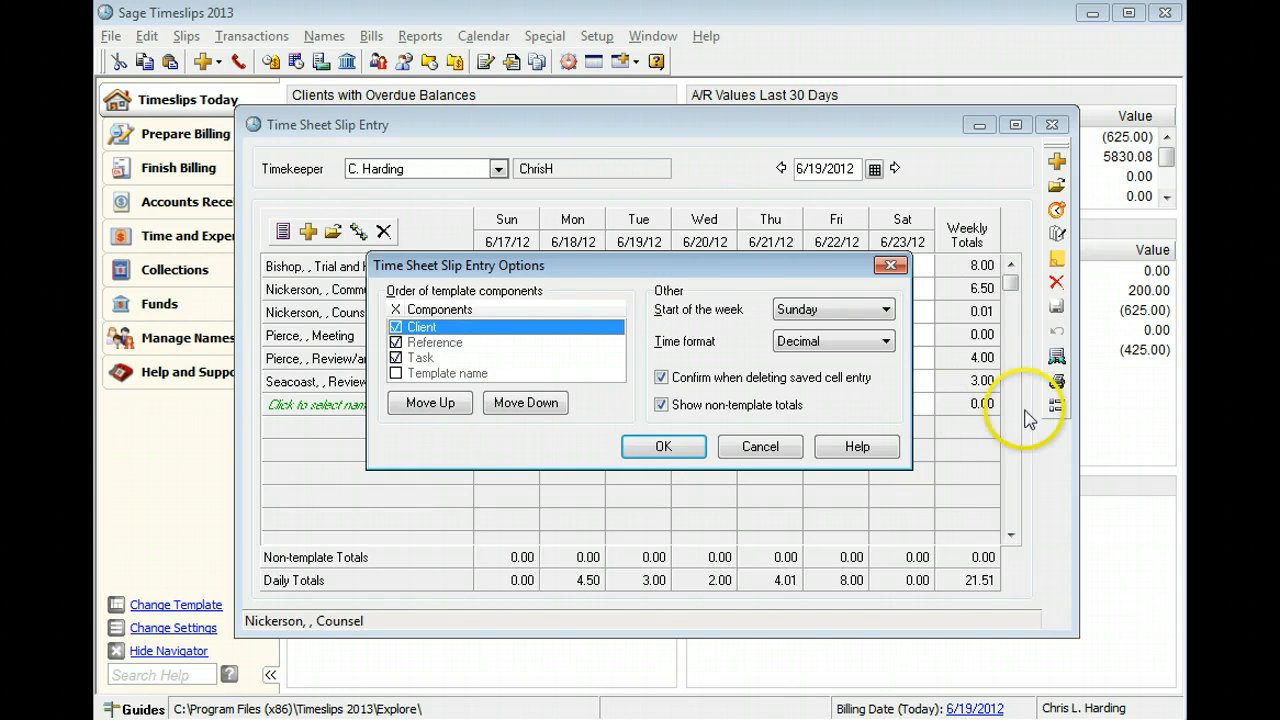
pyautogui.click(434, 342)
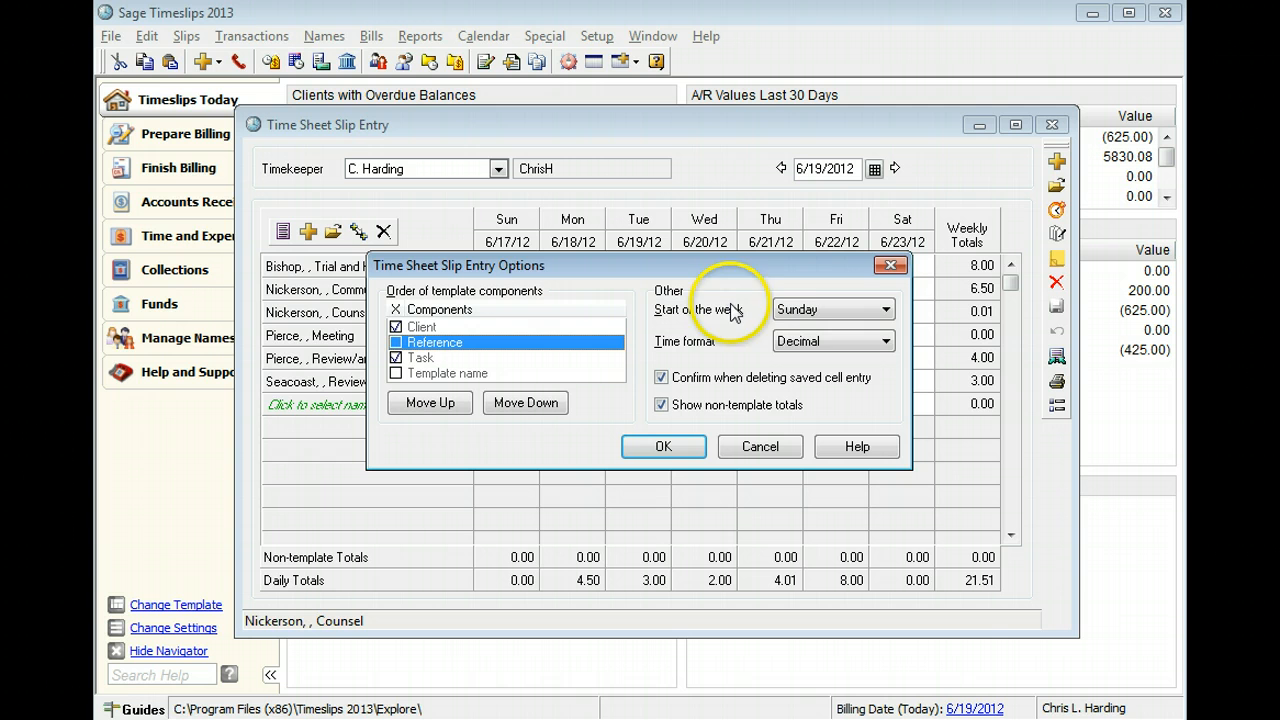
pyautogui.click(884, 309)
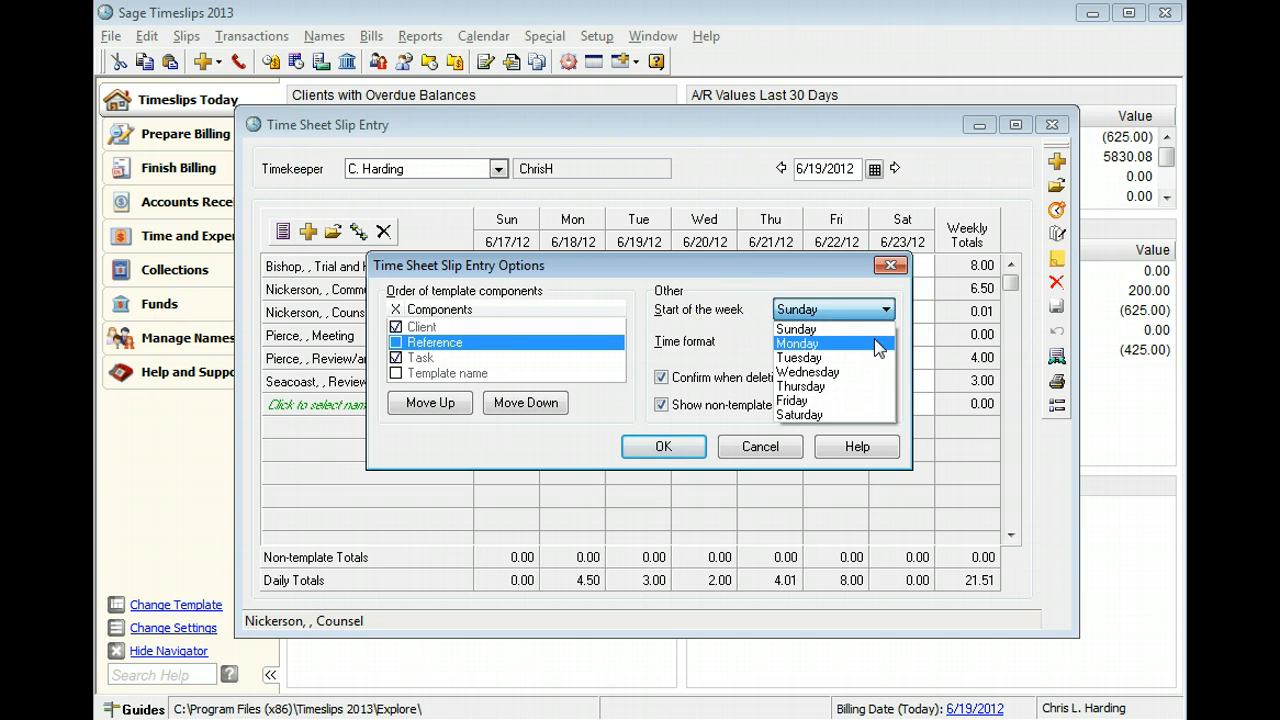
pyautogui.click(798, 343)
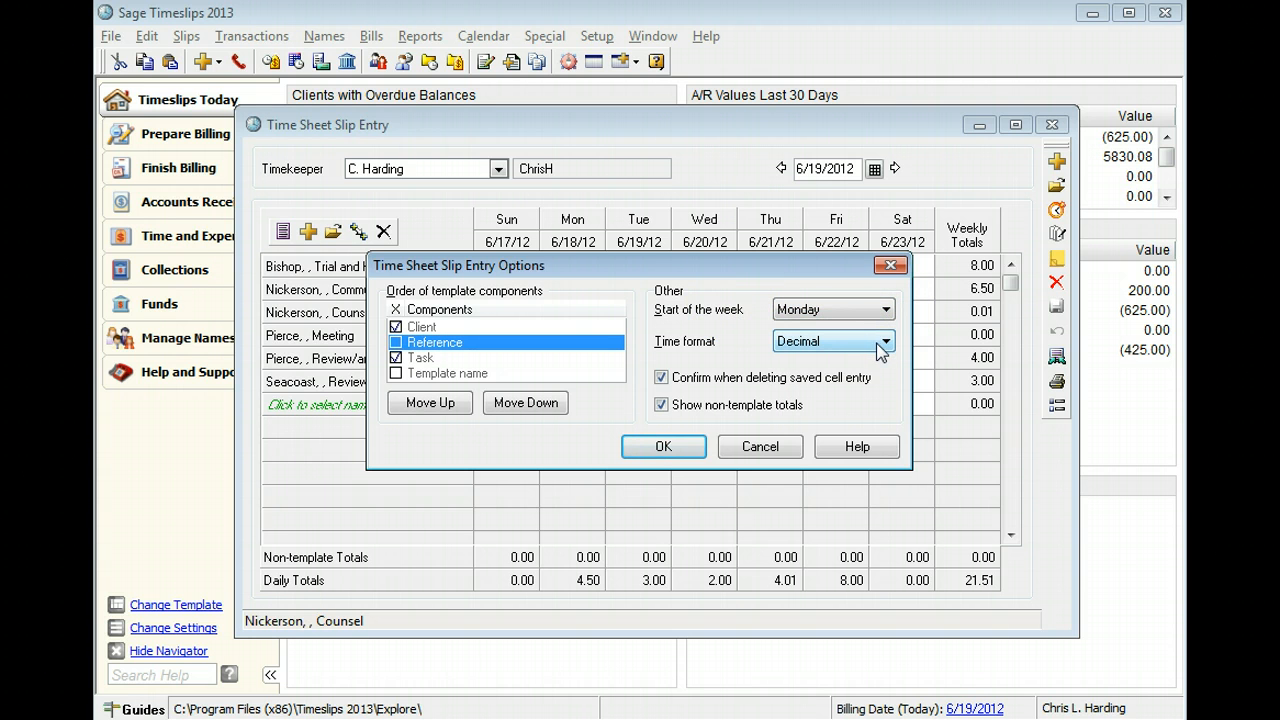
pyautogui.click(884, 341)
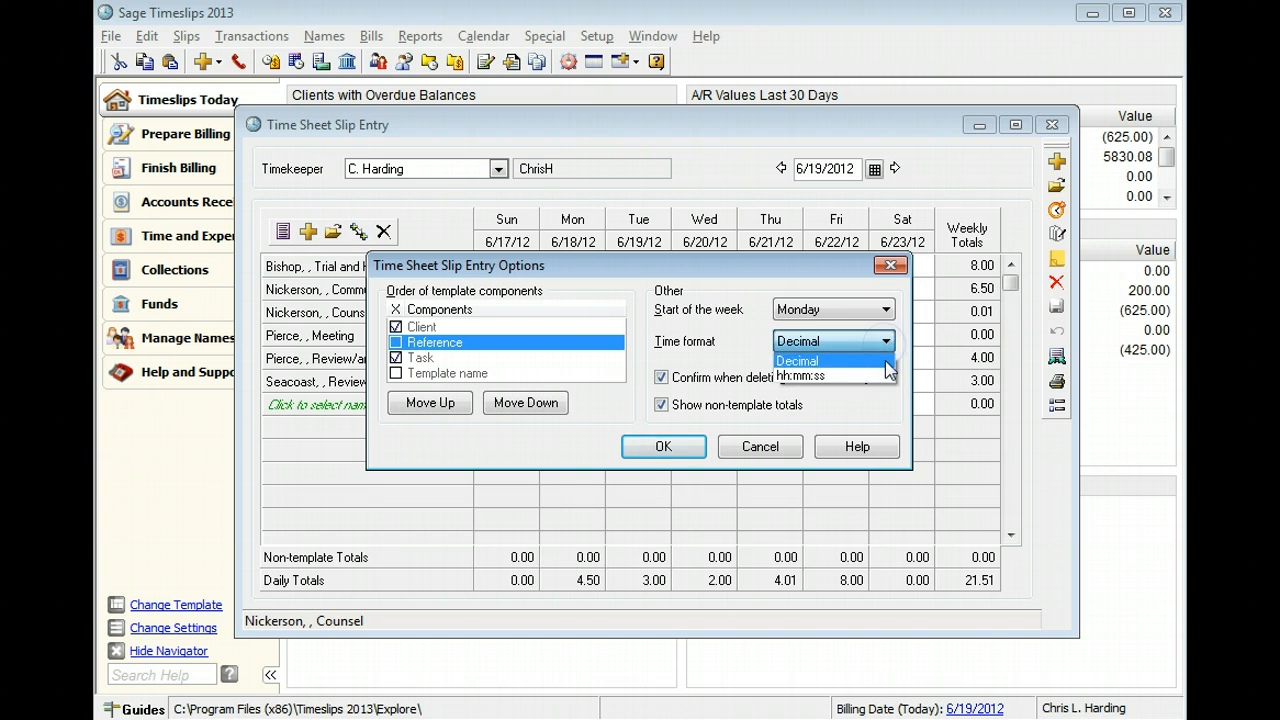
pyautogui.click(830, 375)
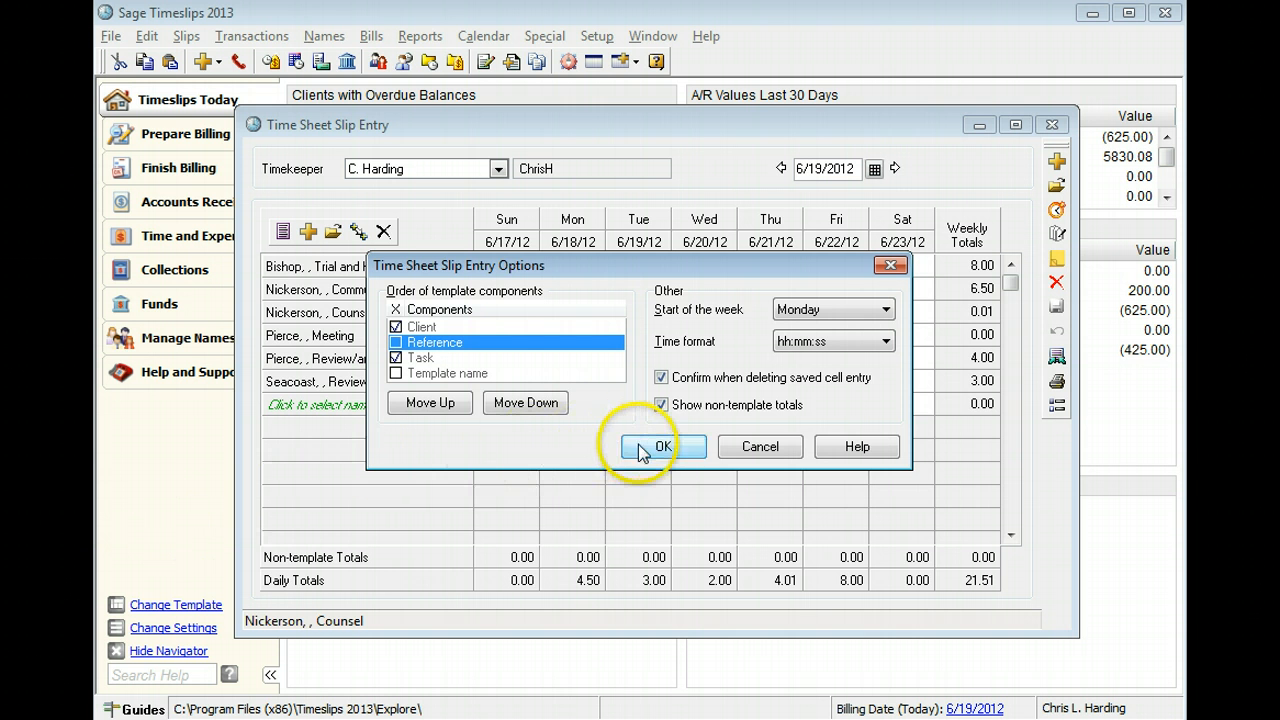
pyautogui.click(648, 446)
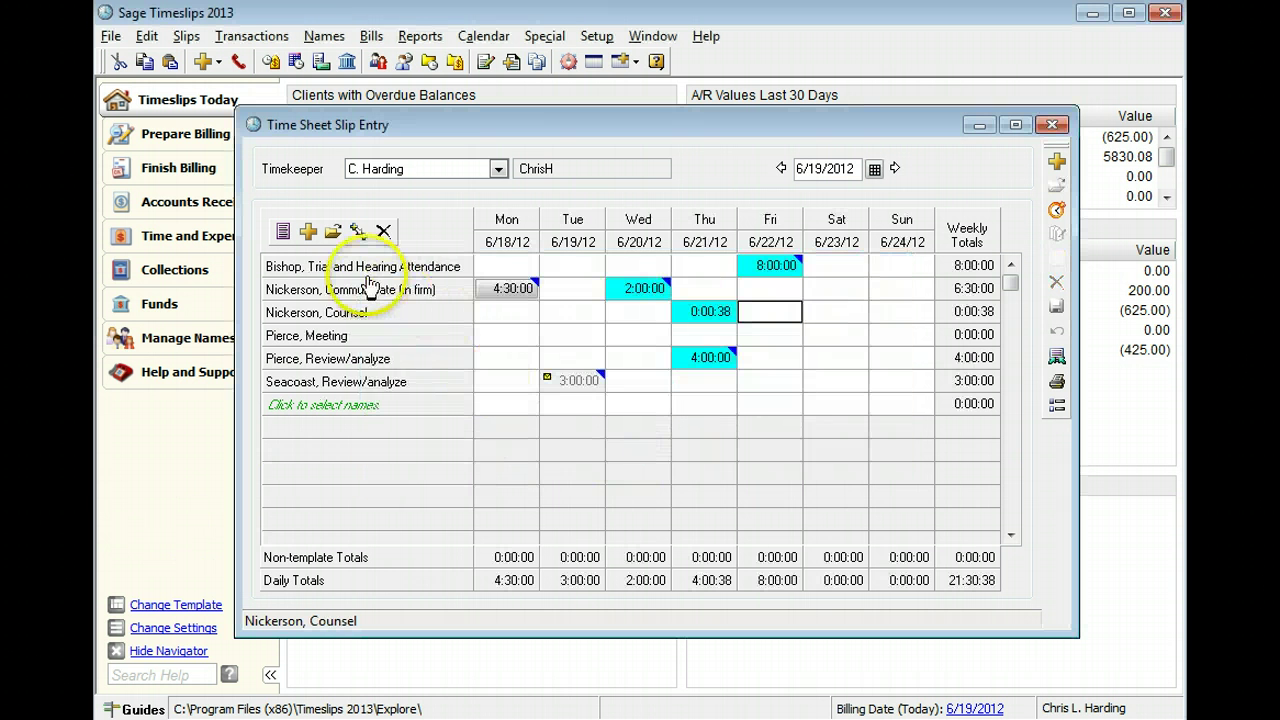